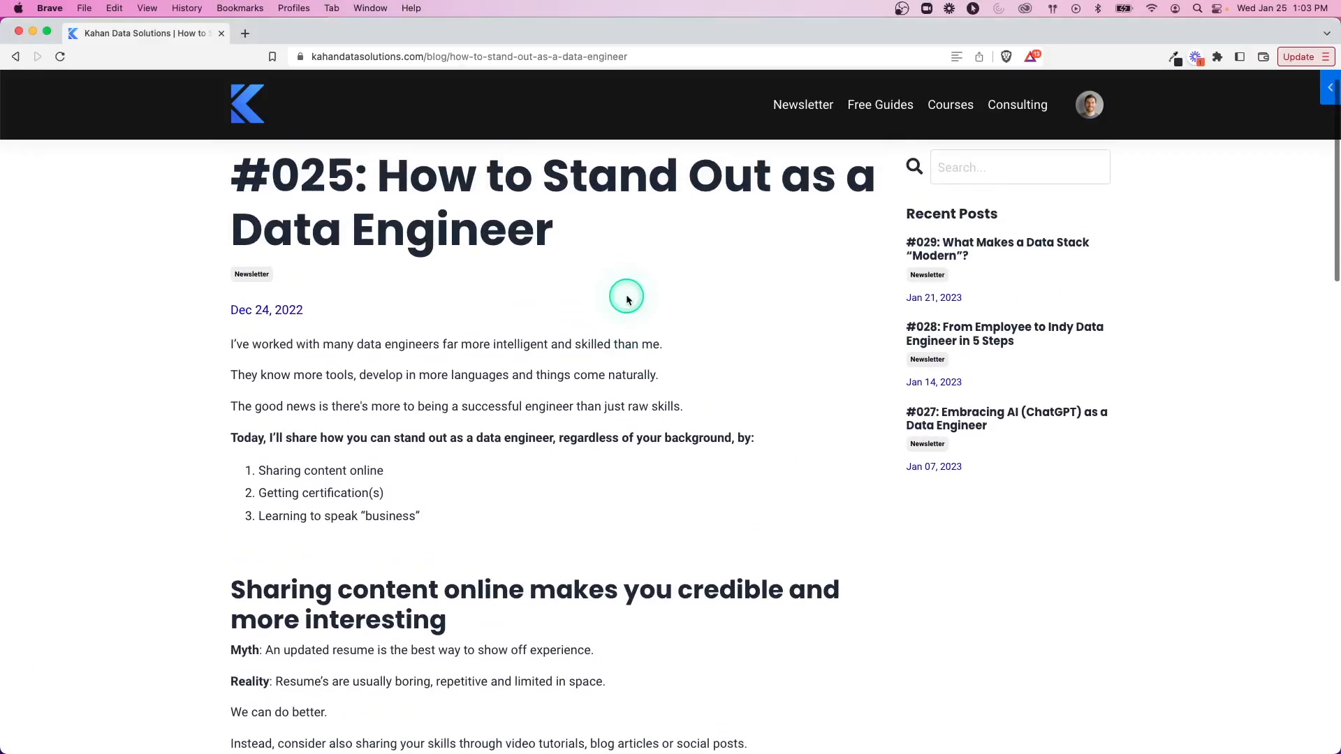
Step: Scroll down through the Carrd homepage
{"action": "scroll", "scroll_direction": "down", "scroll_amount": 3}
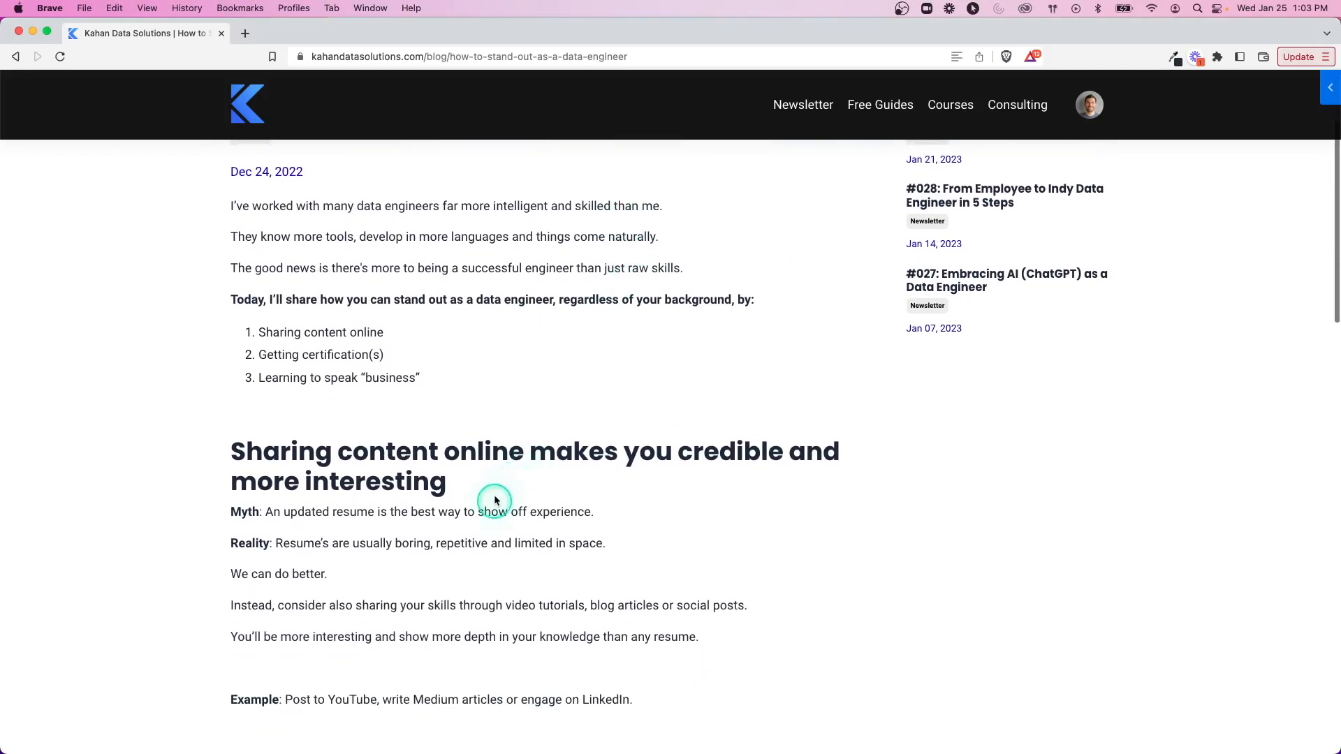
{"action": "left_click_drag", "start_coordinate": [495, 500], "coordinate": [231, 466]}
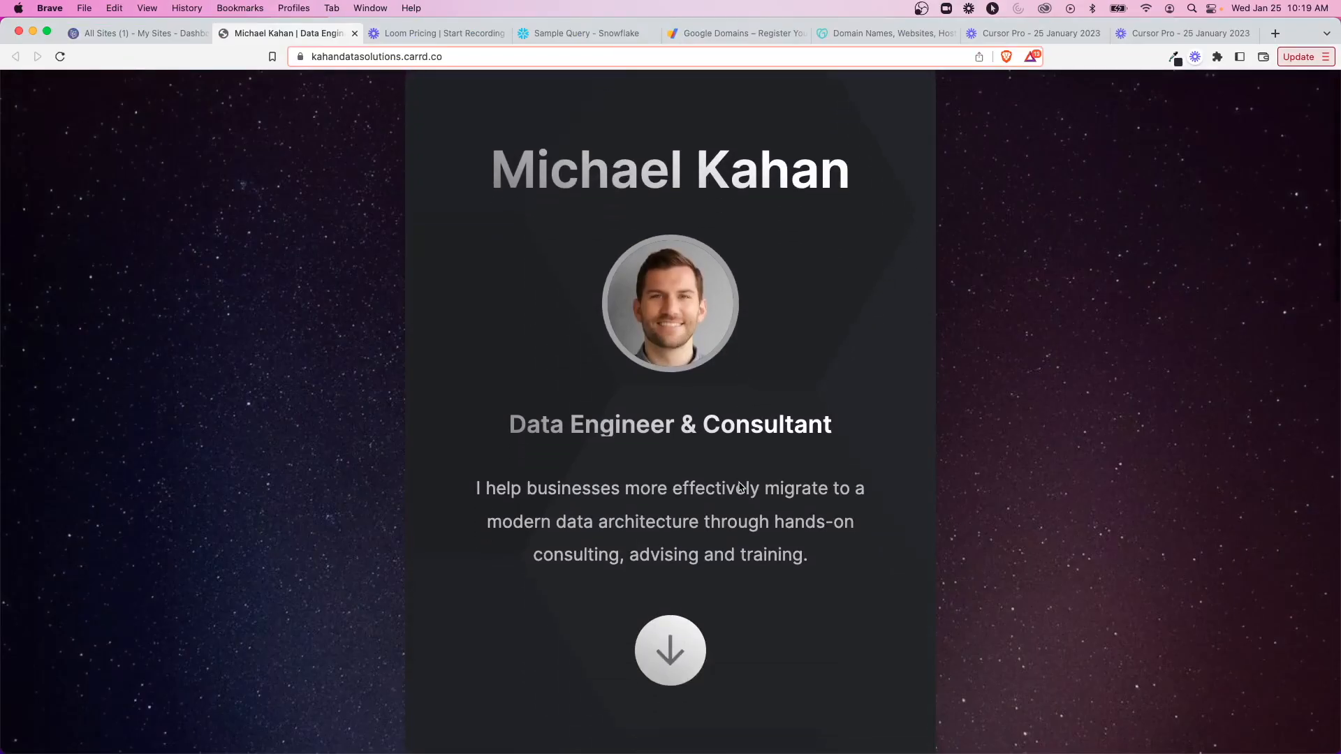
{"action": "scroll", "scroll_direction": "down", "scroll_amount": 3}
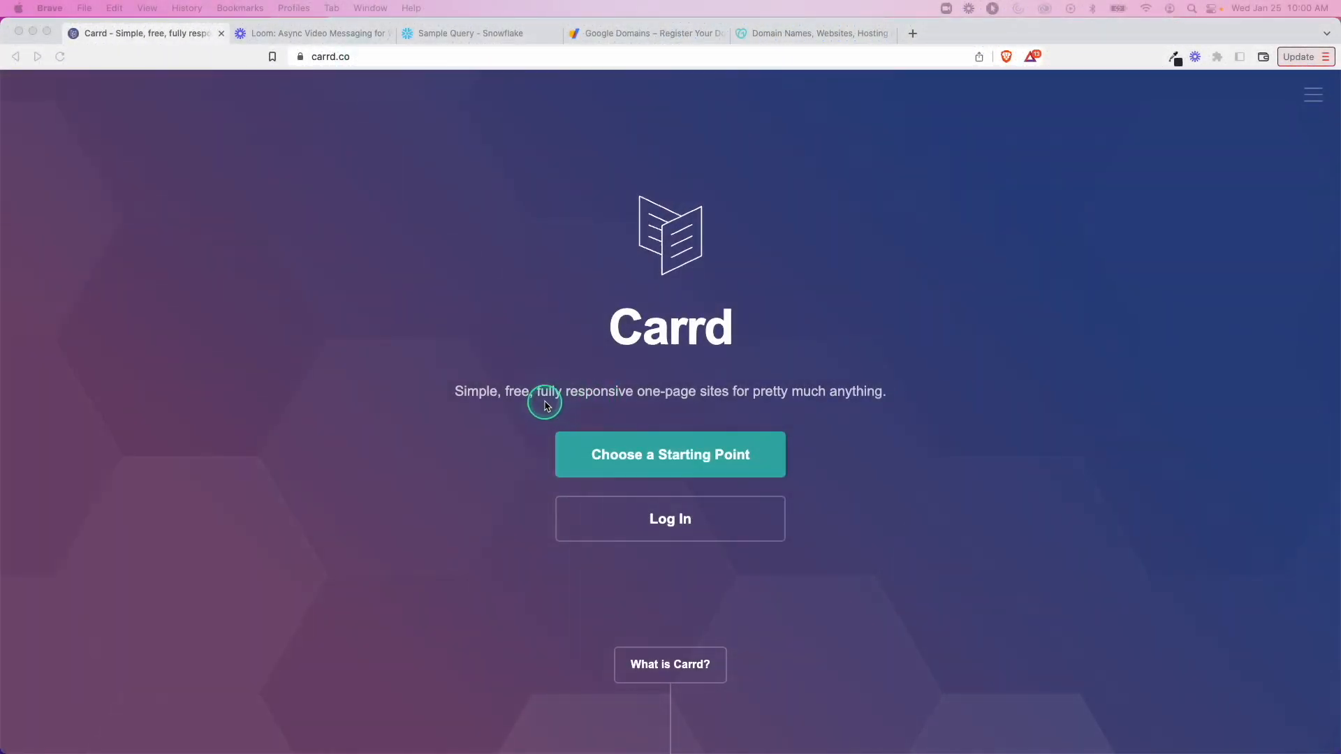
{"action": "mouse_move", "coordinate": [601, 394]}
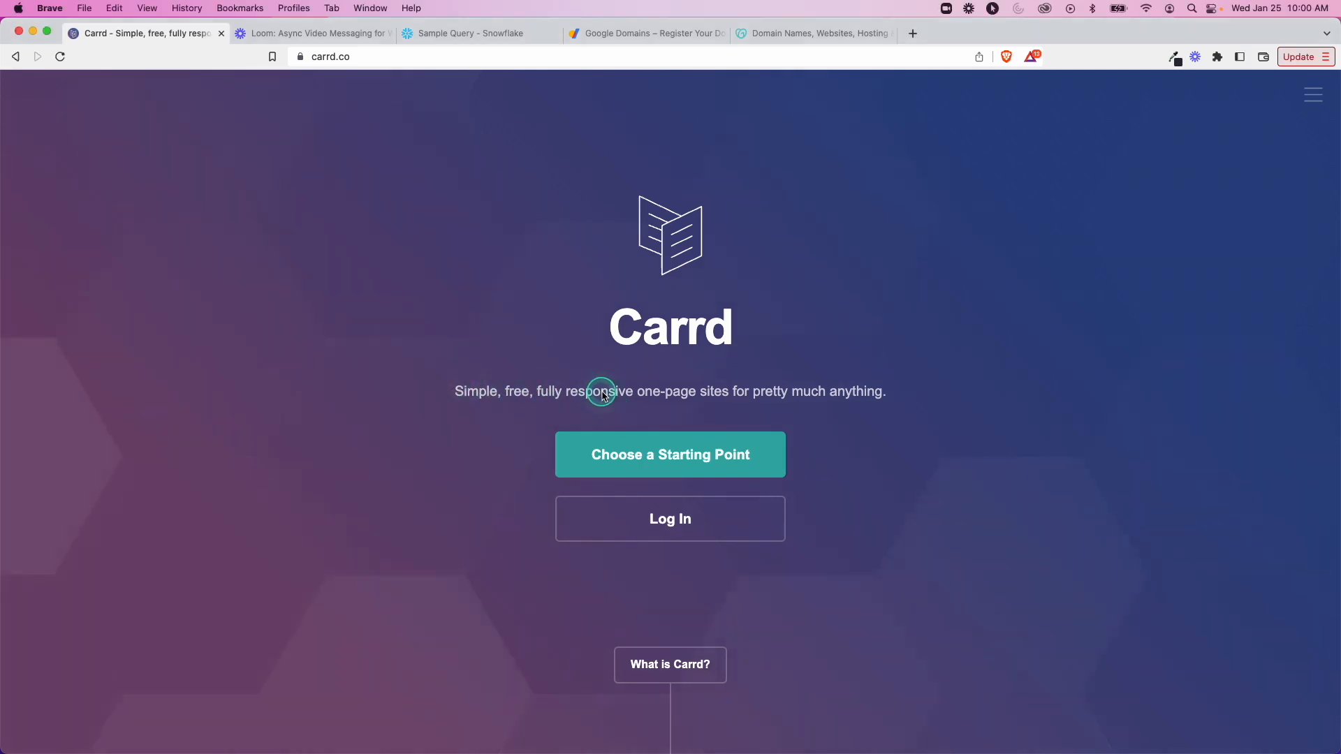
{"action": "scroll", "scroll_direction": "down", "scroll_amount": 3}
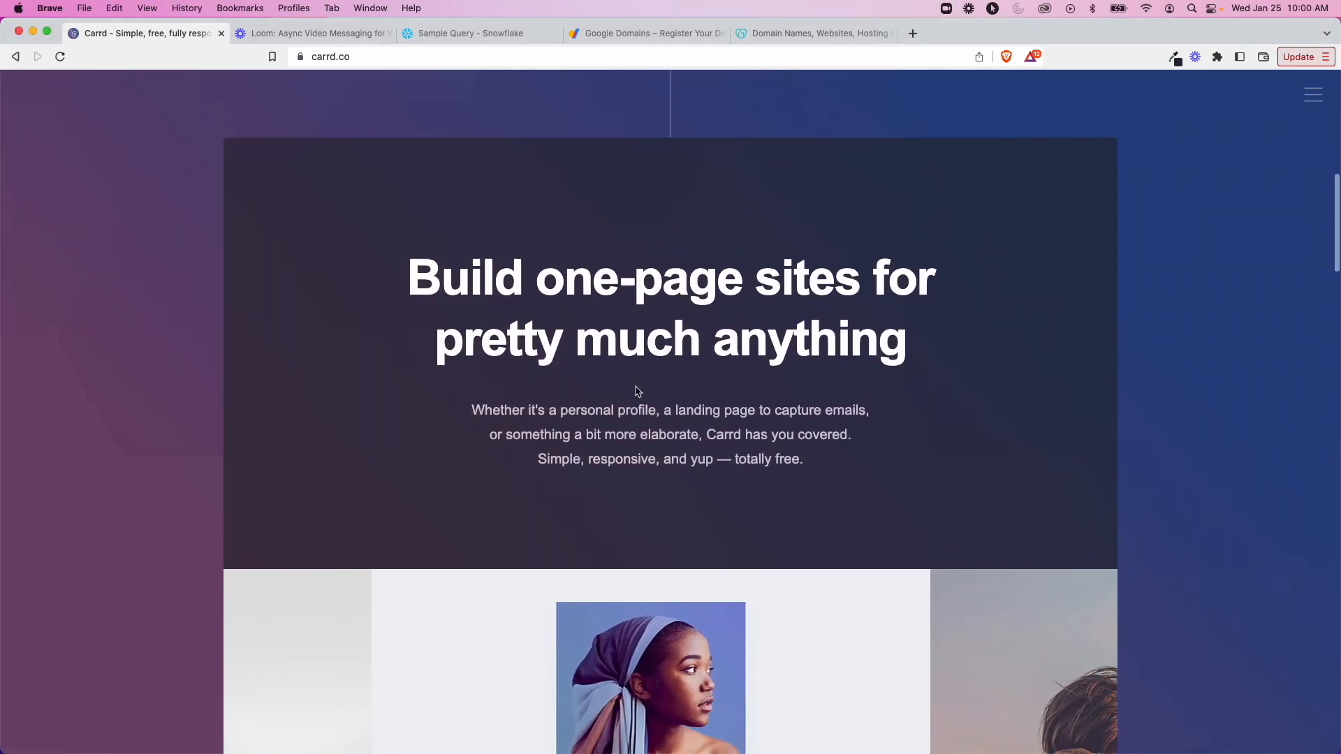
{"action": "scroll", "scroll_direction": "down", "scroll_amount": 3}
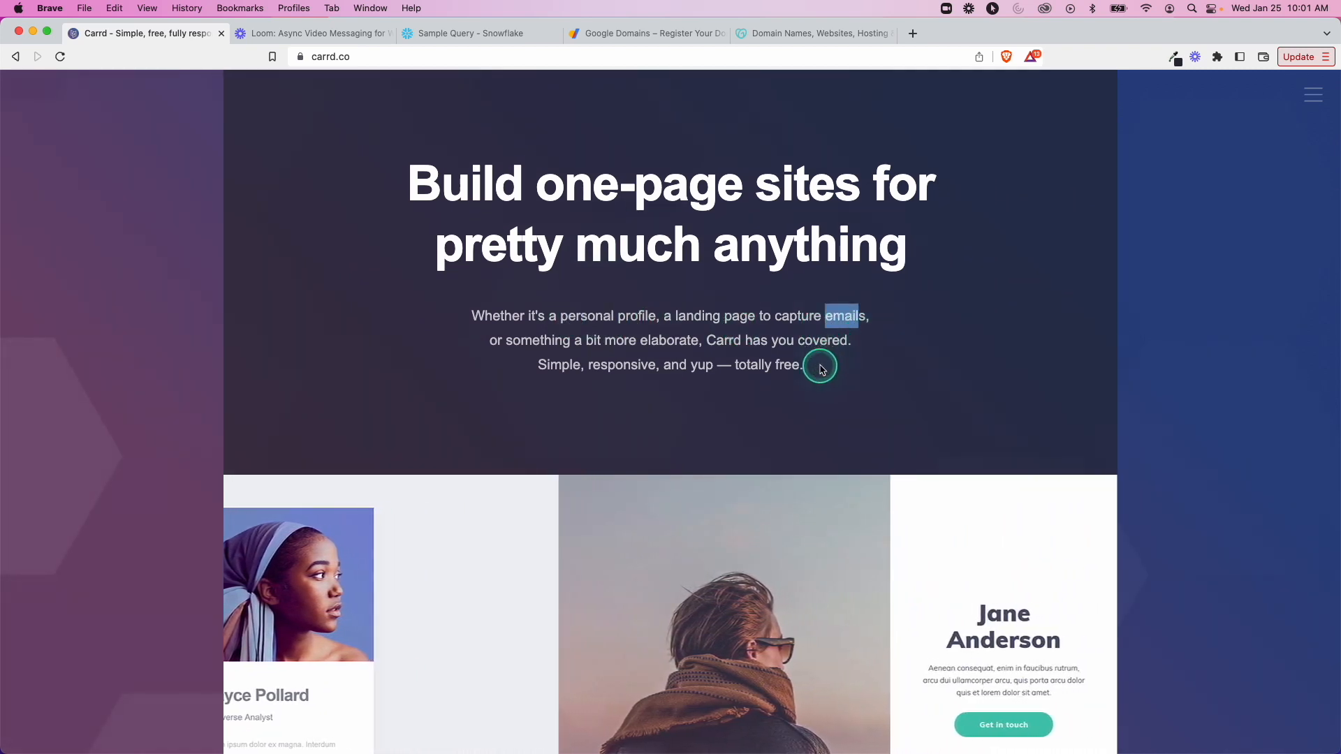
{"action": "scroll", "scroll_direction": "down", "scroll_amount": 3}
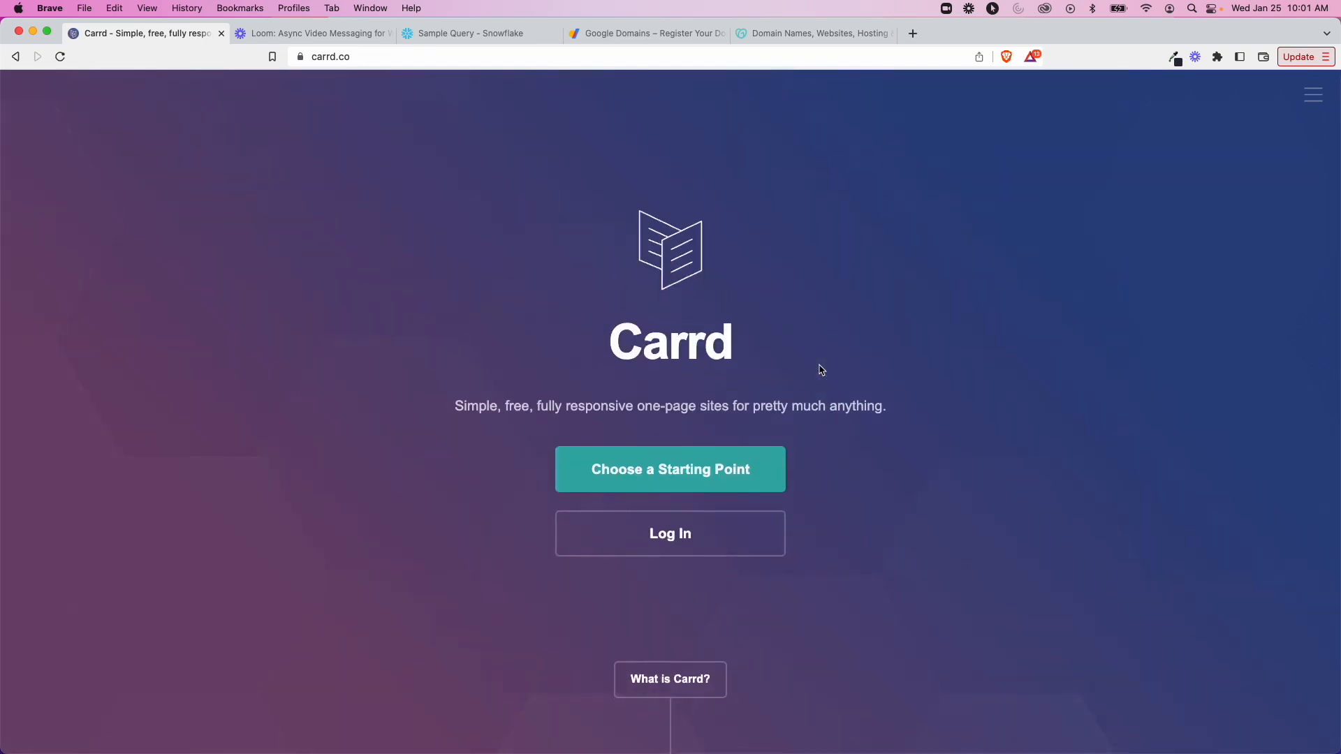
Step: Open Choose a Starting Point, browse the templates, and filter to the Profile category
{"action": "left_click", "coordinate": [670, 469]}
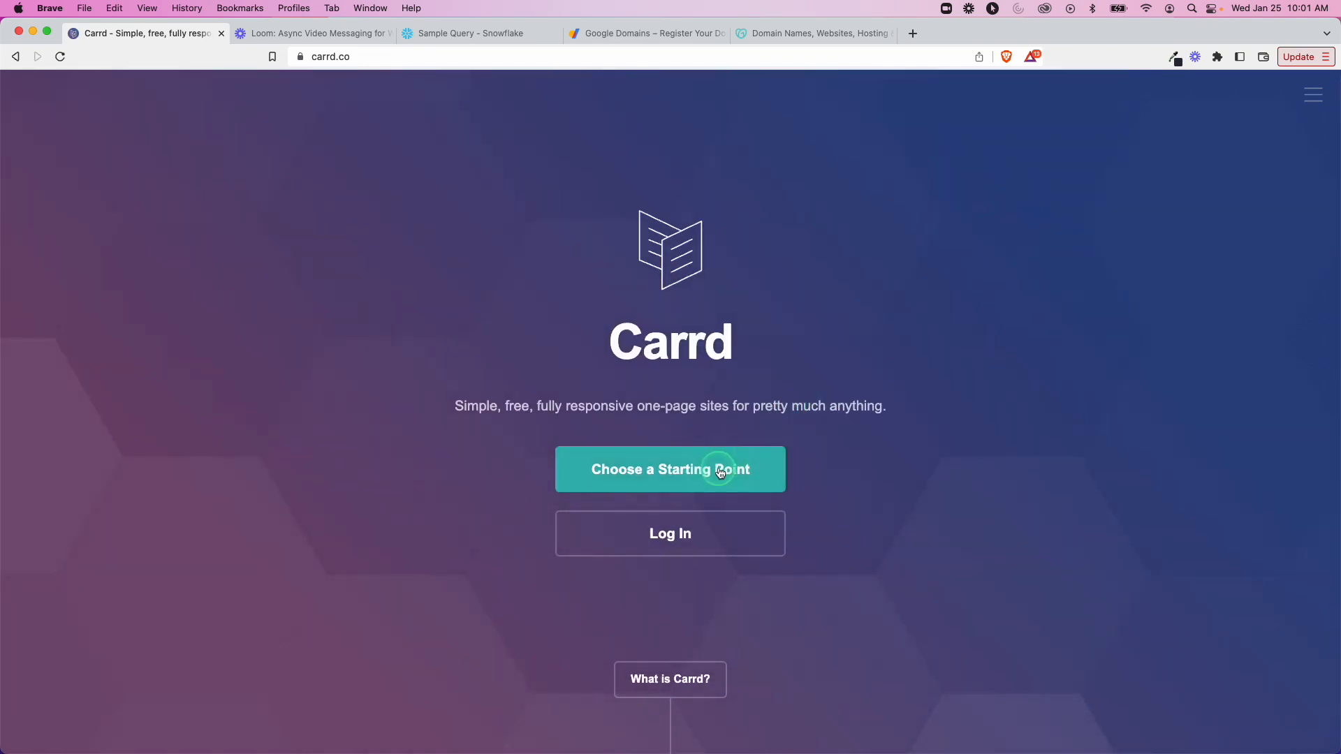
{"action": "left_click", "coordinate": [669, 469]}
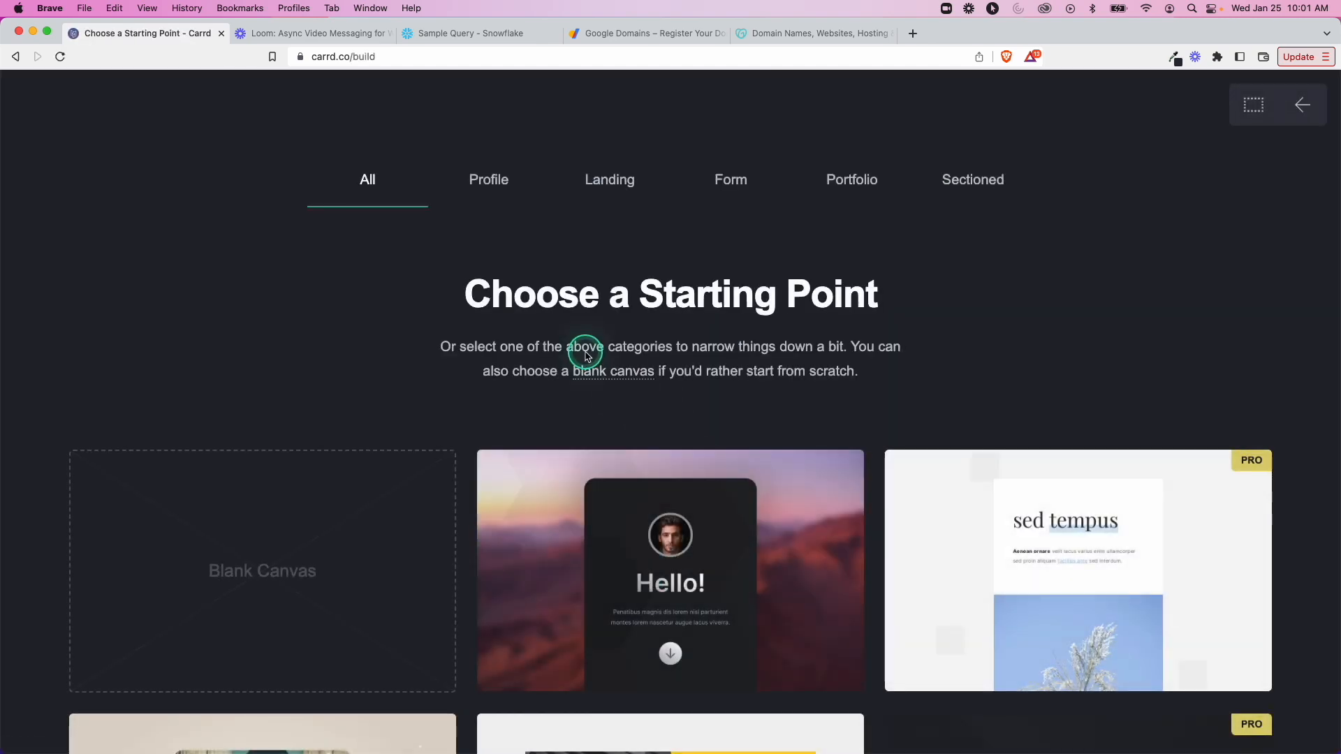
{"action": "scroll", "scroll_direction": "down", "scroll_amount": 3}
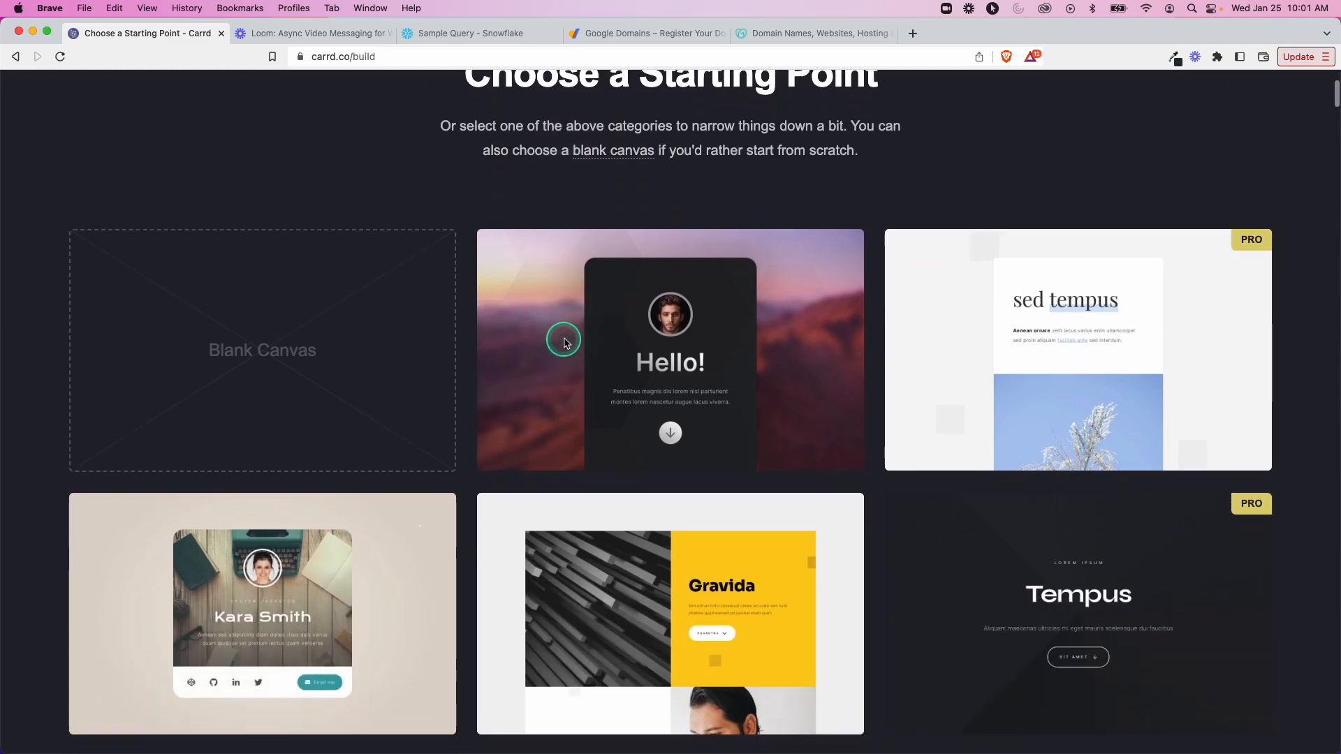
{"action": "scroll", "scroll_direction": "down", "scroll_amount": 3}
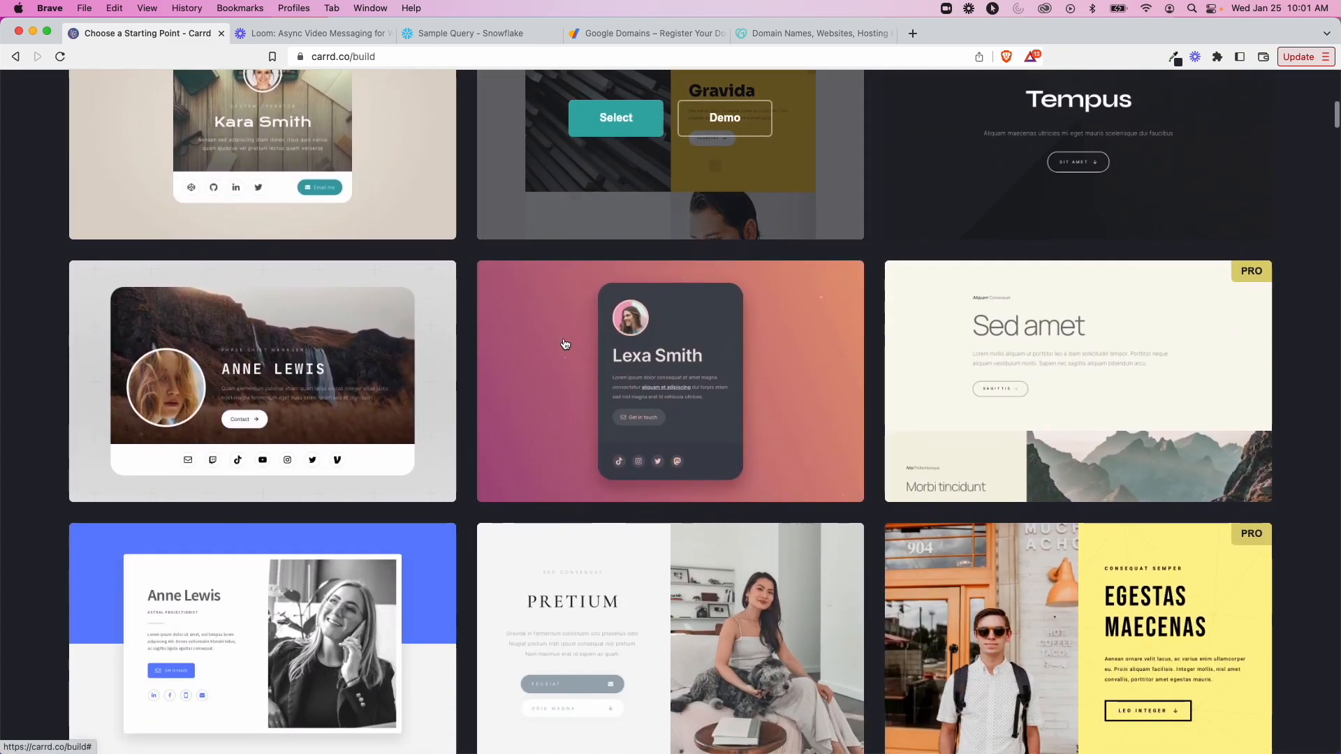
{"action": "scroll", "scroll_direction": "down", "scroll_amount": 3}
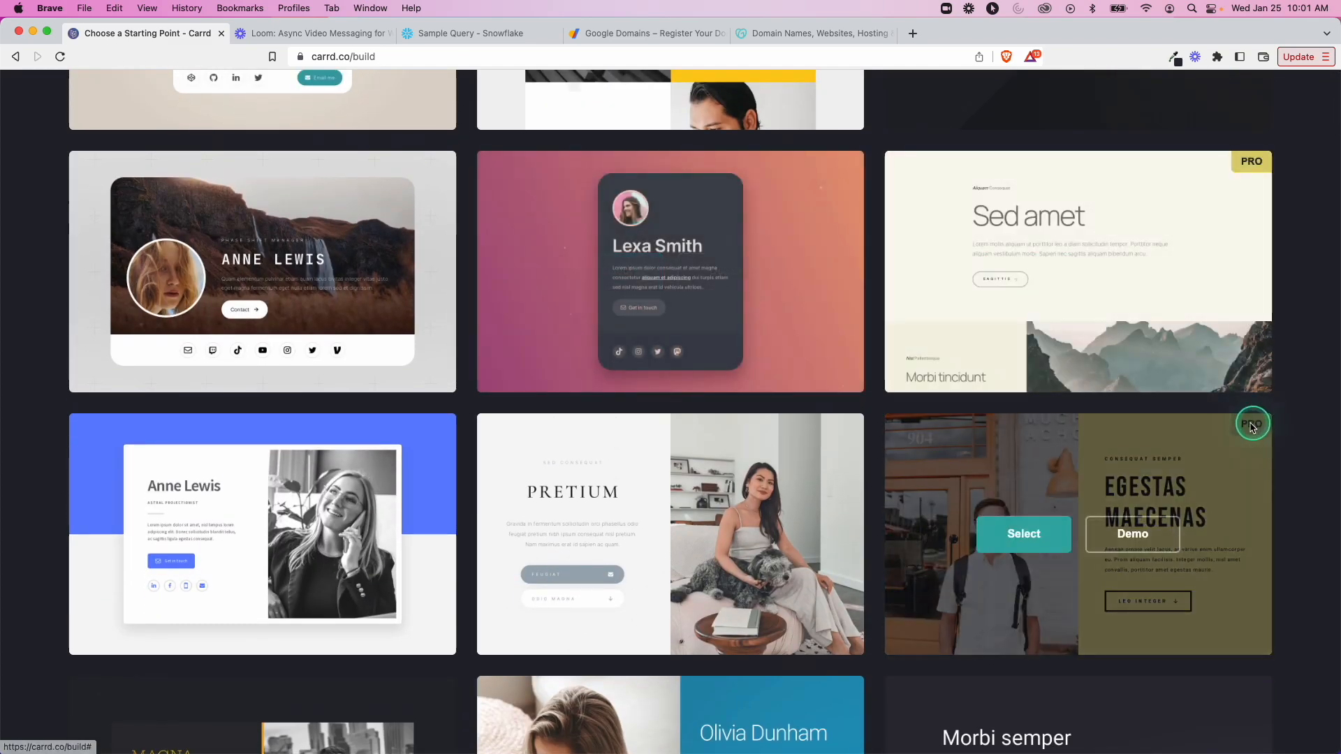
{"action": "scroll", "scroll_direction": "up", "scroll_amount": 3}
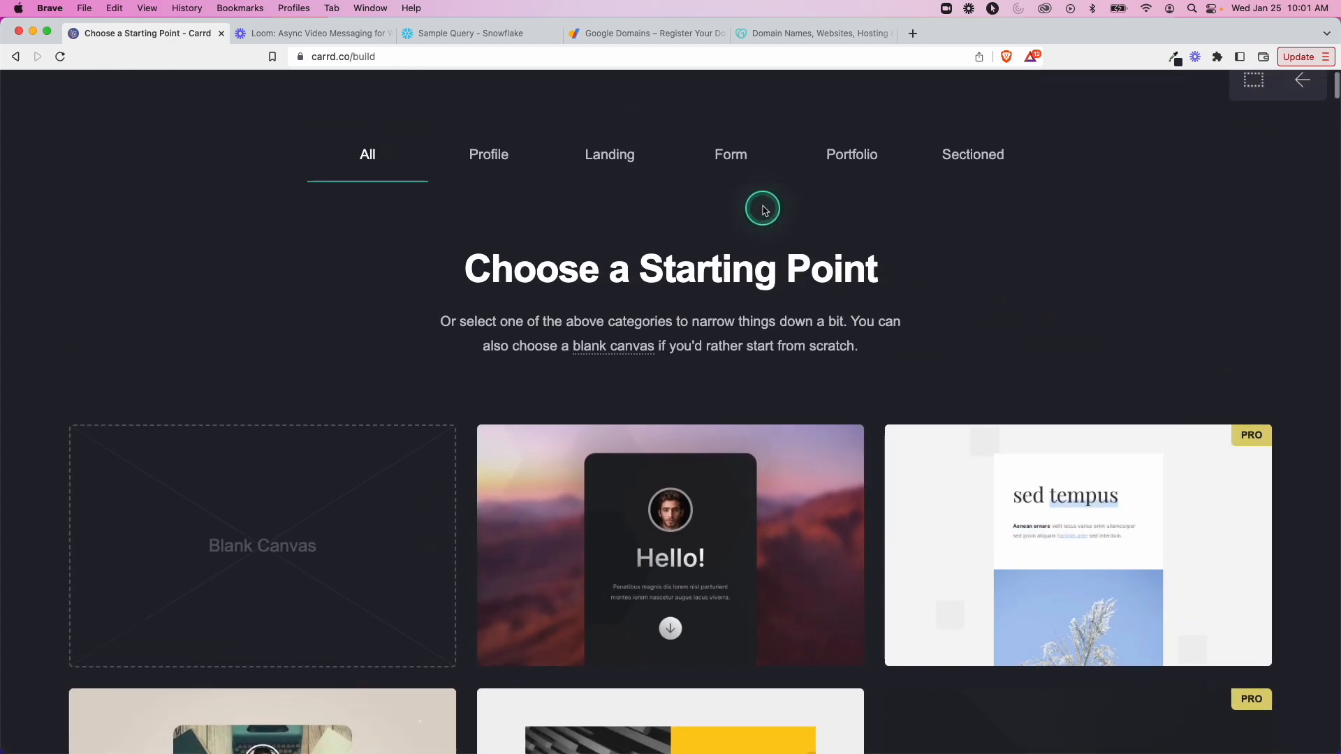
{"action": "left_click", "coordinate": [488, 155]}
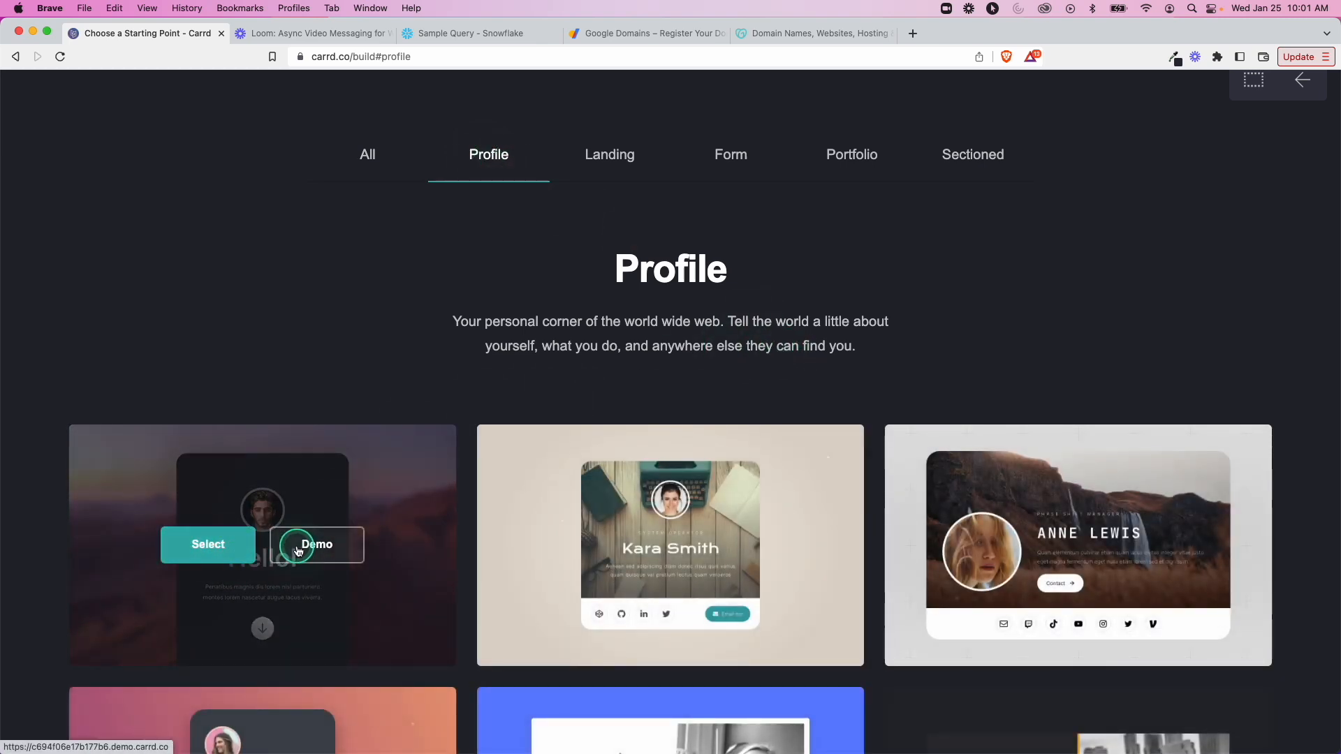
{"action": "left_click", "coordinate": [317, 544]}
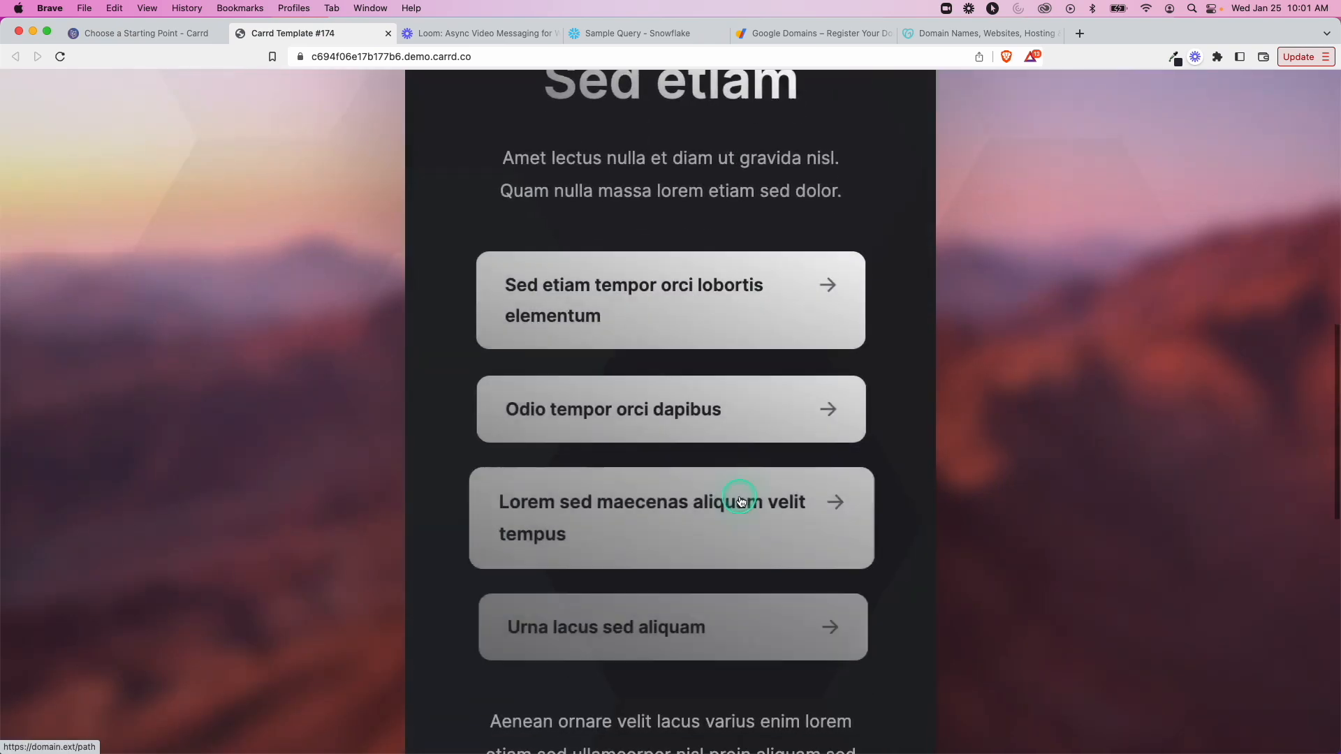
{"action": "scroll", "scroll_direction": "up", "scroll_amount": 3}
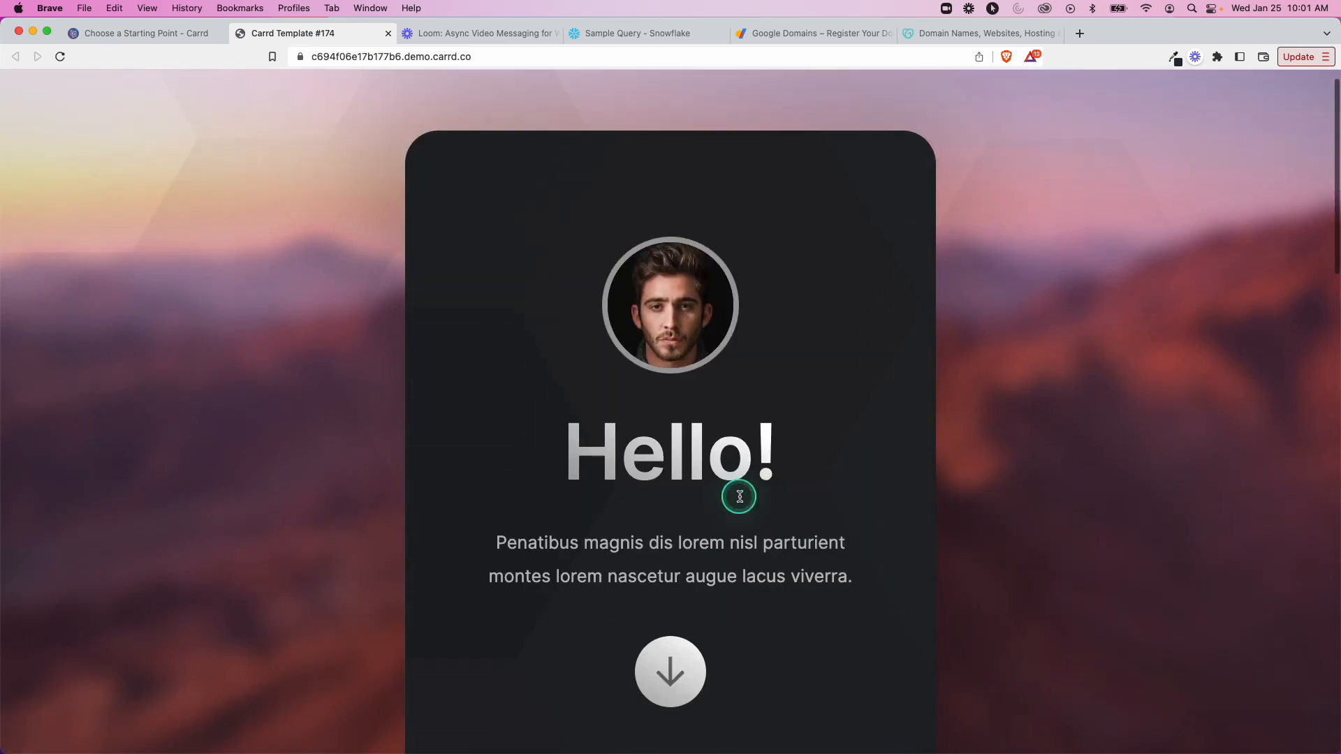
{"action": "scroll", "scroll_direction": "down", "scroll_amount": 3}
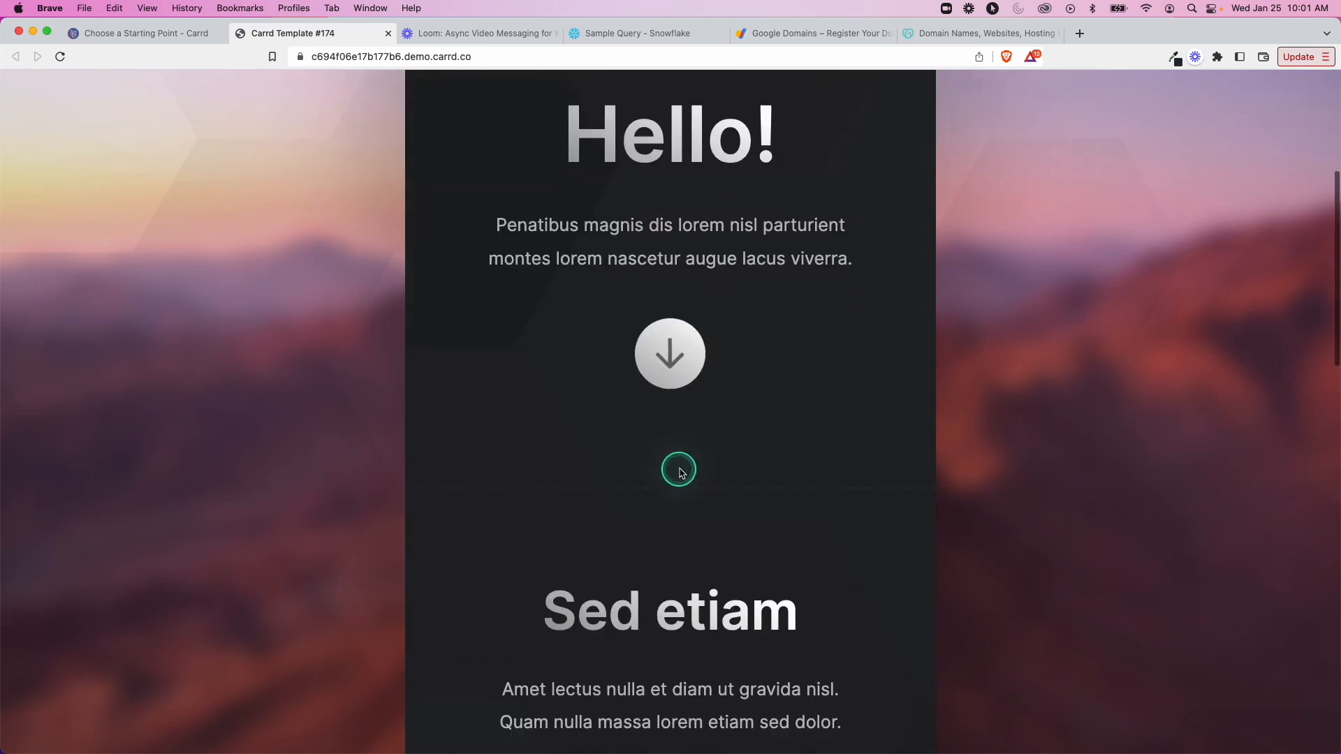
{"action": "scroll", "scroll_direction": "down", "scroll_amount": 3}
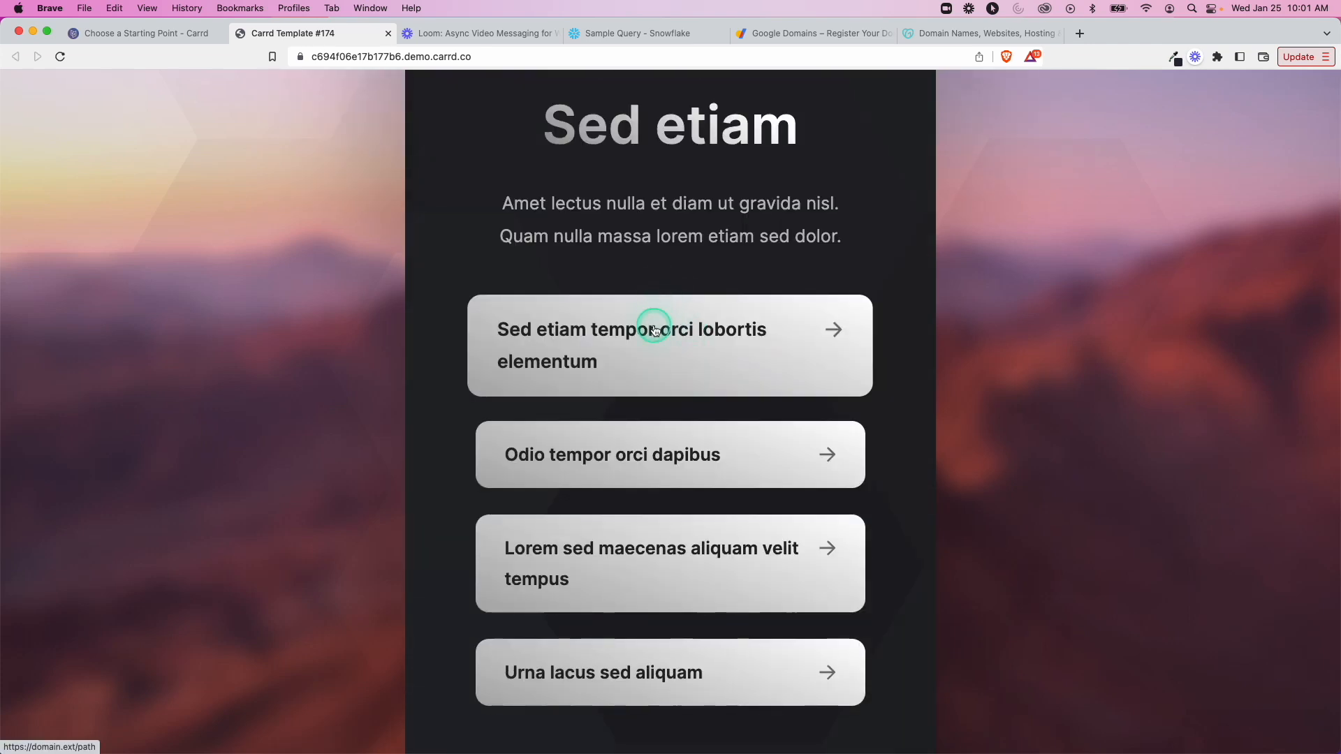
{"action": "mouse_move", "coordinate": [620, 374]}
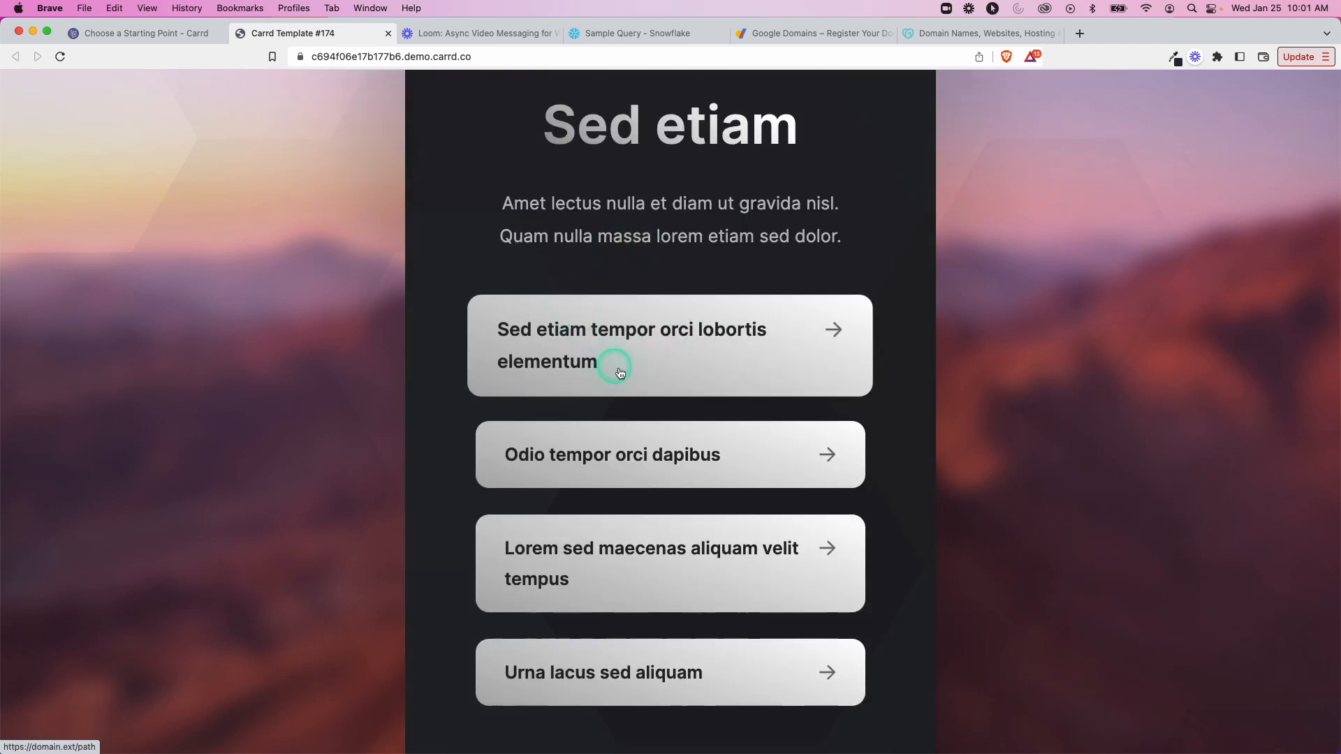
{"action": "scroll", "scroll_direction": "down", "scroll_amount": 3}
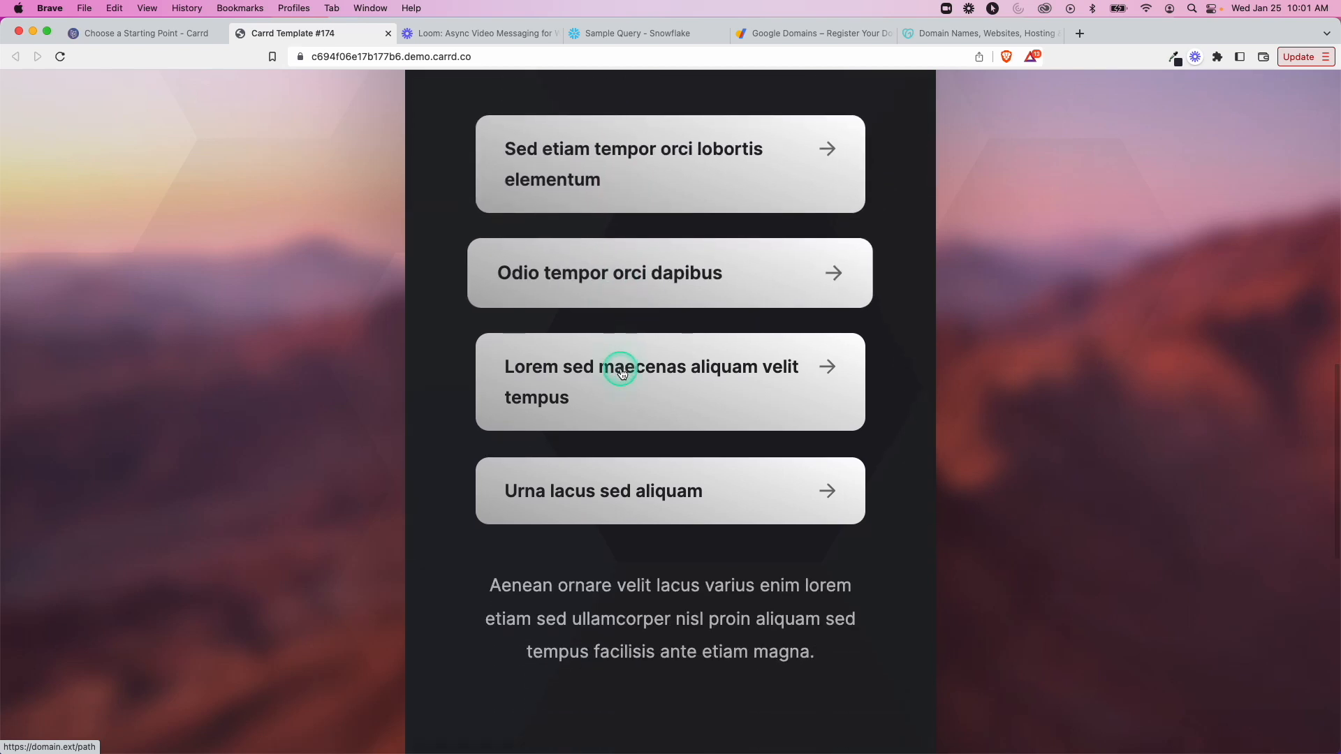
{"action": "scroll", "scroll_direction": "down", "scroll_amount": 3}
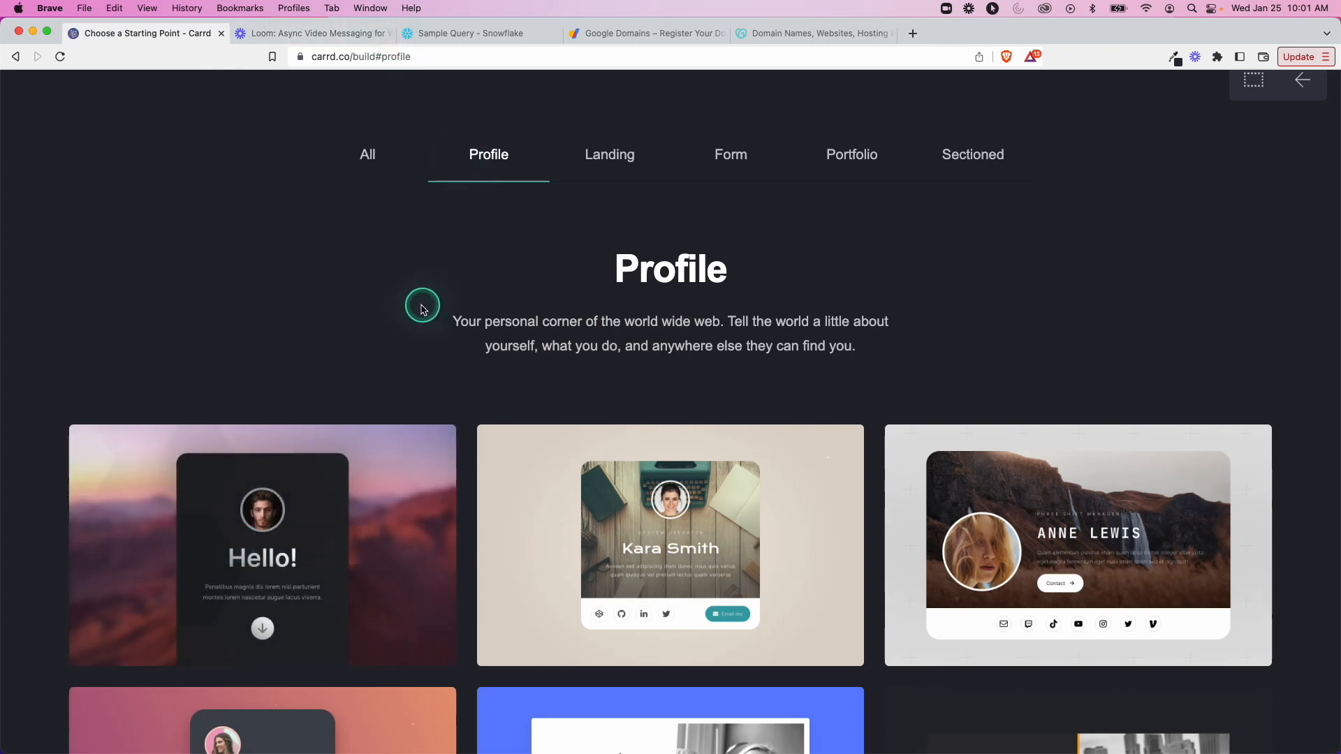
{"action": "mouse_move", "coordinate": [386, 356]}
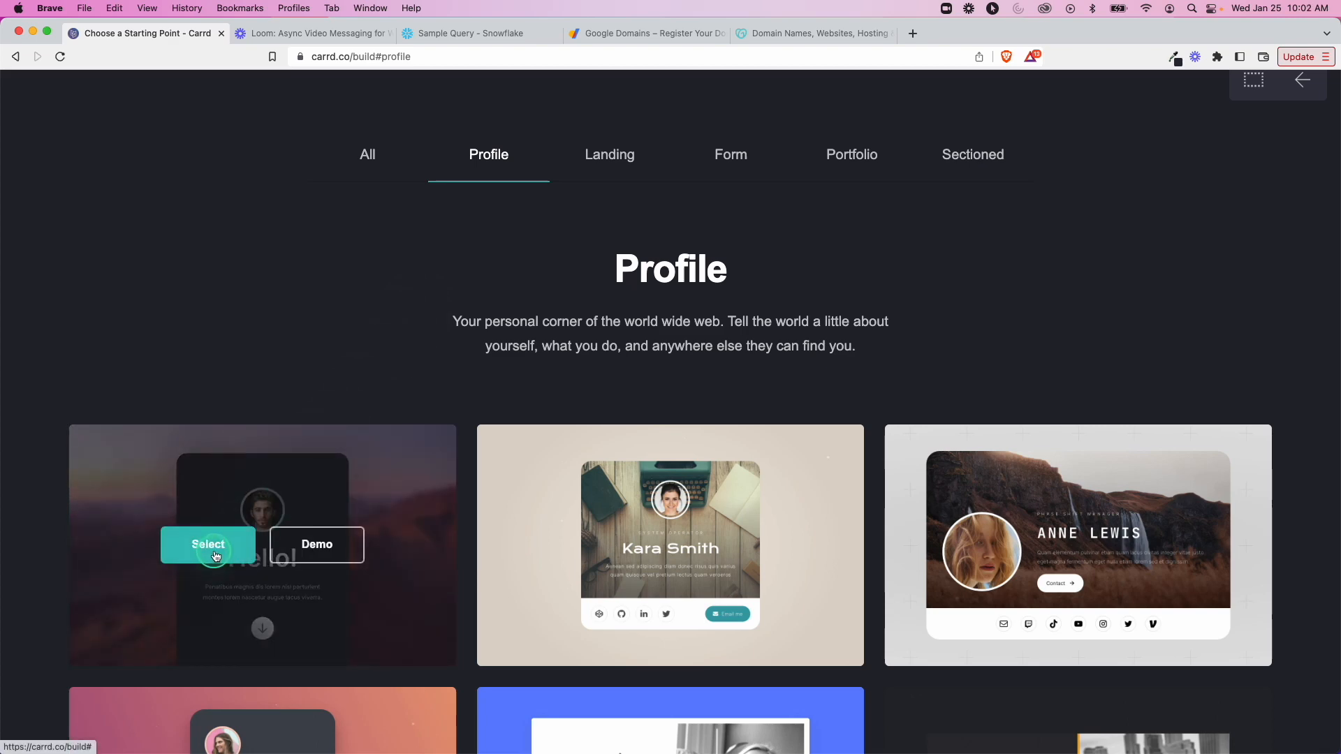
Step: Start a site from the Hello! template and replace its placeholder with a circle-cropped headshot
{"action": "left_click", "coordinate": [207, 545]}
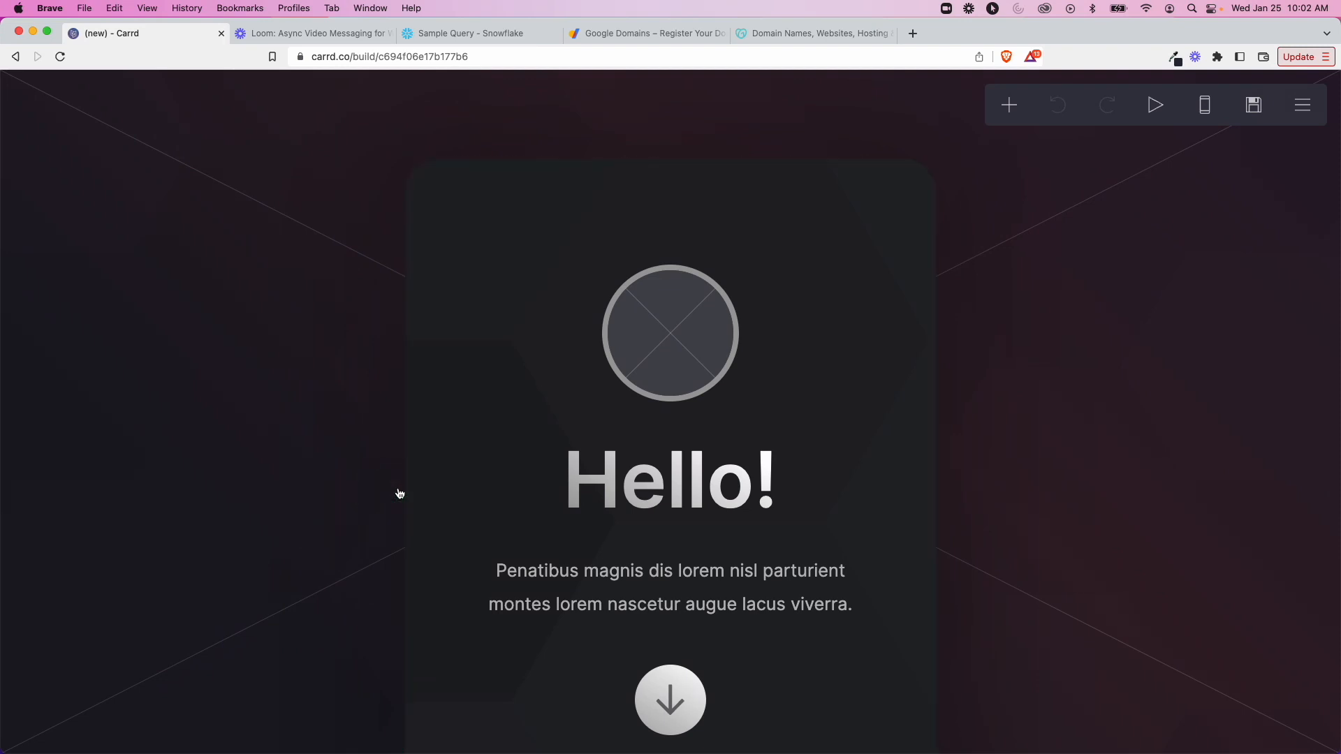
{"action": "left_click", "coordinate": [603, 350]}
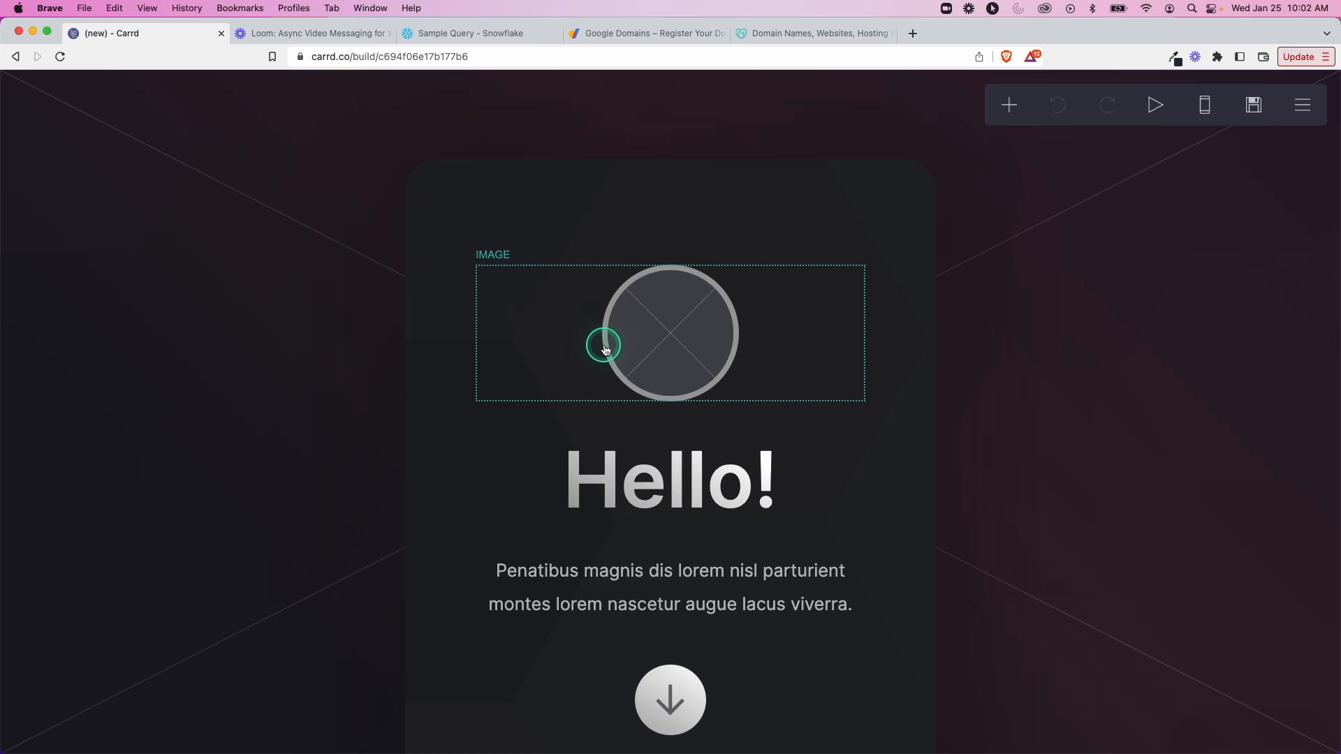
{"action": "left_click", "coordinate": [605, 348]}
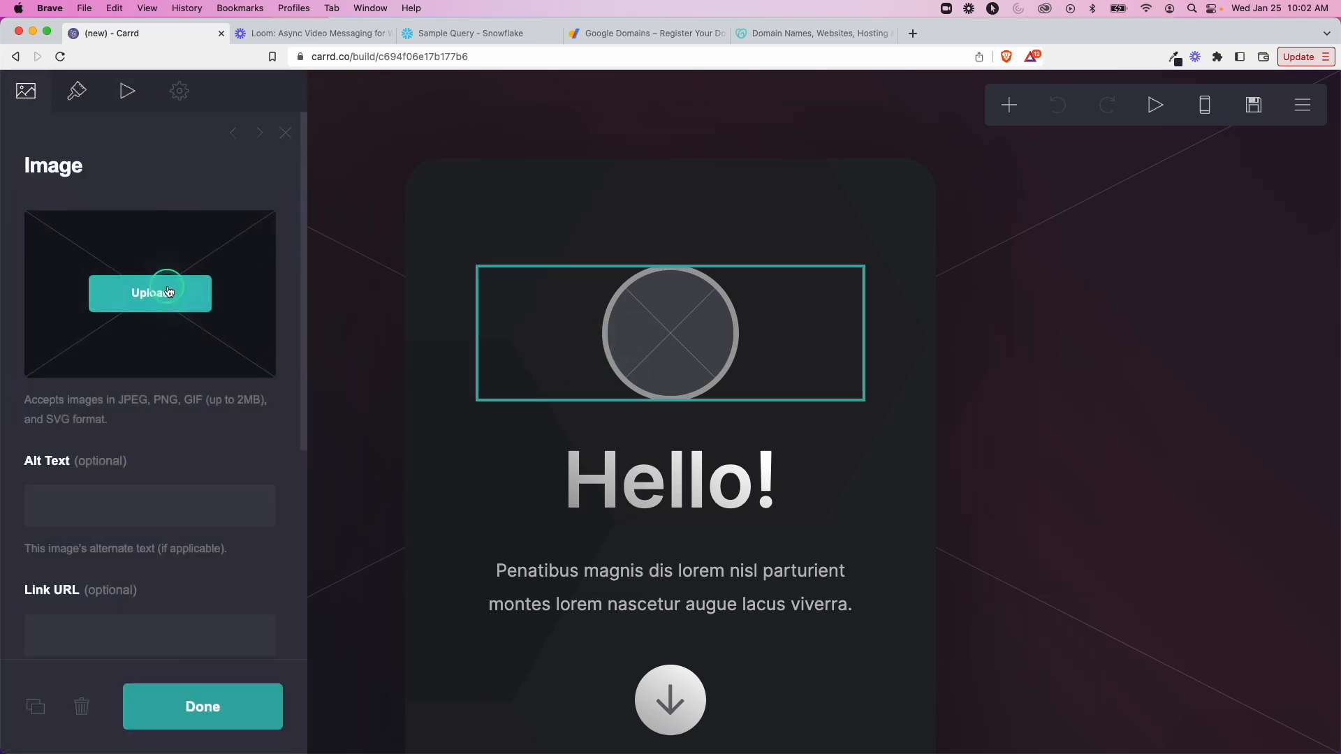
{"action": "left_click", "coordinate": [149, 293]}
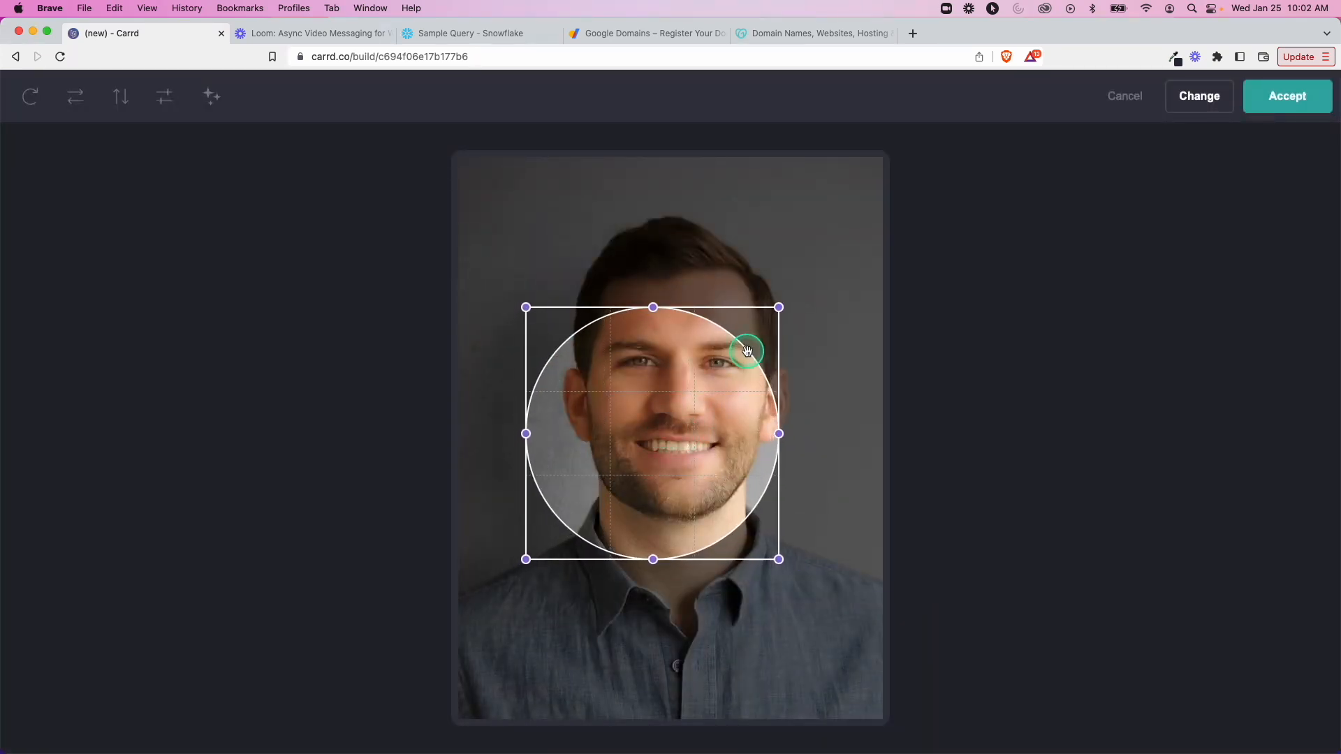
{"action": "left_click_drag", "start_coordinate": [746, 351], "coordinate": [640, 457]}
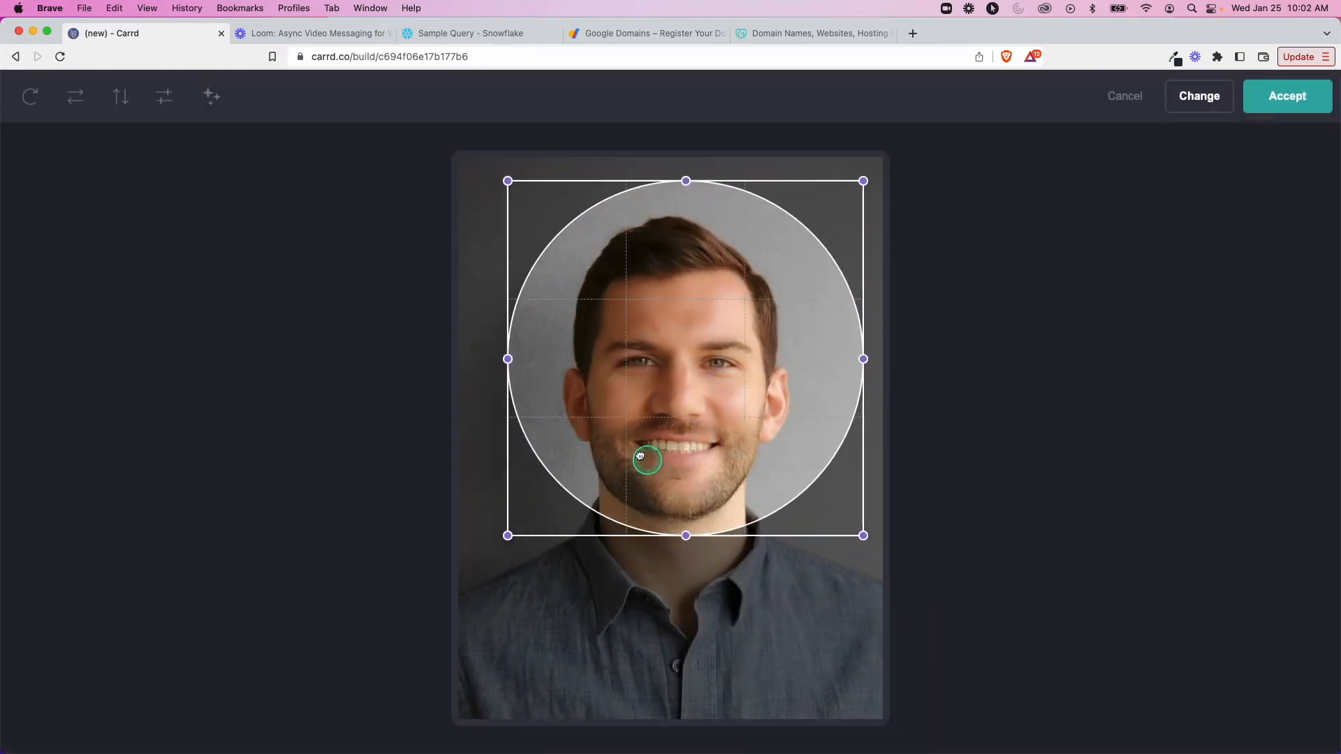
{"action": "left_click", "coordinate": [1287, 95]}
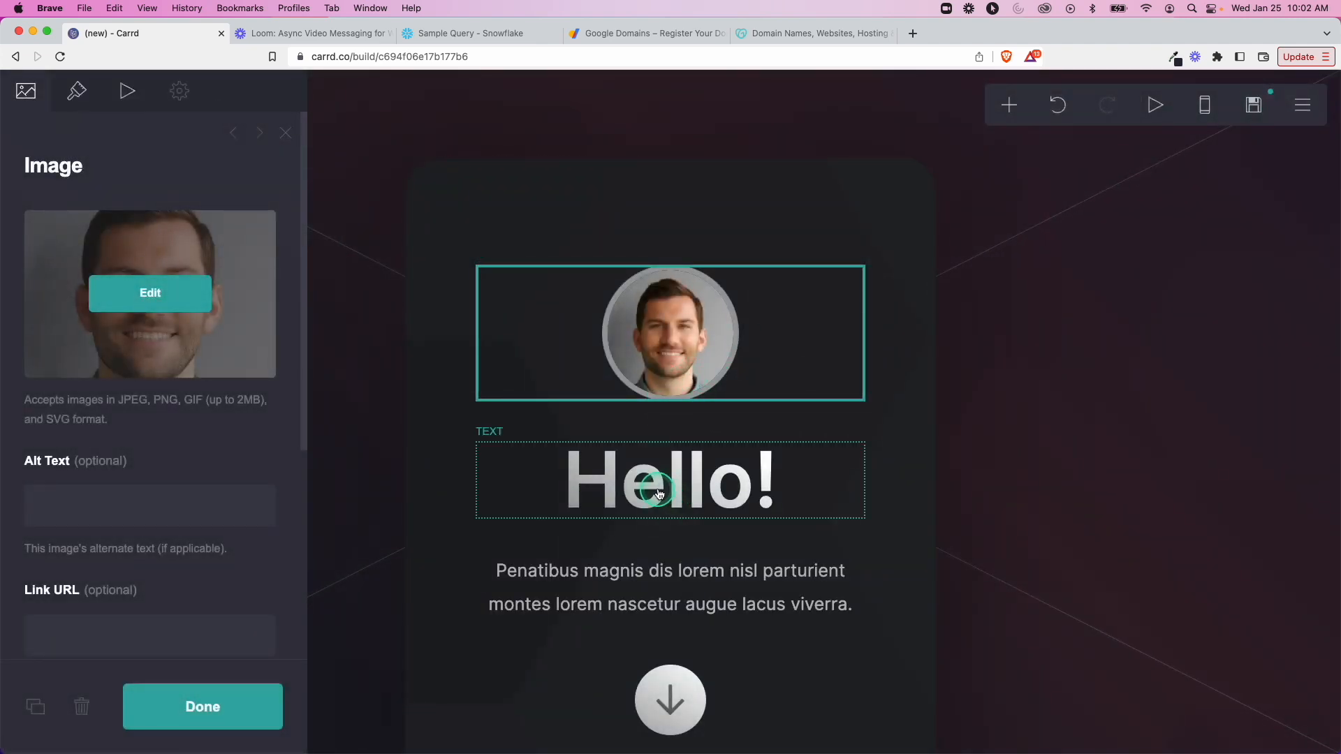
Step: Rename the Hello! heading to 'Michael Kahan' and shrink its size to 2.75
{"action": "left_click", "coordinate": [670, 480]}
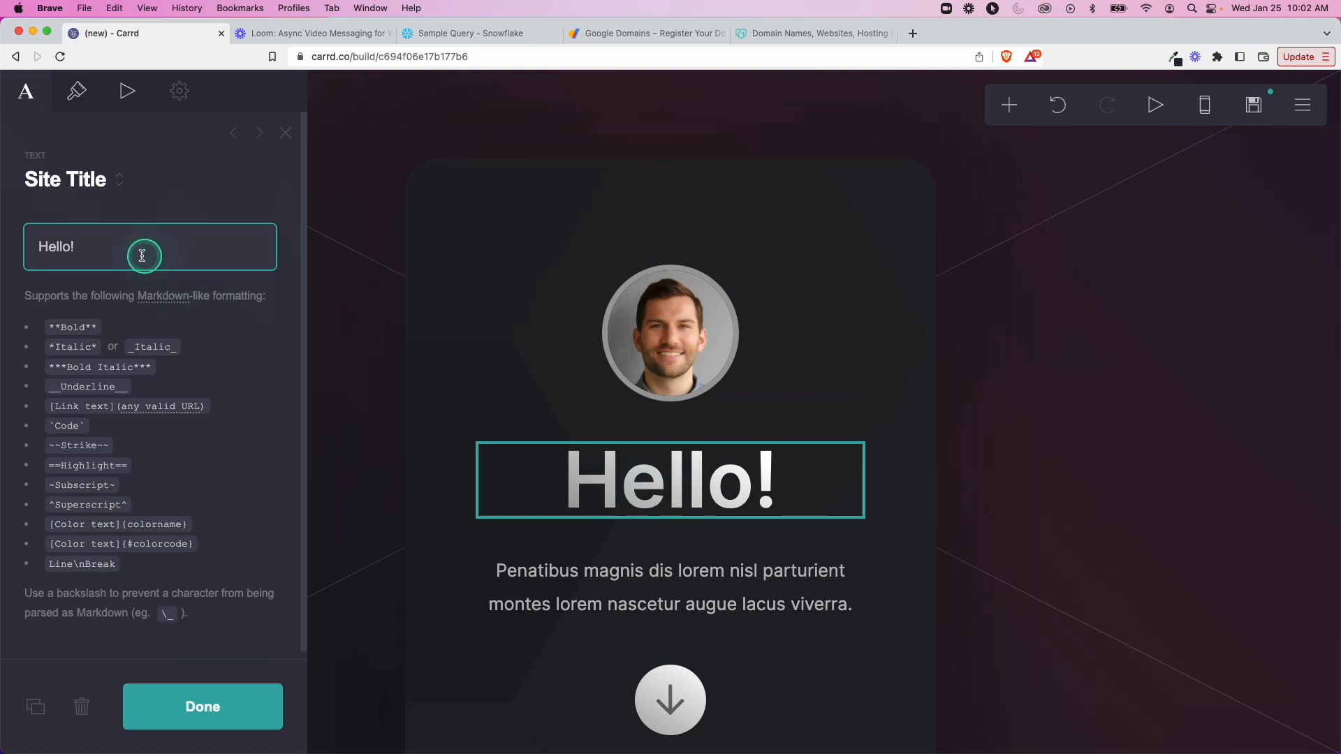
{"action": "type", "text": "Michael Kahan"}
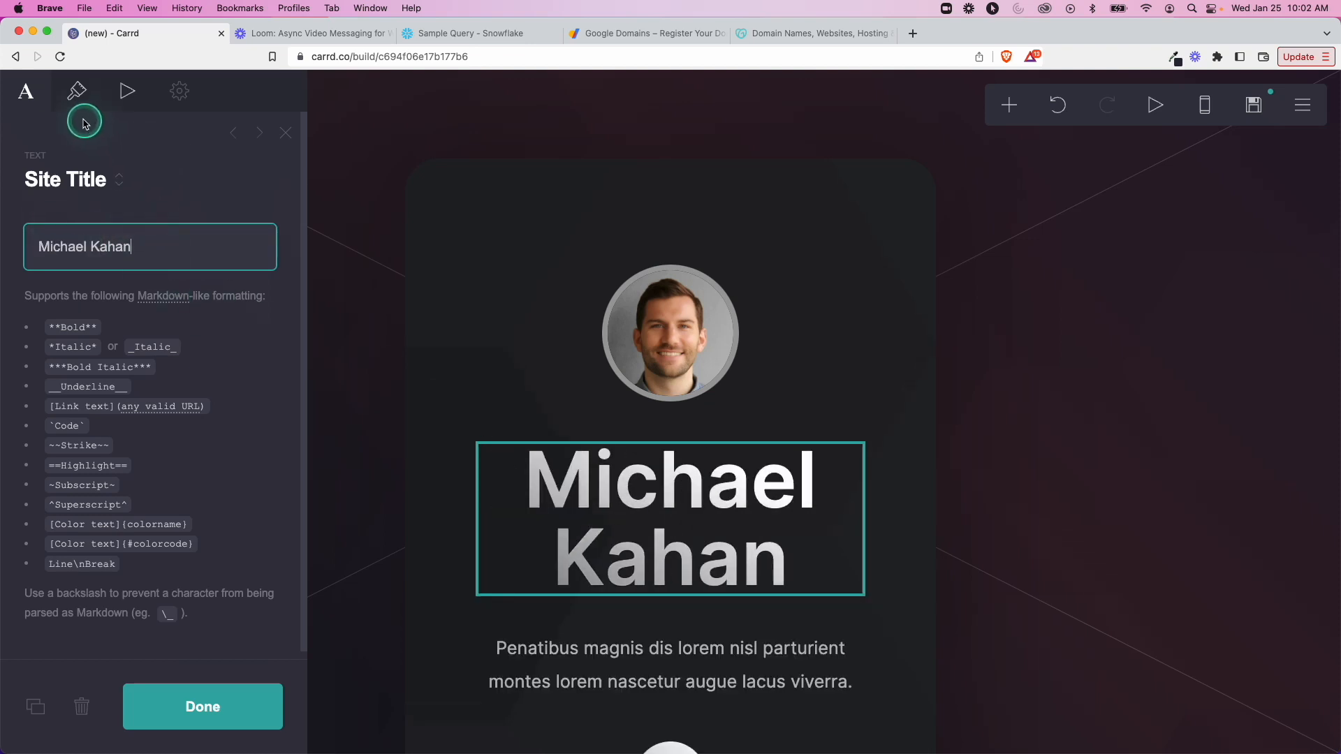
{"action": "left_click", "coordinate": [76, 91]}
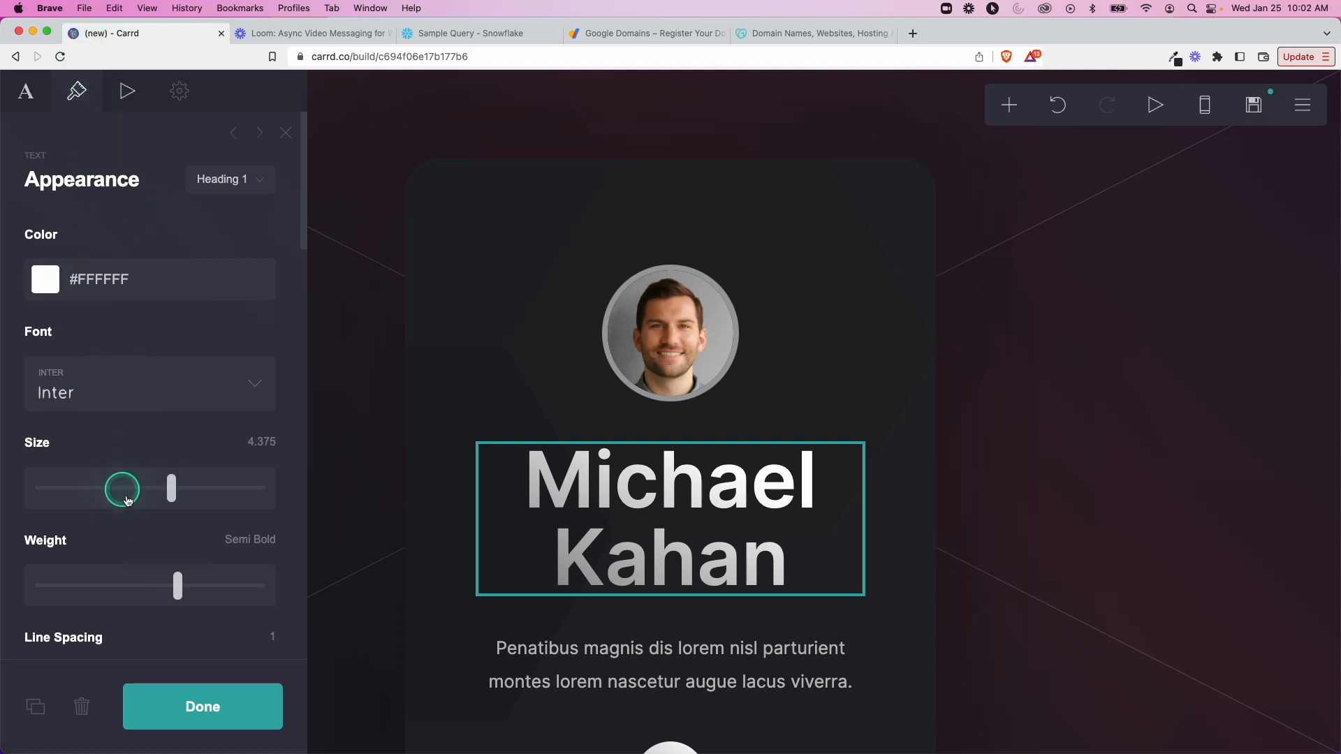
{"action": "left_click_drag", "start_coordinate": [171, 488], "coordinate": [151, 496]}
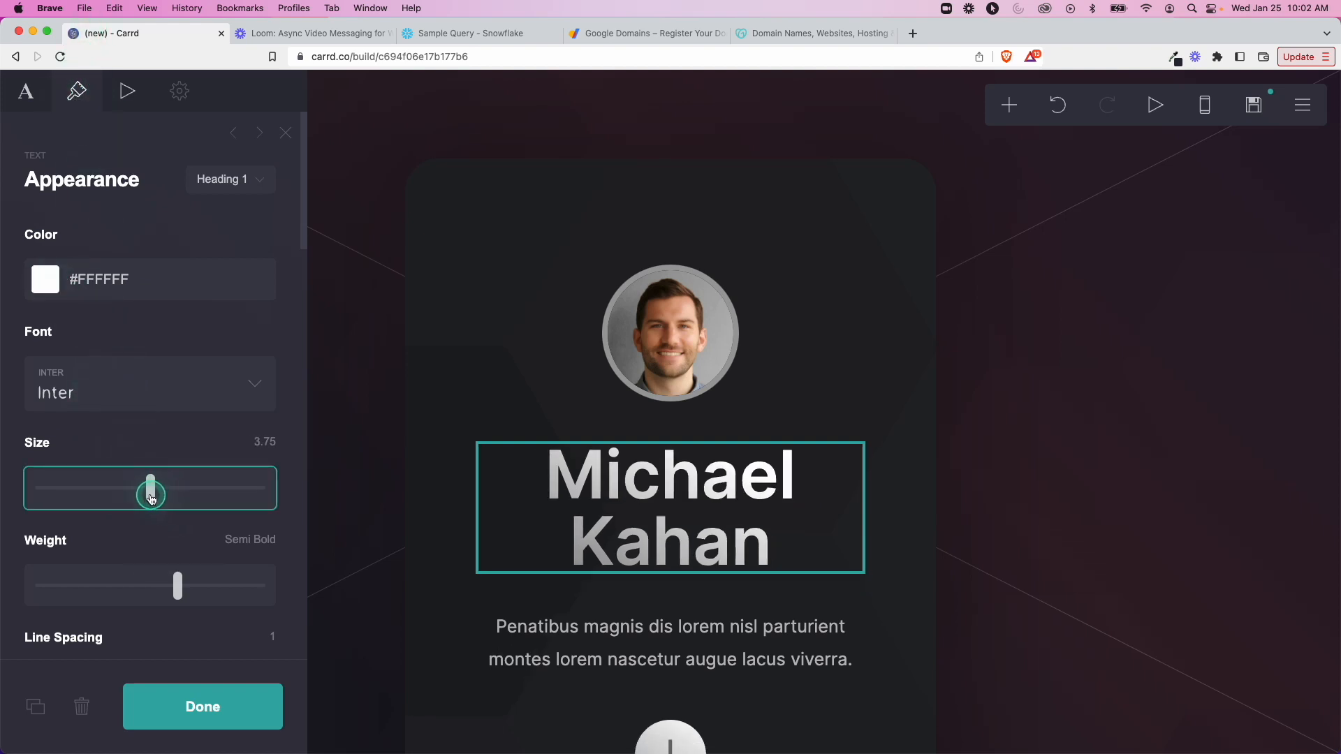
{"action": "left_click_drag", "start_coordinate": [151, 488], "coordinate": [117, 488]}
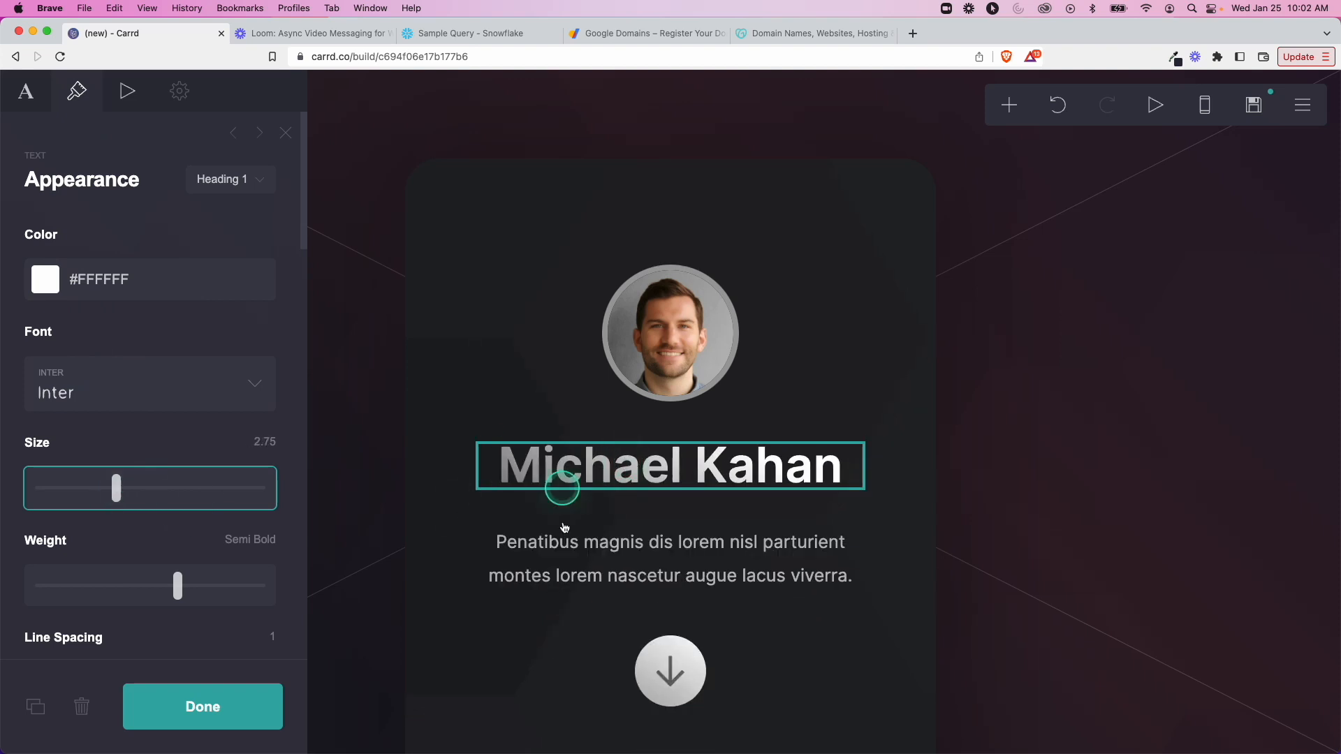
{"action": "left_click", "coordinate": [1059, 104]}
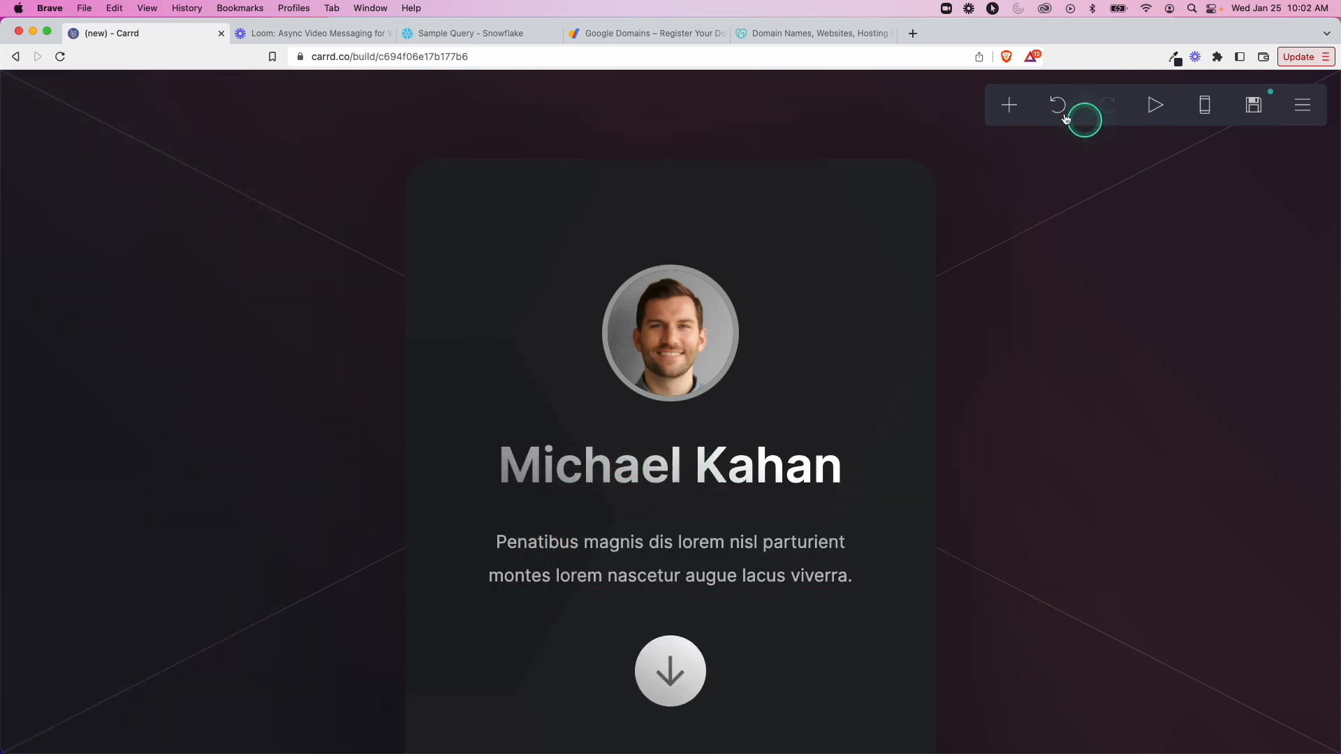
{"action": "mouse_move", "coordinate": [1008, 105]}
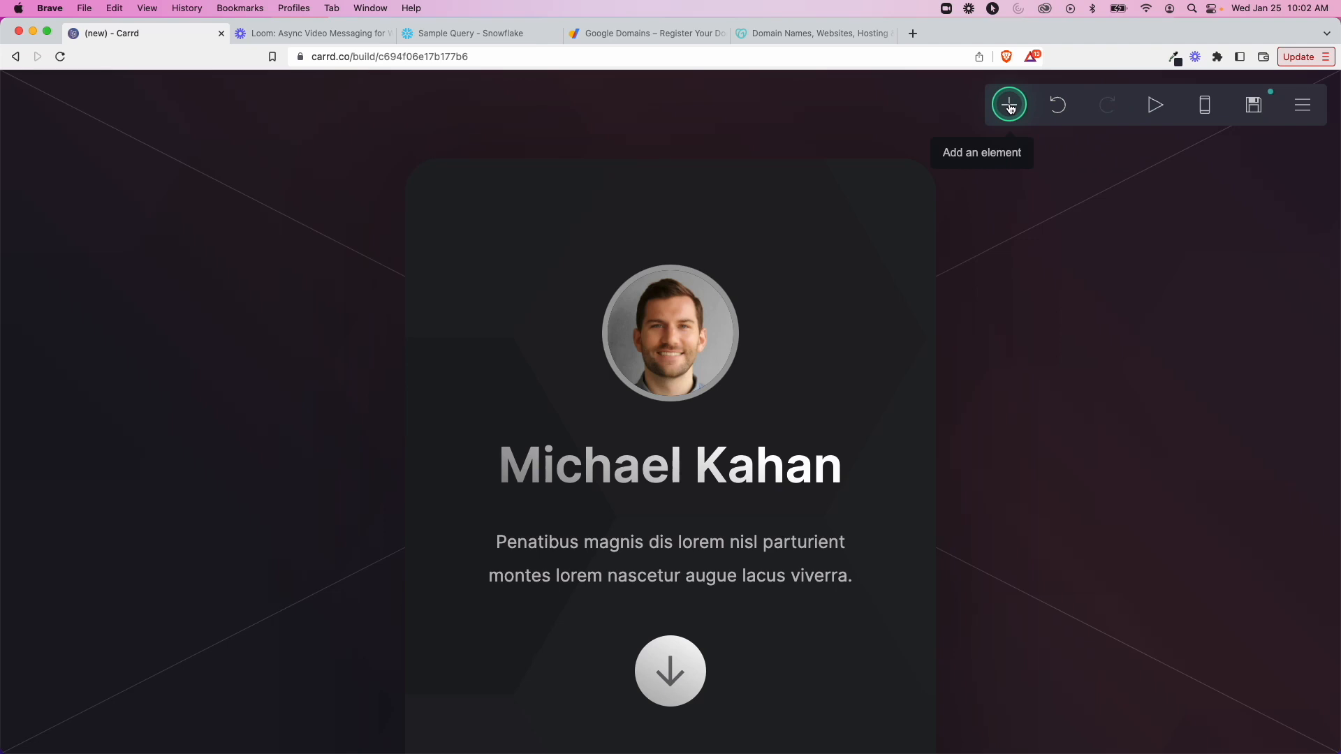
Step: Add a text element below the name reading 'Data Engineer & Consultant'
{"action": "left_click", "coordinate": [1009, 104]}
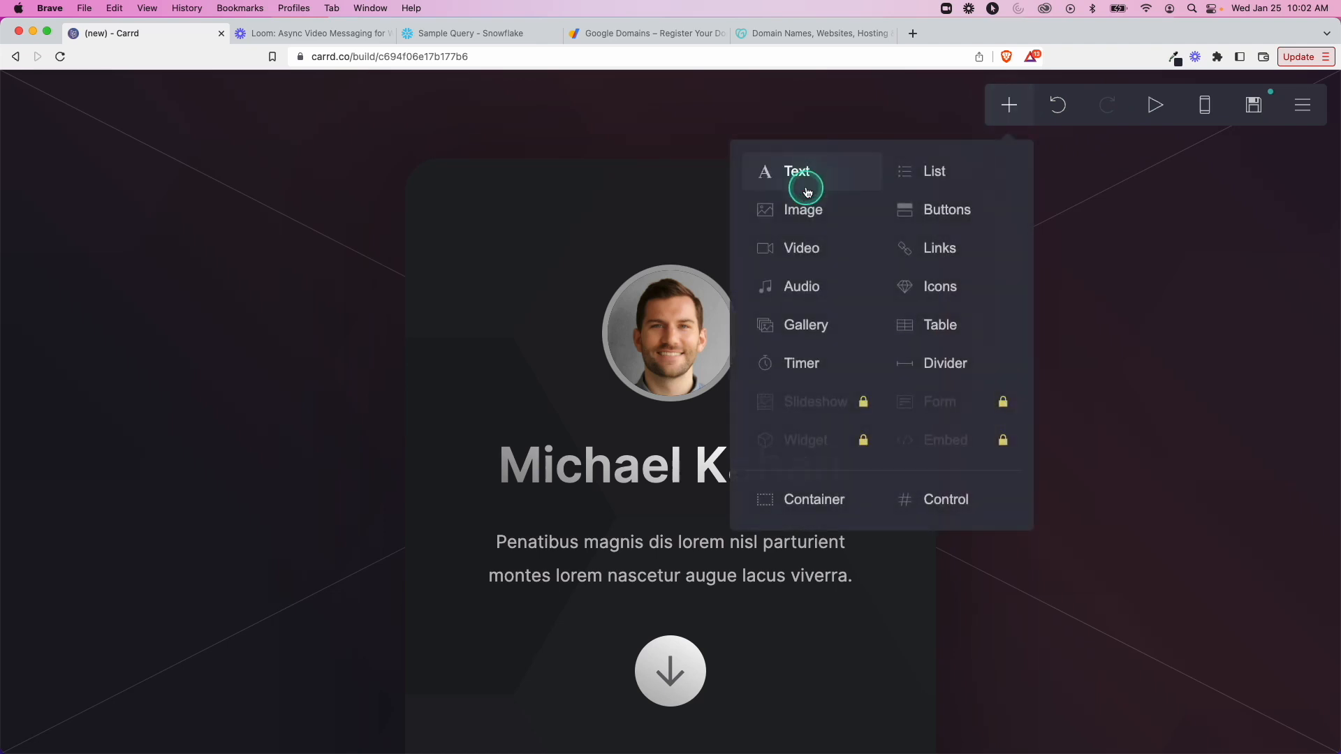
{"action": "mouse_move", "coordinate": [853, 286]}
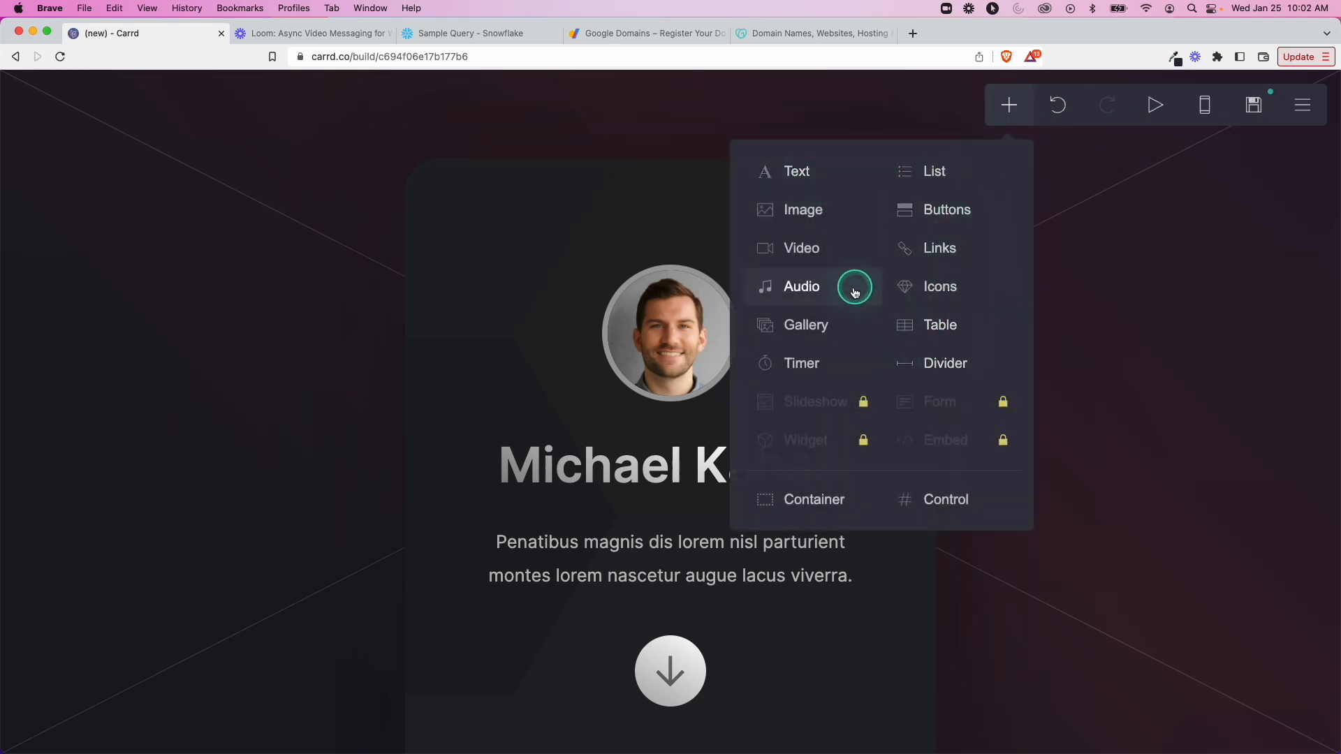
{"action": "left_click", "coordinate": [797, 171]}
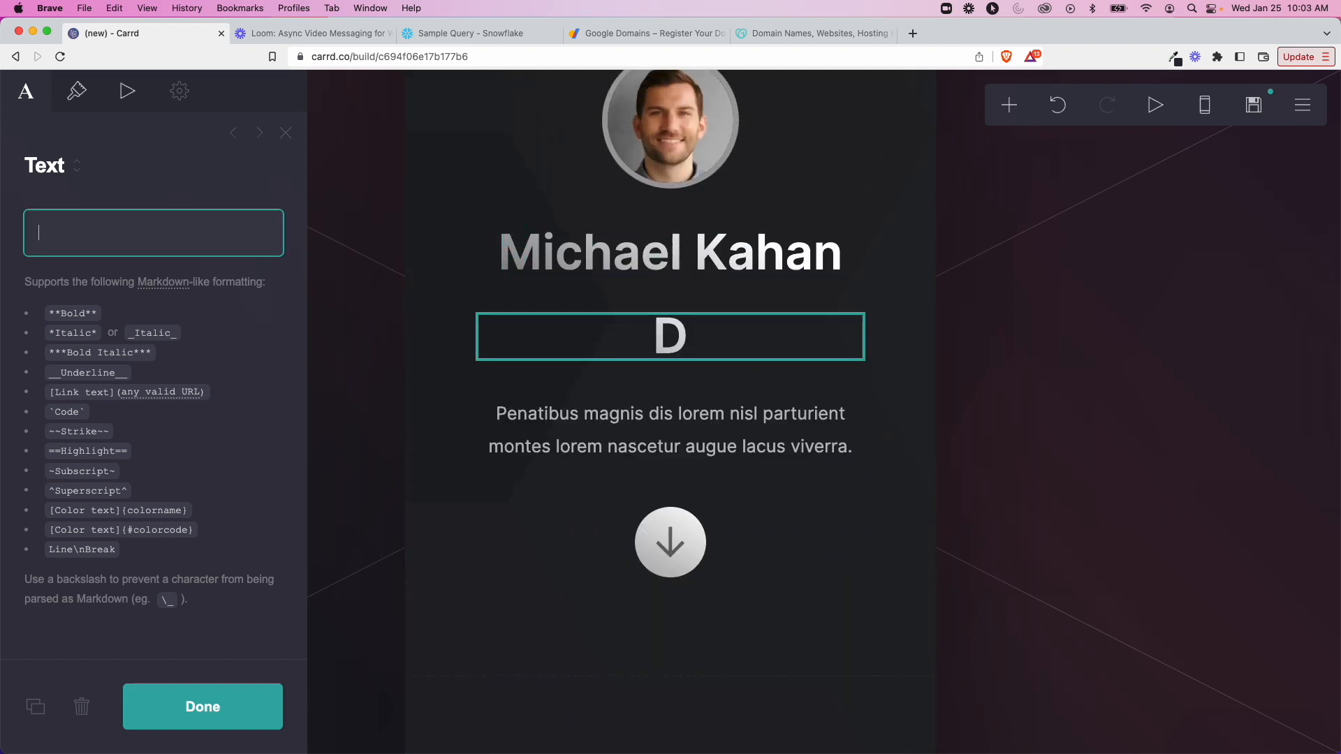
{"action": "type", "text": "Data Engineer & Consultant"}
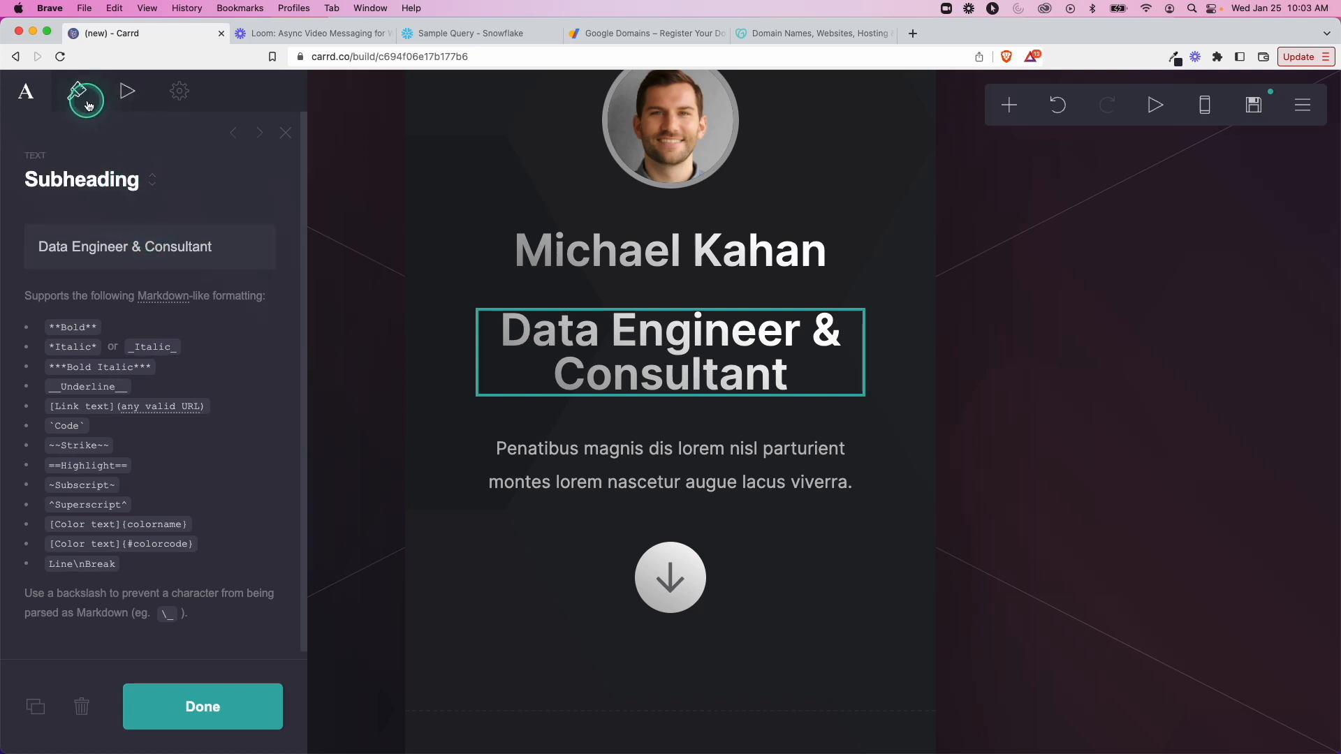
{"action": "left_click", "coordinate": [84, 91]}
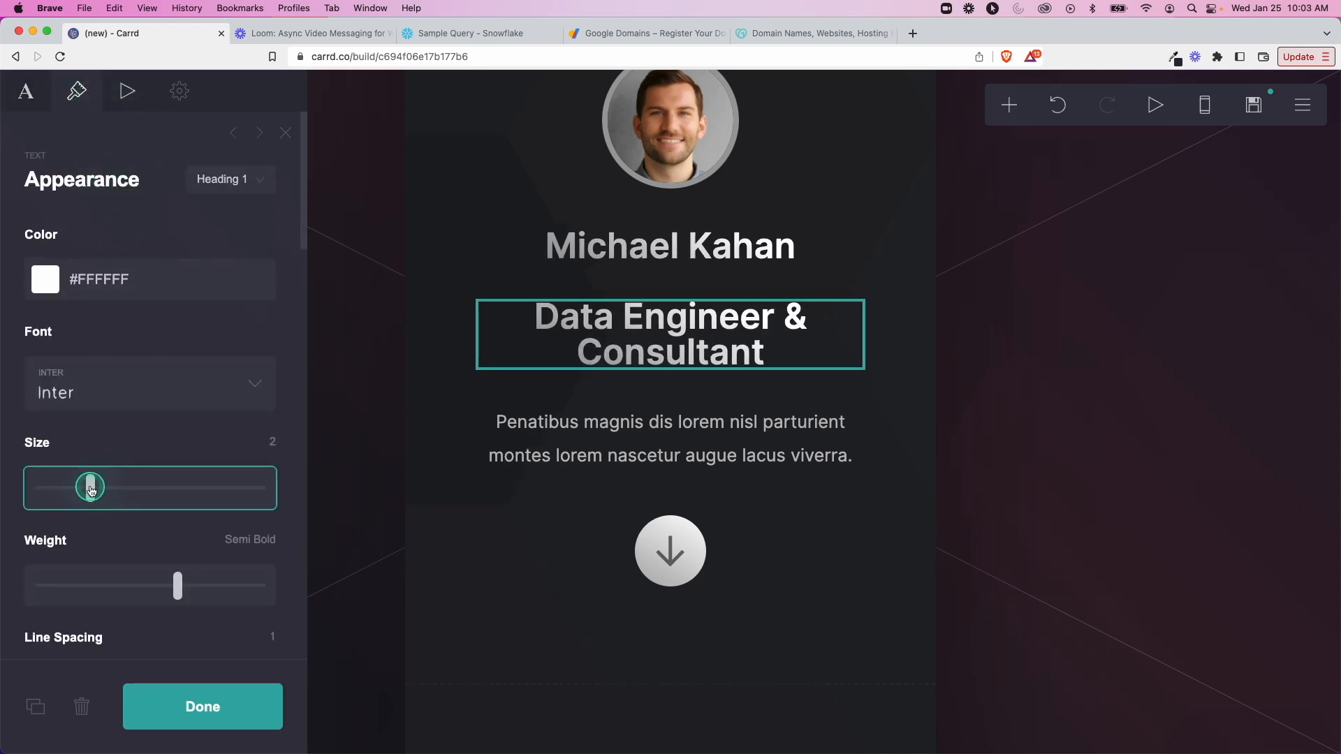
Step: Move the name above the headshot and make the subheading Heading 2 at about 1.375 size
{"action": "left_click_drag", "start_coordinate": [90, 487], "coordinate": [79, 487]}
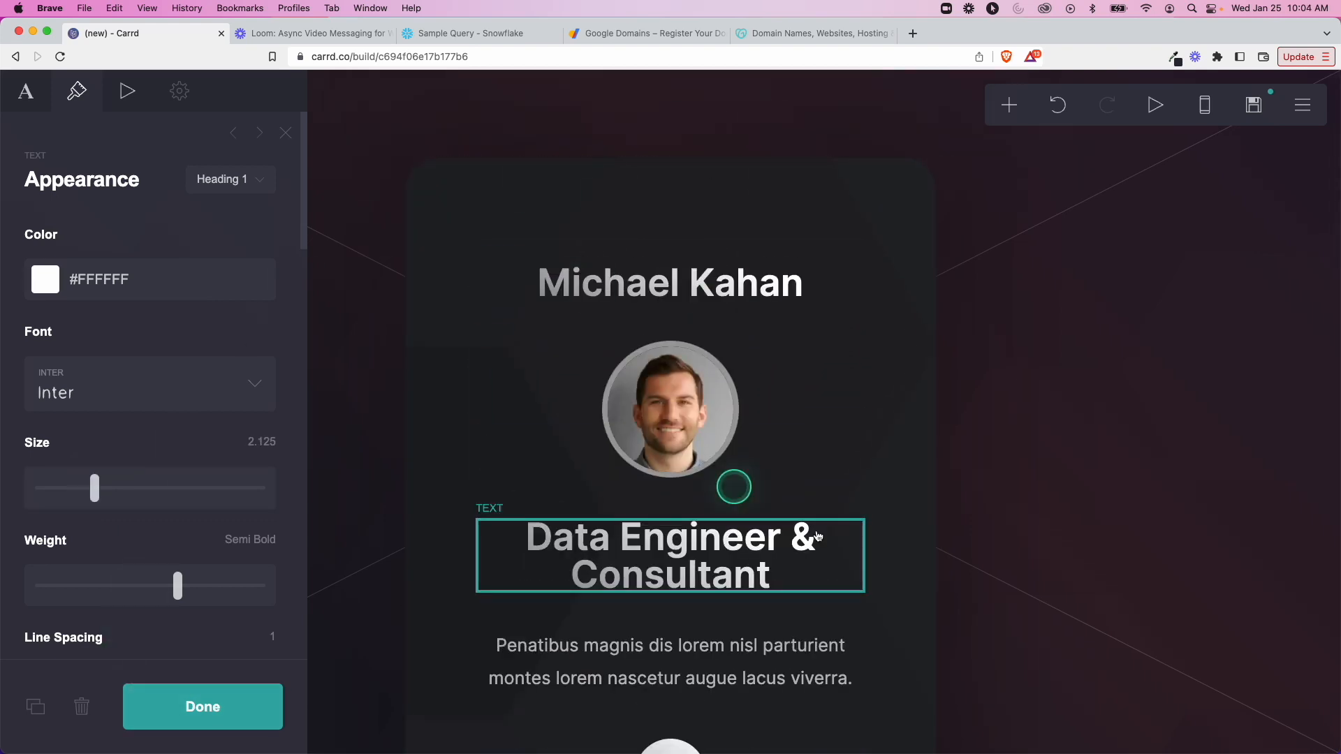
{"action": "left_click", "coordinate": [229, 179]}
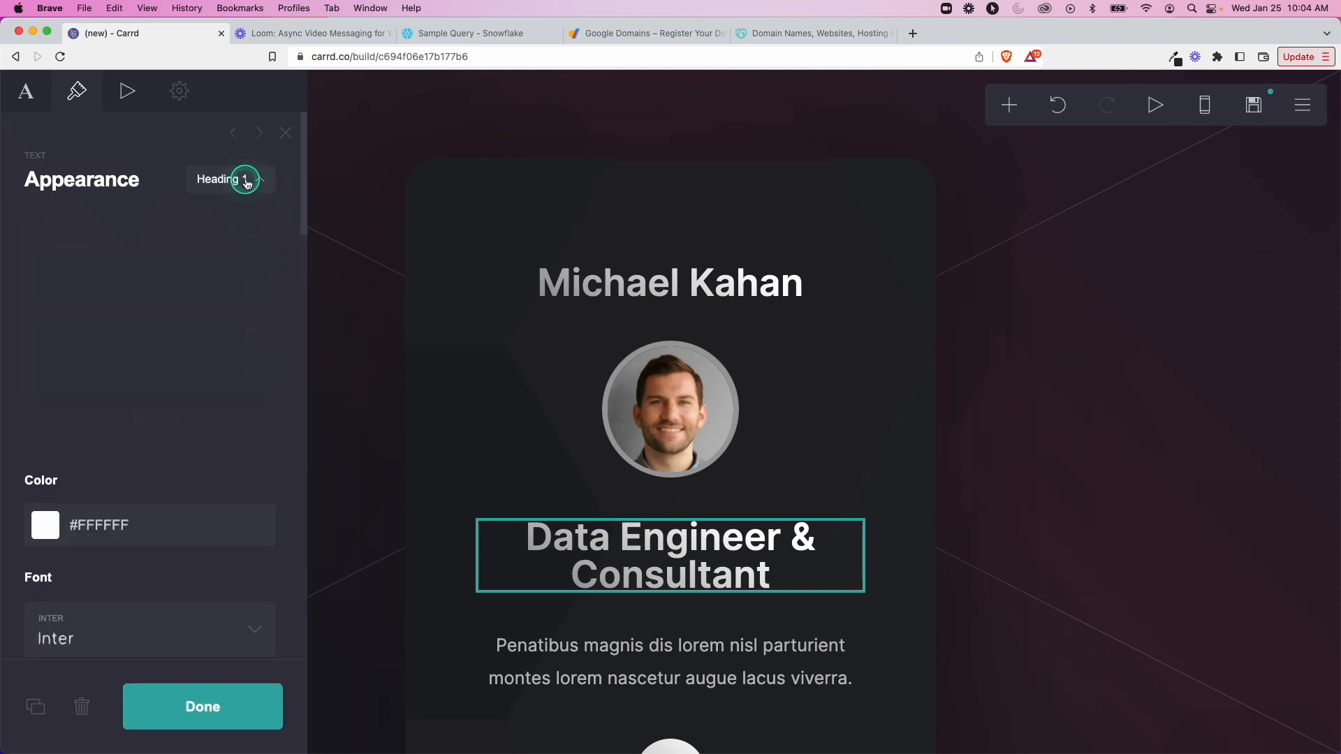
{"action": "left_click", "coordinate": [225, 179]}
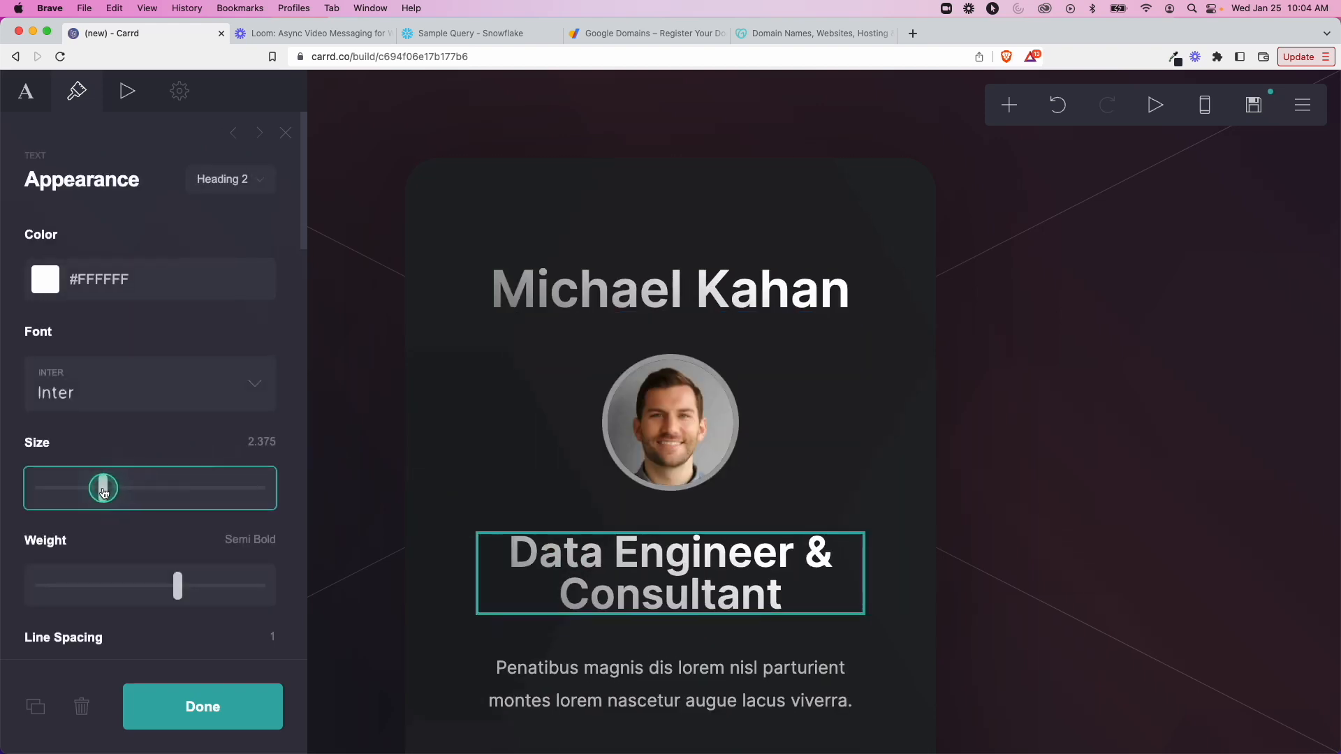
{"action": "left_click_drag", "start_coordinate": [103, 488], "coordinate": [68, 489]}
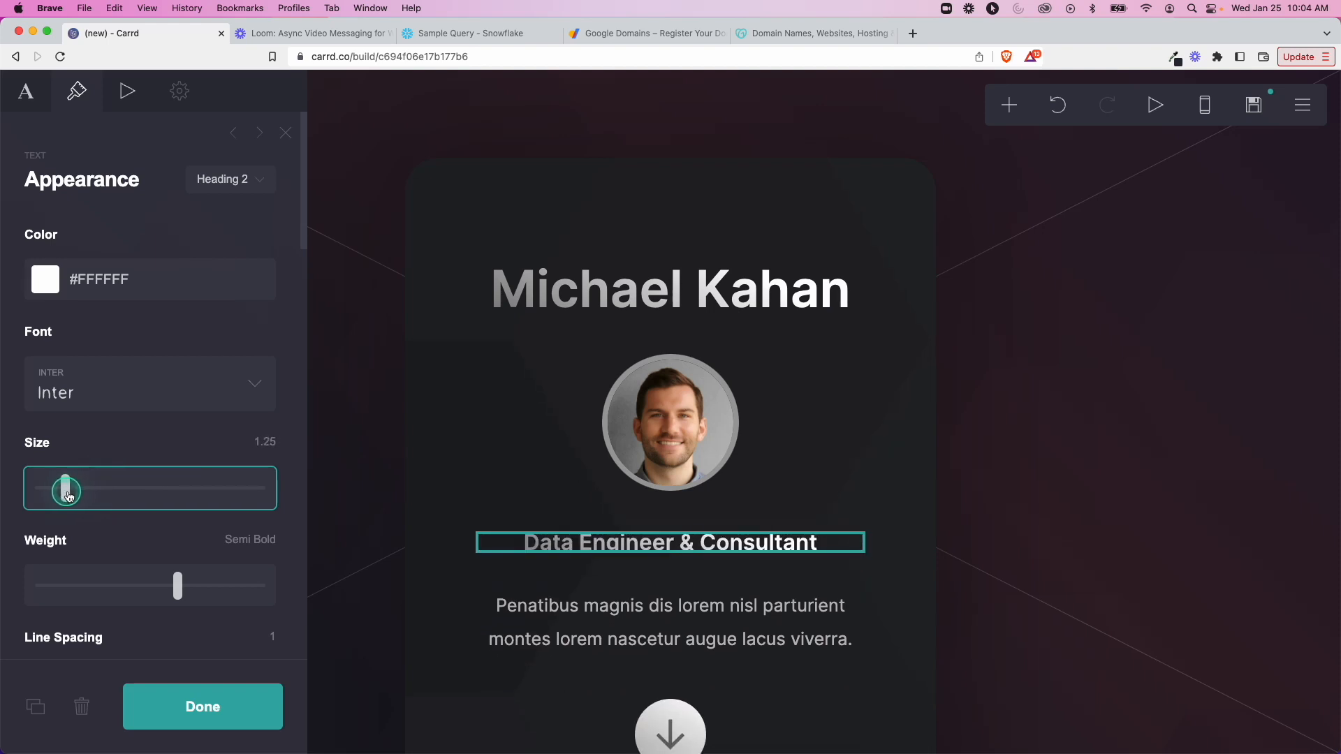
{"action": "left_click_drag", "start_coordinate": [67, 488], "coordinate": [69, 489]}
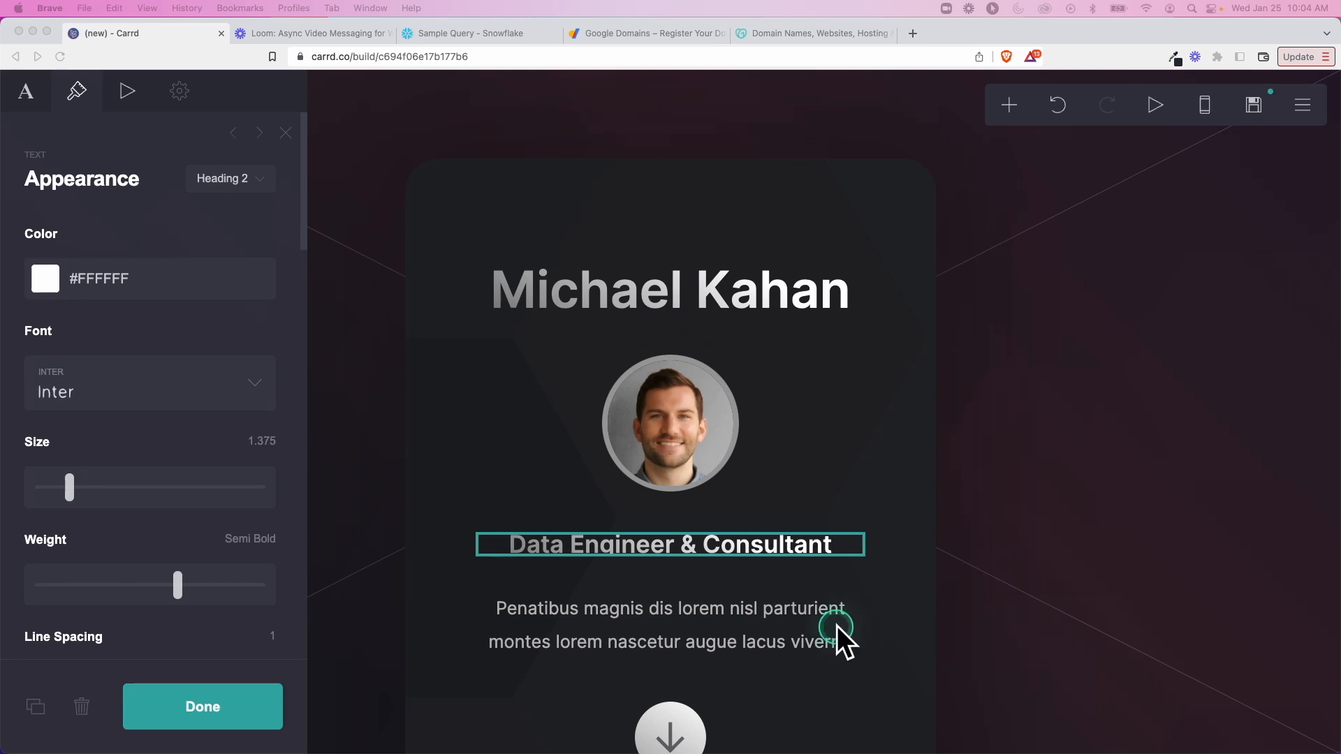
Step: Rewrite the intro paragraph to describe modern data architecture consulting, advising and training
{"action": "left_click", "coordinate": [670, 624]}
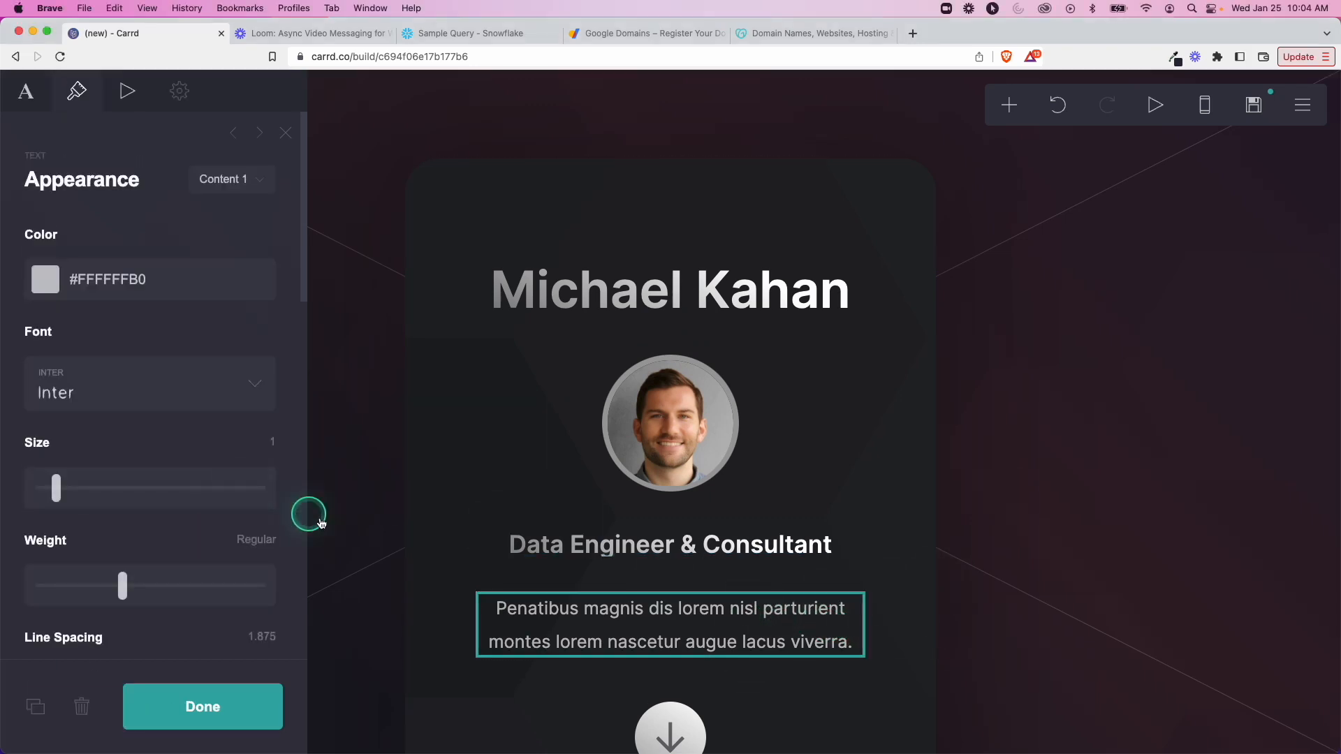
{"action": "left_click", "coordinate": [25, 91]}
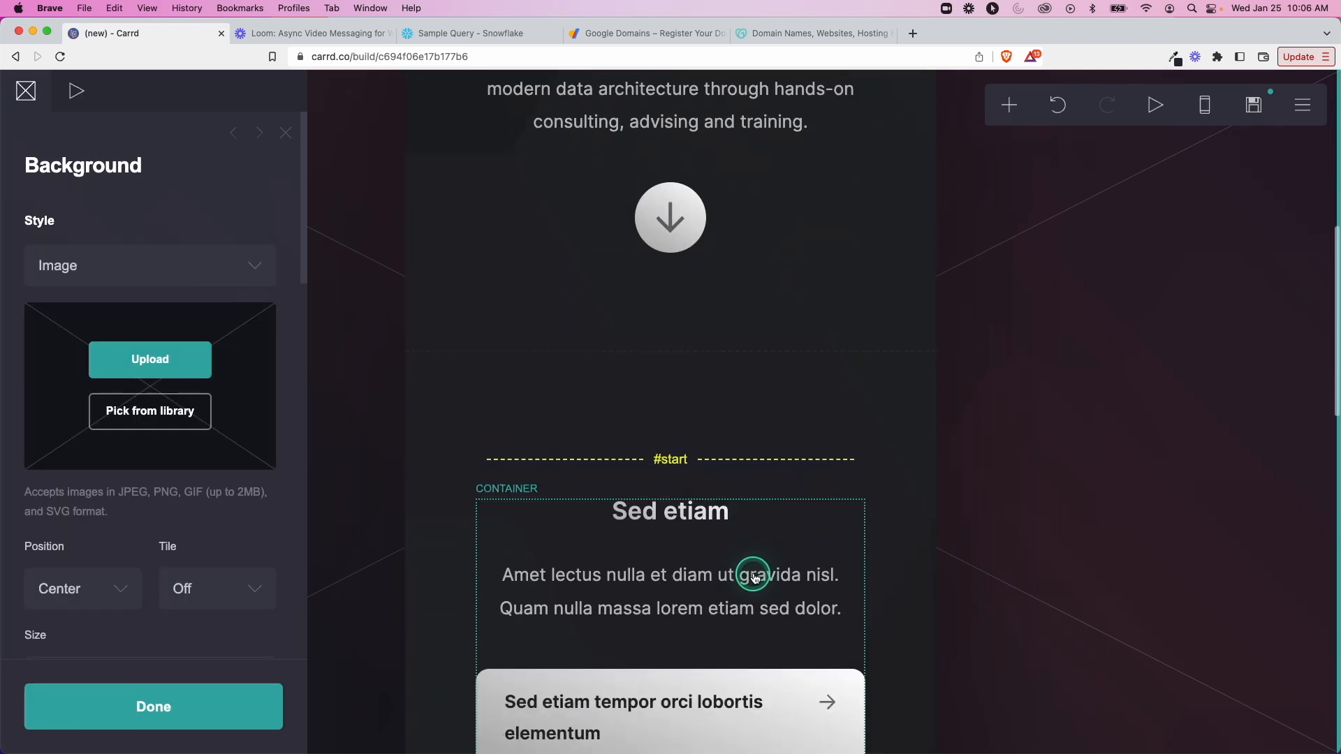
Step: Retitle the next section 'What I Do' and replace its paragraph with the work-samples invitation
{"action": "scroll", "scroll_direction": "down", "scroll_amount": 3}
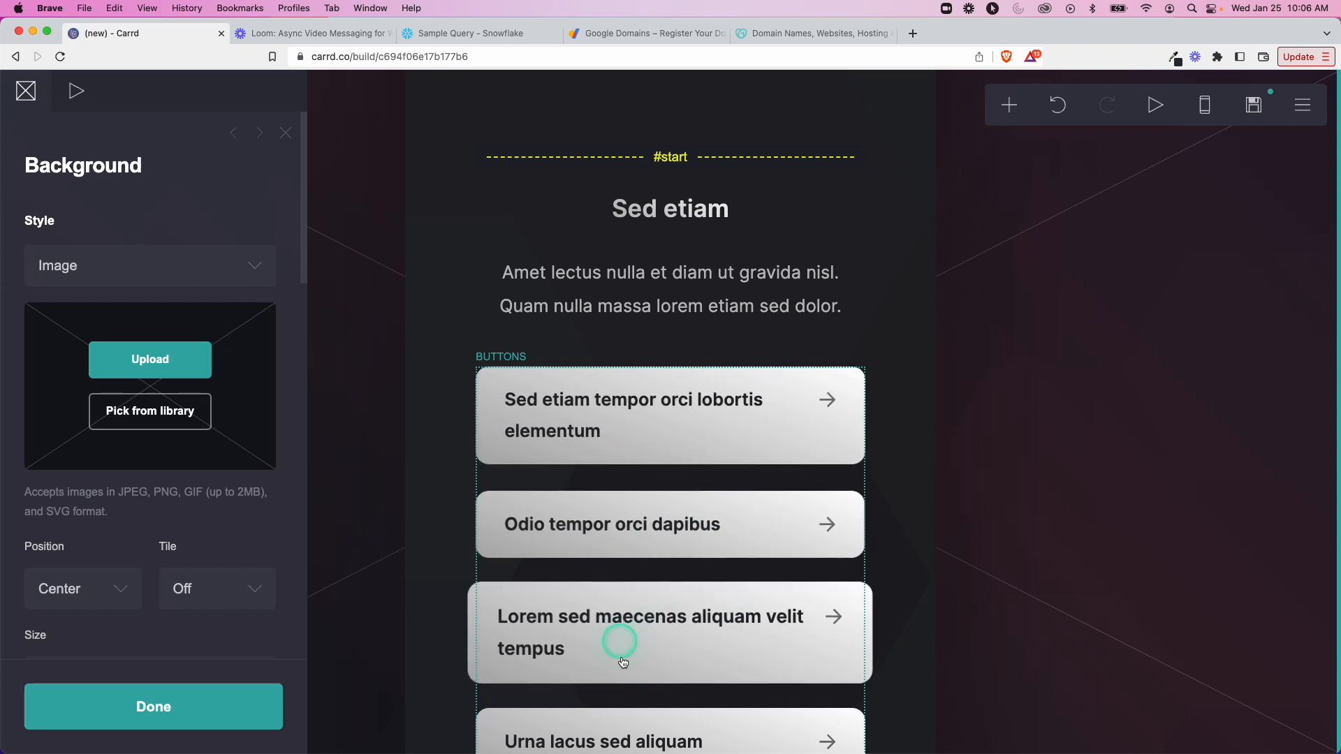
{"action": "scroll", "scroll_direction": "down", "scroll_amount": 3}
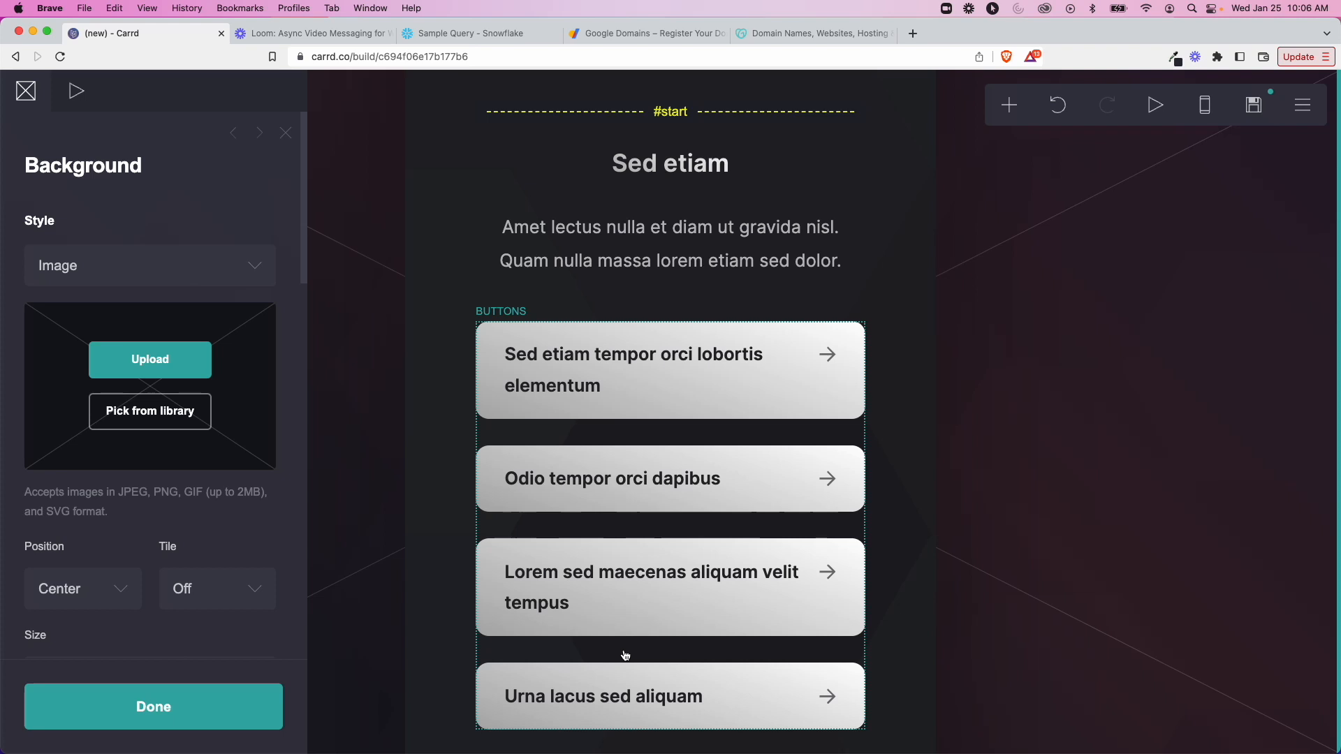
{"action": "left_click", "coordinate": [670, 163]}
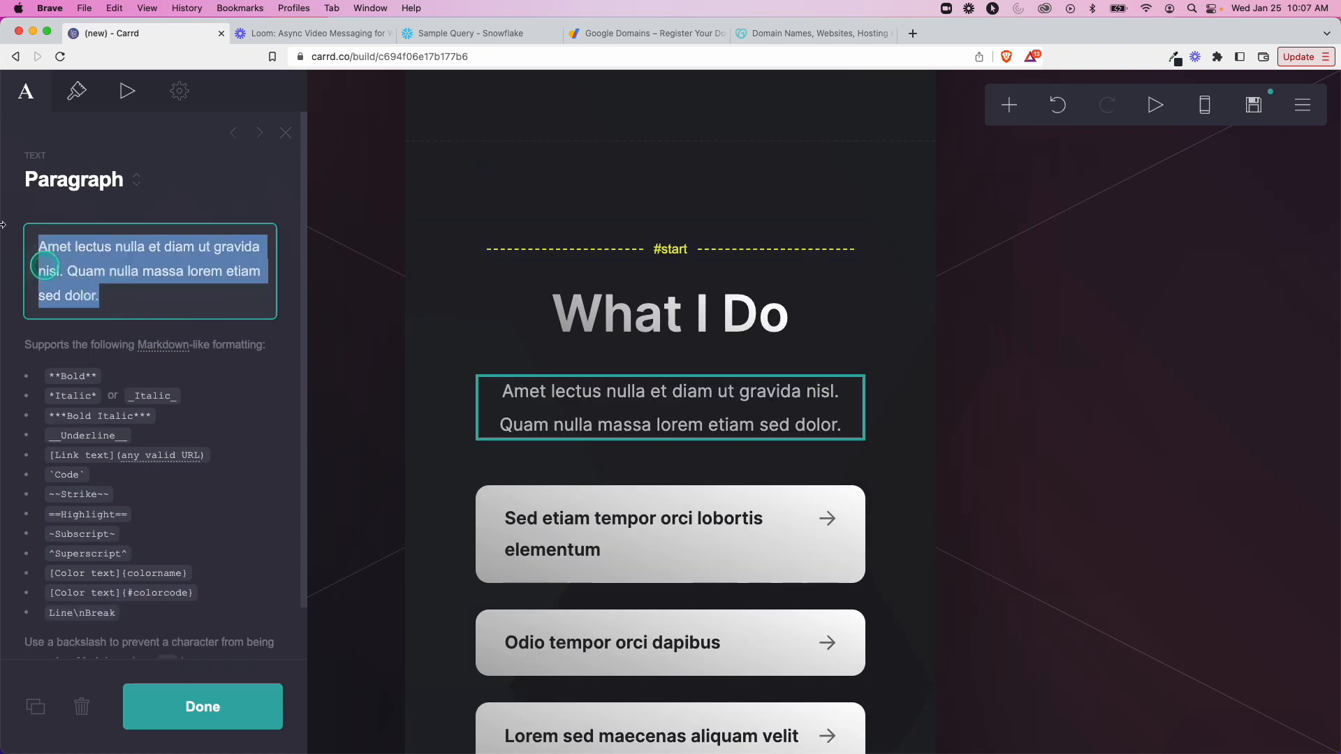
{"action": "left_click", "coordinate": [670, 386]}
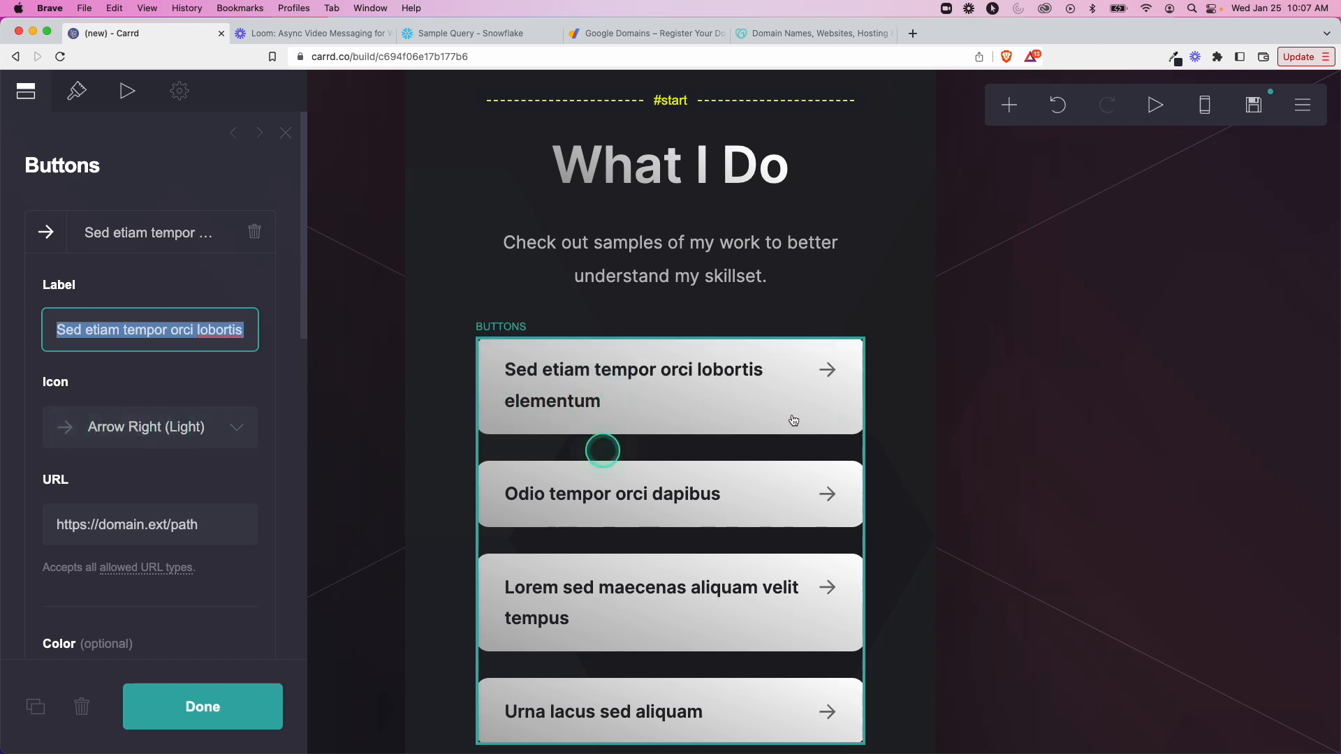
Step: Label the first work button 'Watch me build a dbt project' and begin entering its link
{"action": "left_click", "coordinate": [150, 400]}
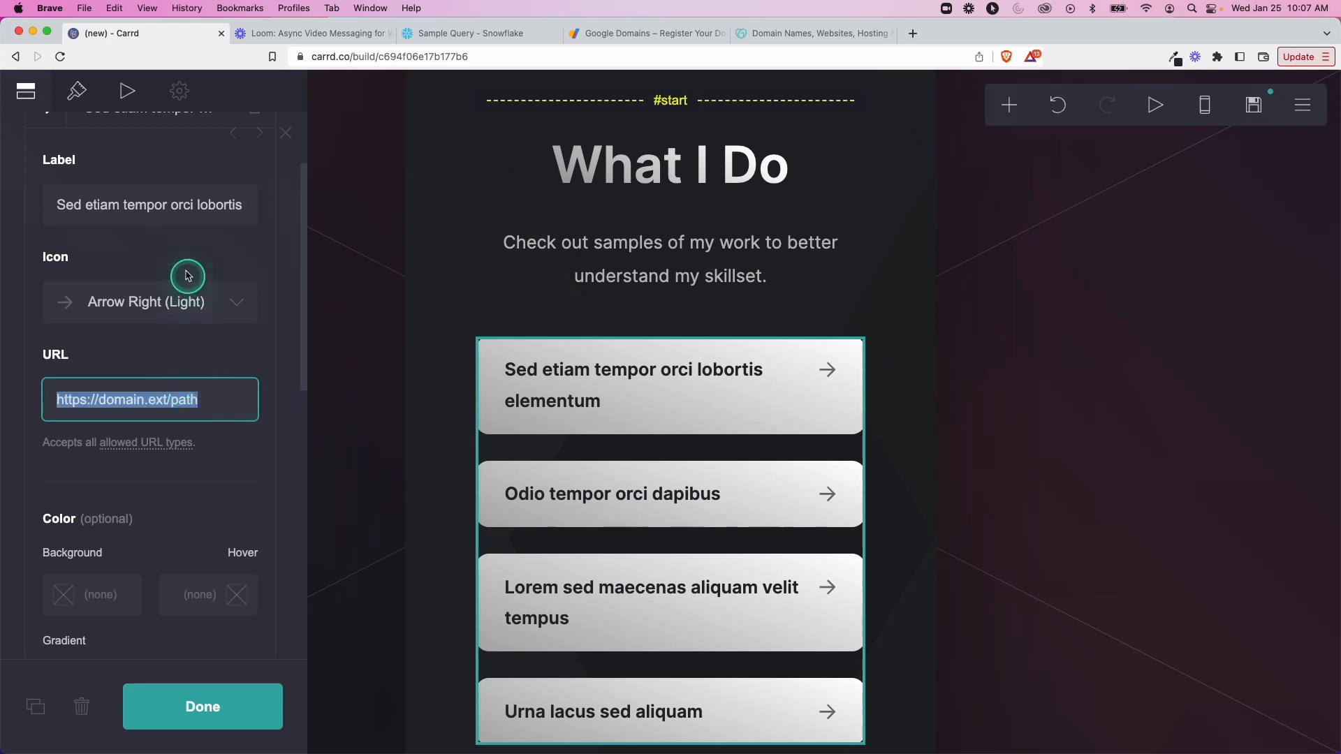
{"action": "left_click", "coordinate": [149, 205]}
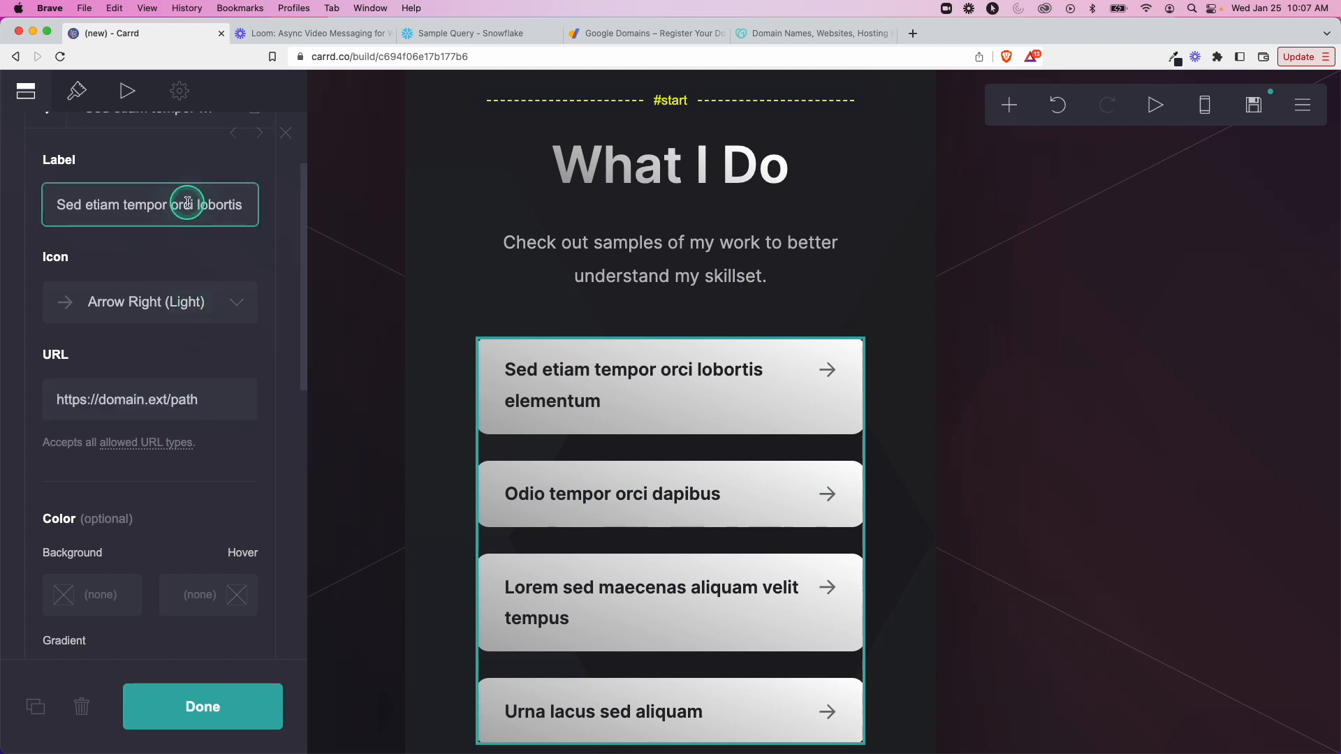
{"action": "type", "text": "Watch me build a dbt project"}
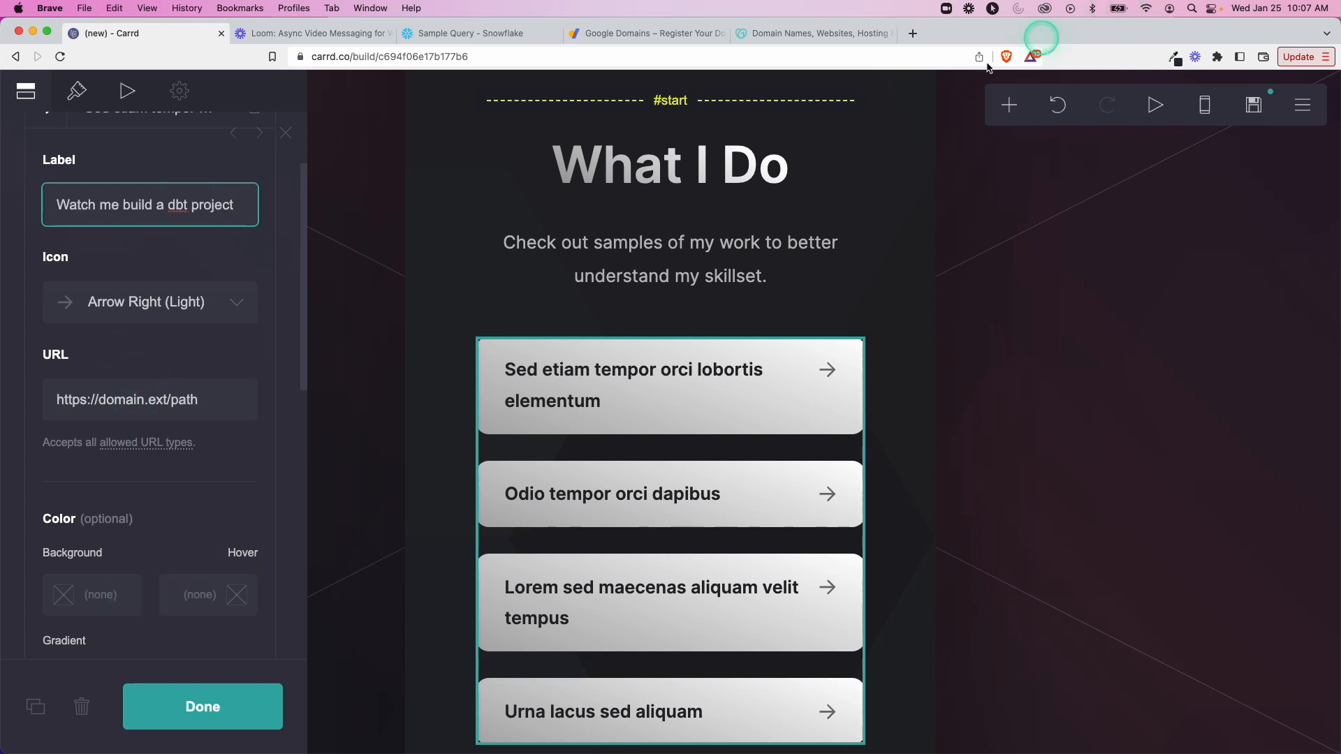
{"action": "type", "text": "htt"}
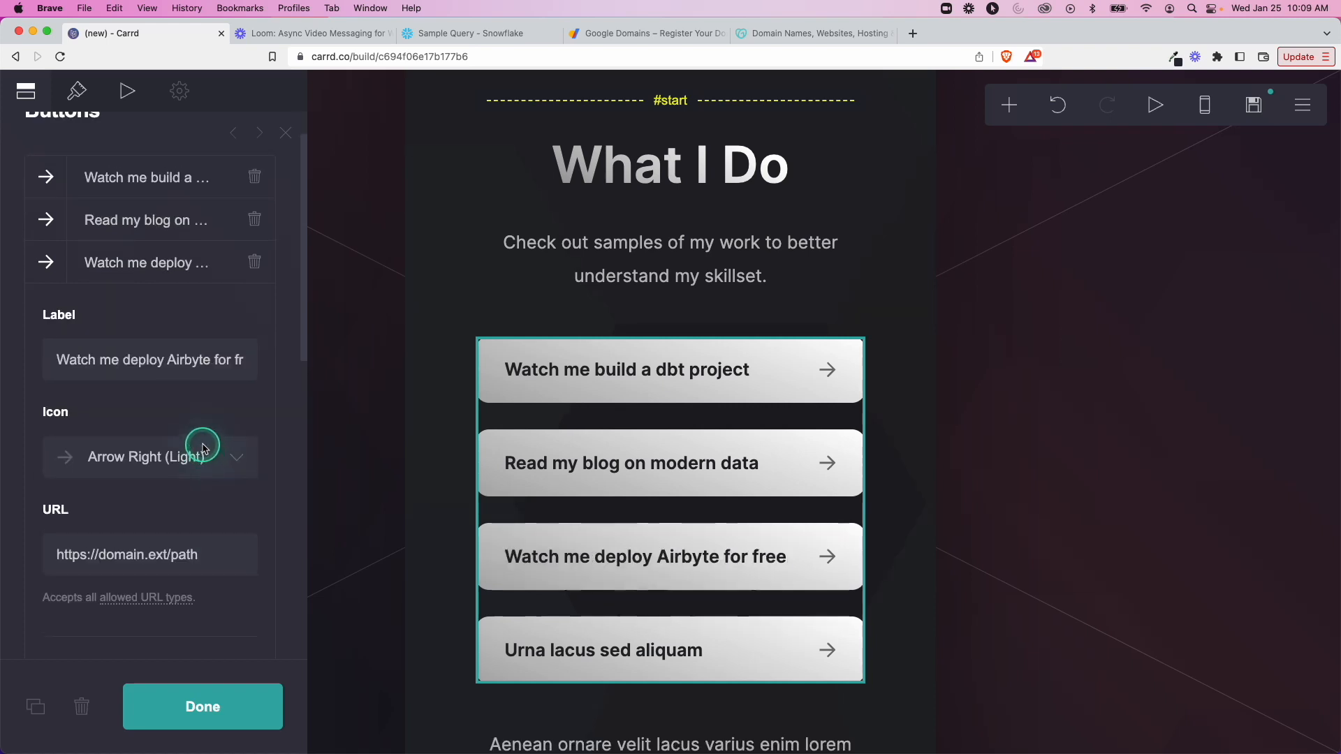
{"action": "mouse_move", "coordinate": [207, 504]}
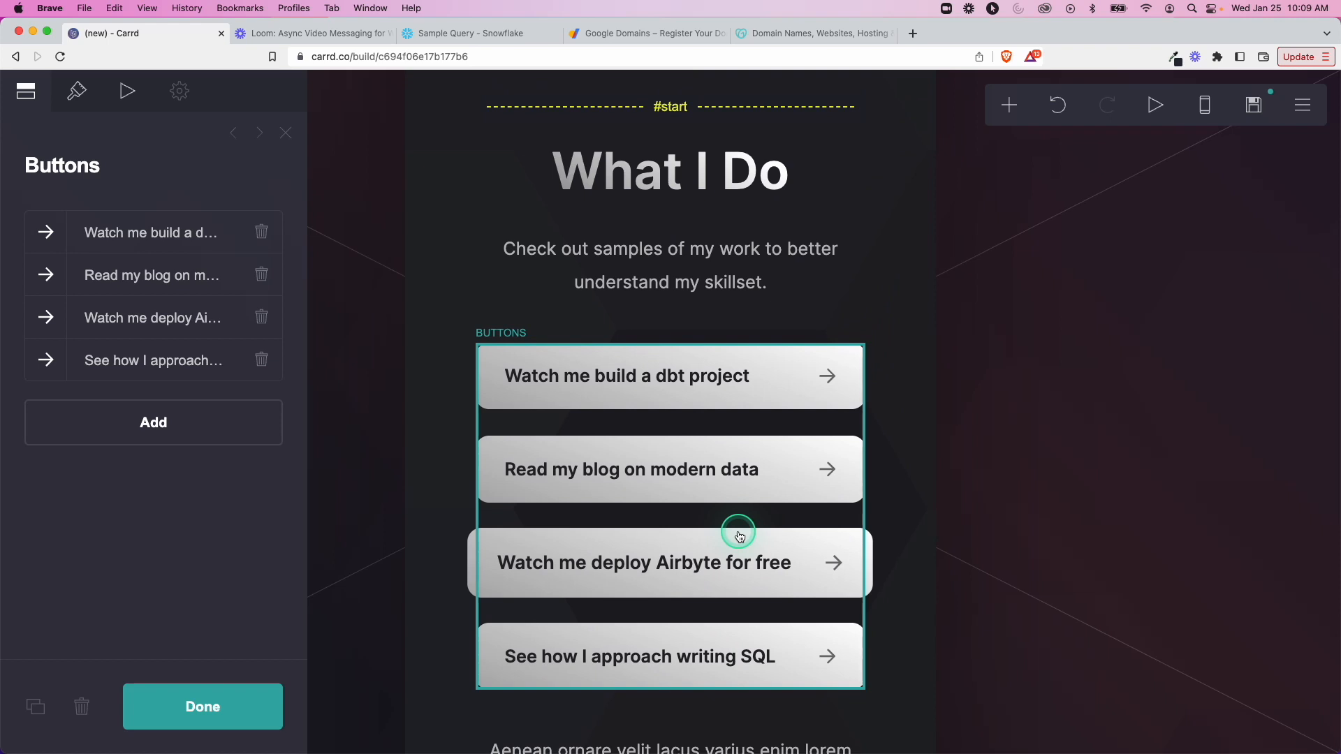
{"action": "mouse_move", "coordinate": [948, 503]}
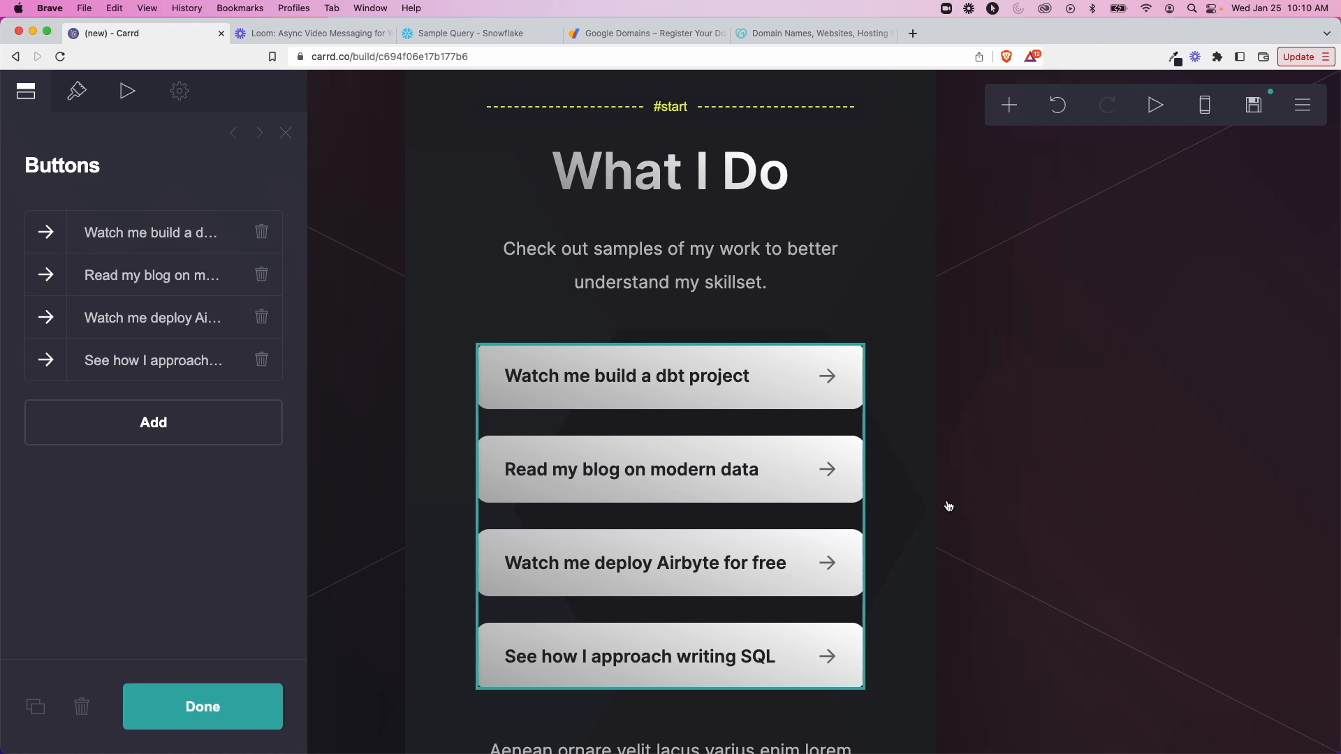
Step: Review Loom's pricing plans, including the free Starter tier, then go back to Carrd
{"action": "left_click", "coordinate": [948, 495]}
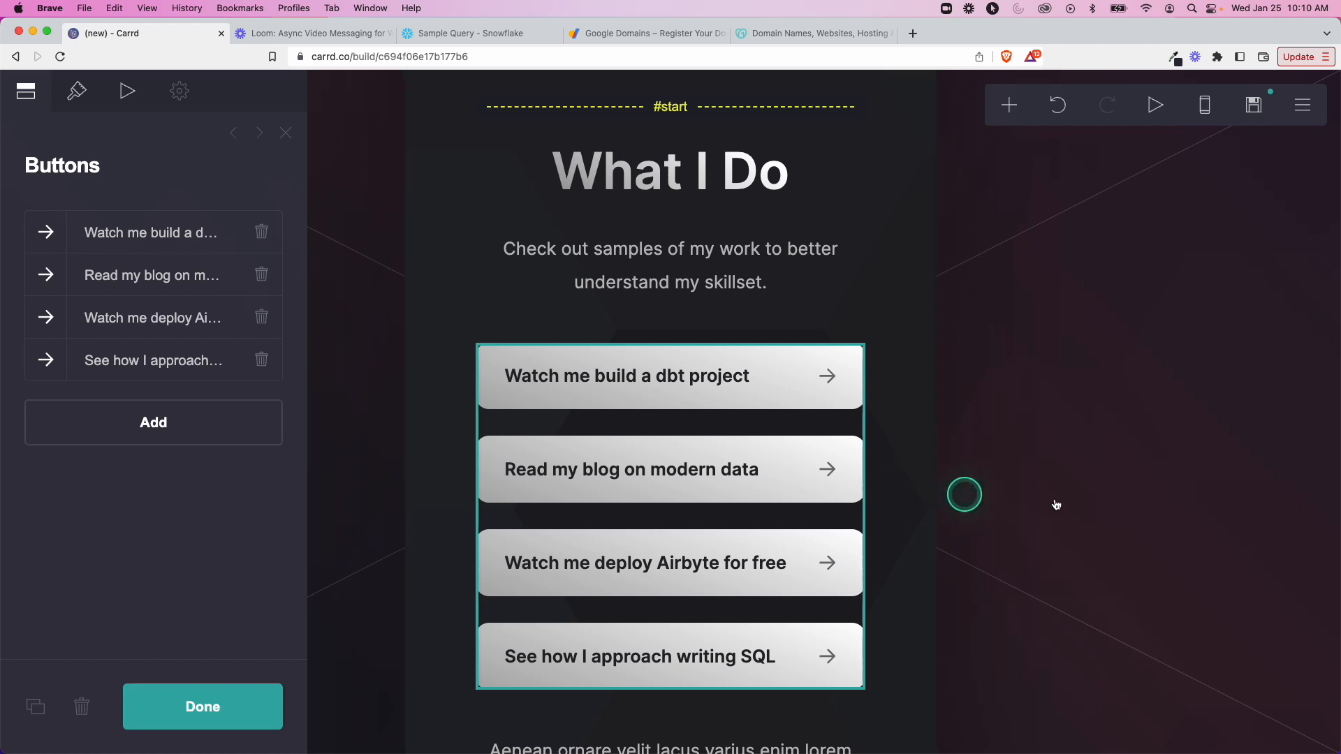
{"action": "left_click", "coordinate": [624, 376]}
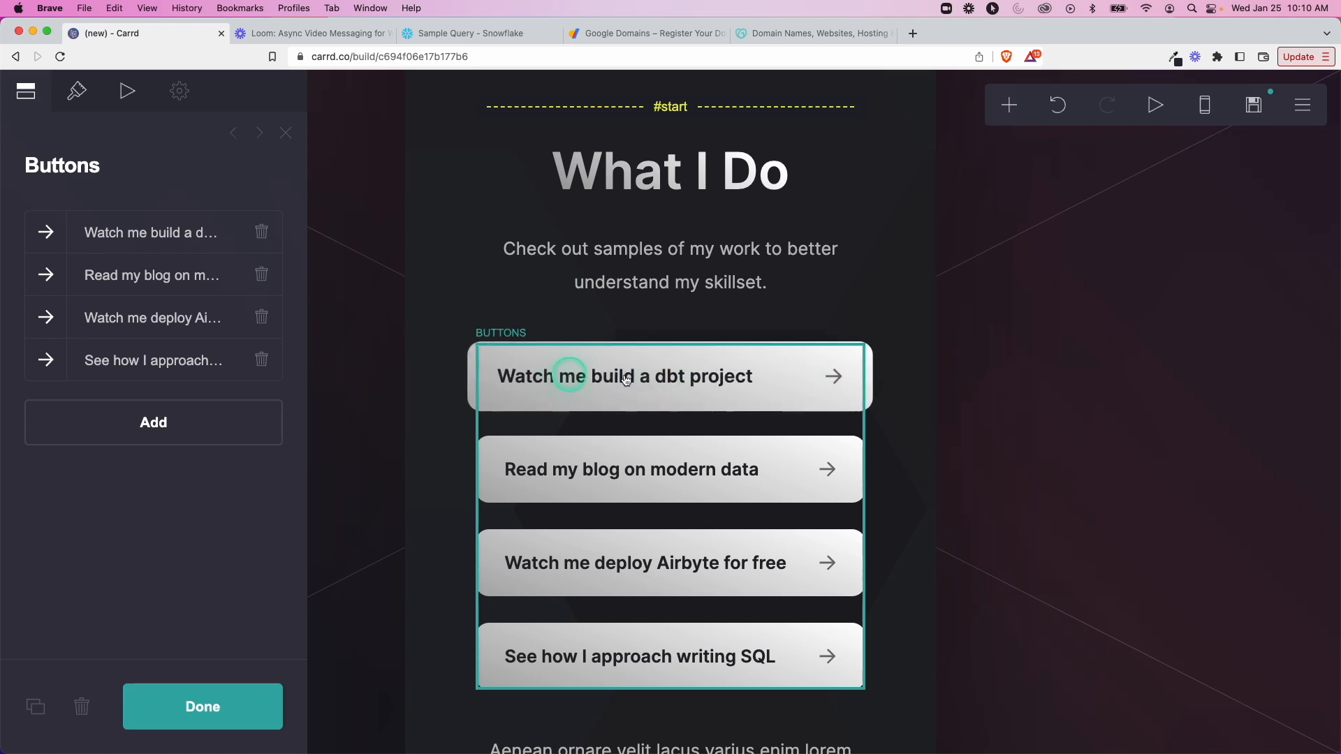
{"action": "left_click", "coordinate": [312, 34]}
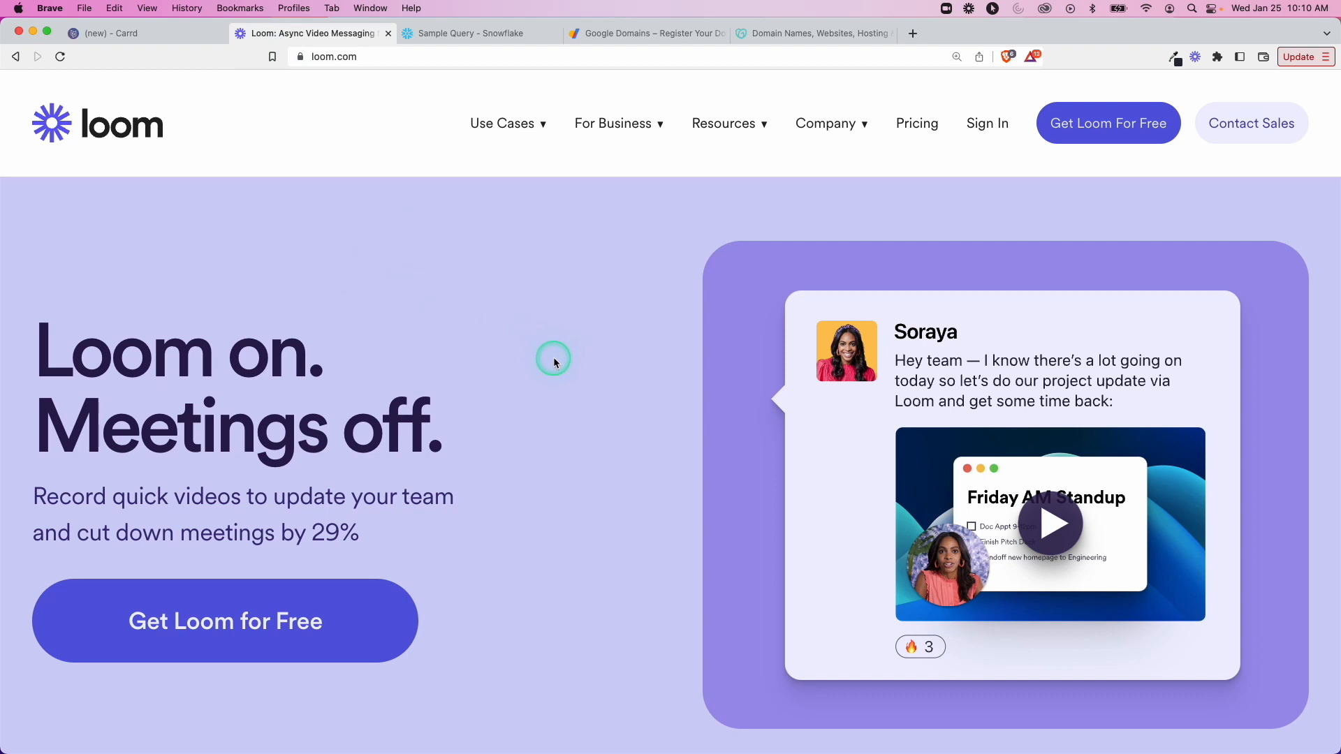
{"action": "left_click", "coordinate": [917, 123]}
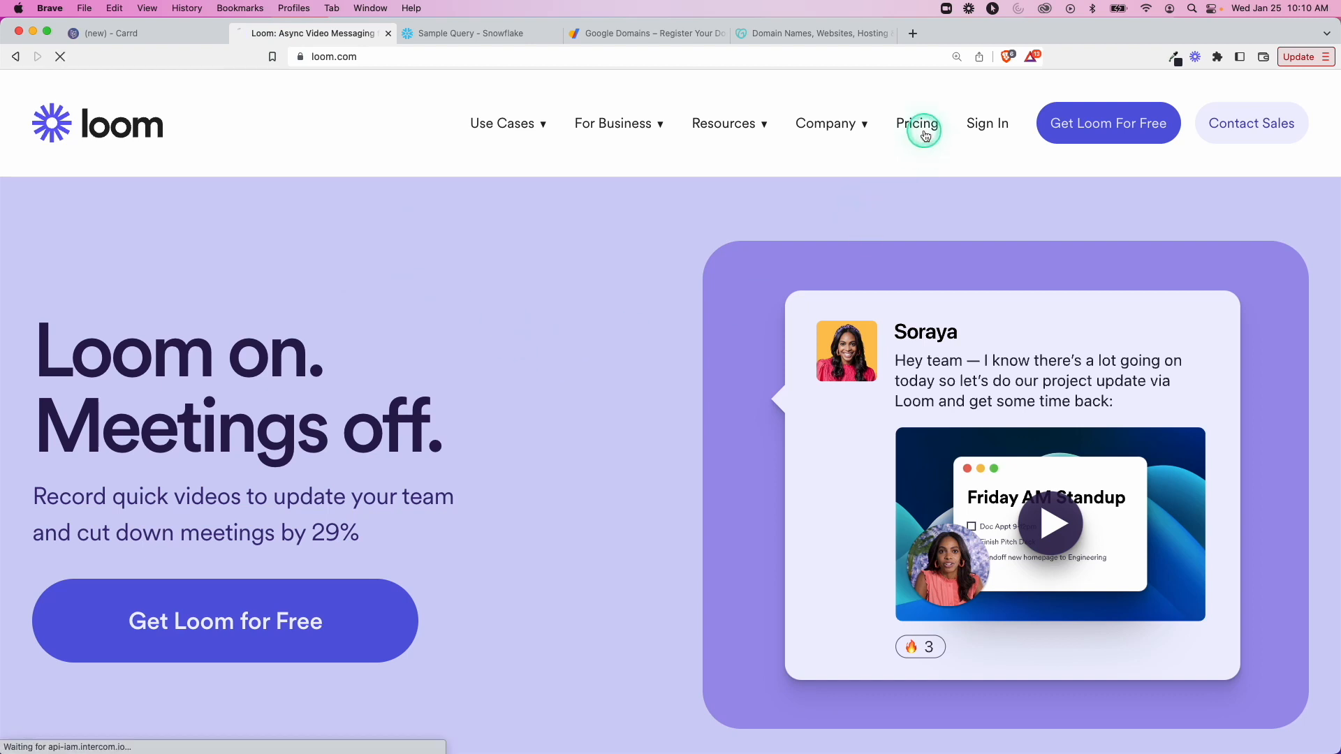
{"action": "left_click", "coordinate": [916, 123]}
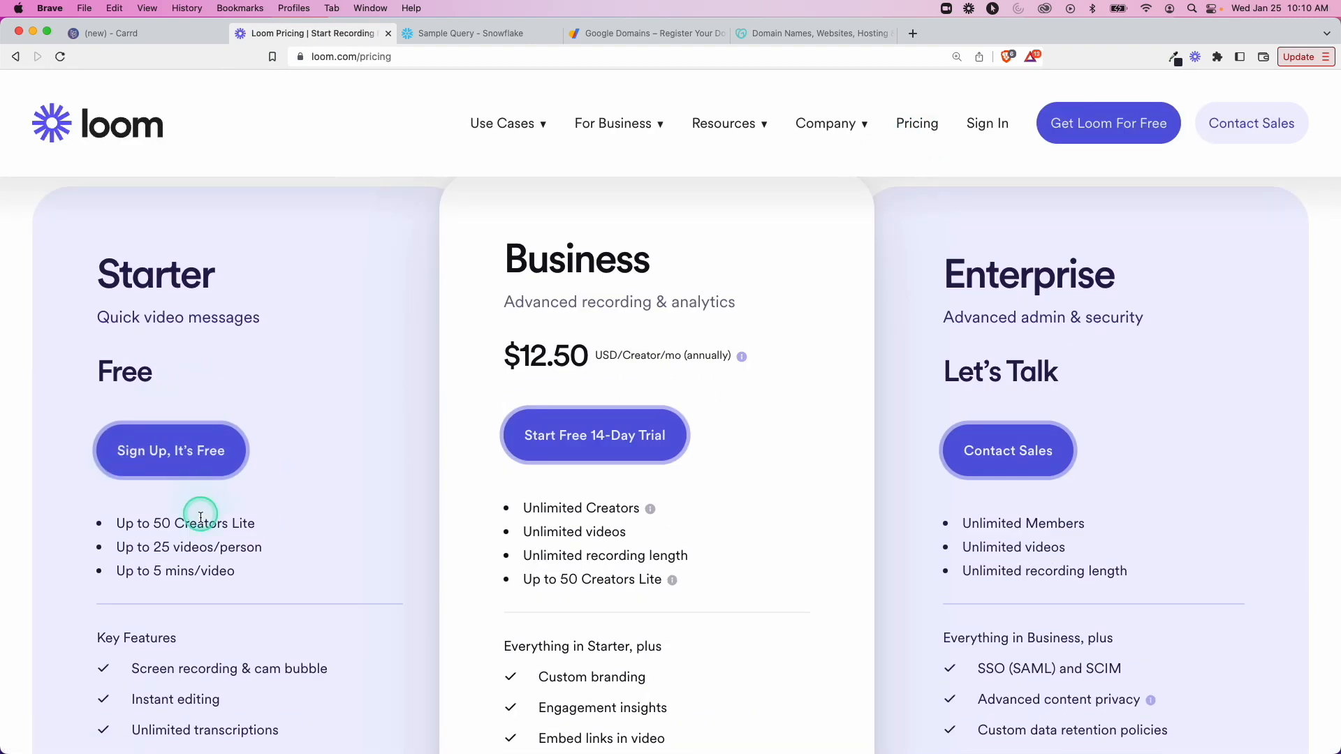
{"action": "scroll", "scroll_direction": "down", "scroll_amount": 3}
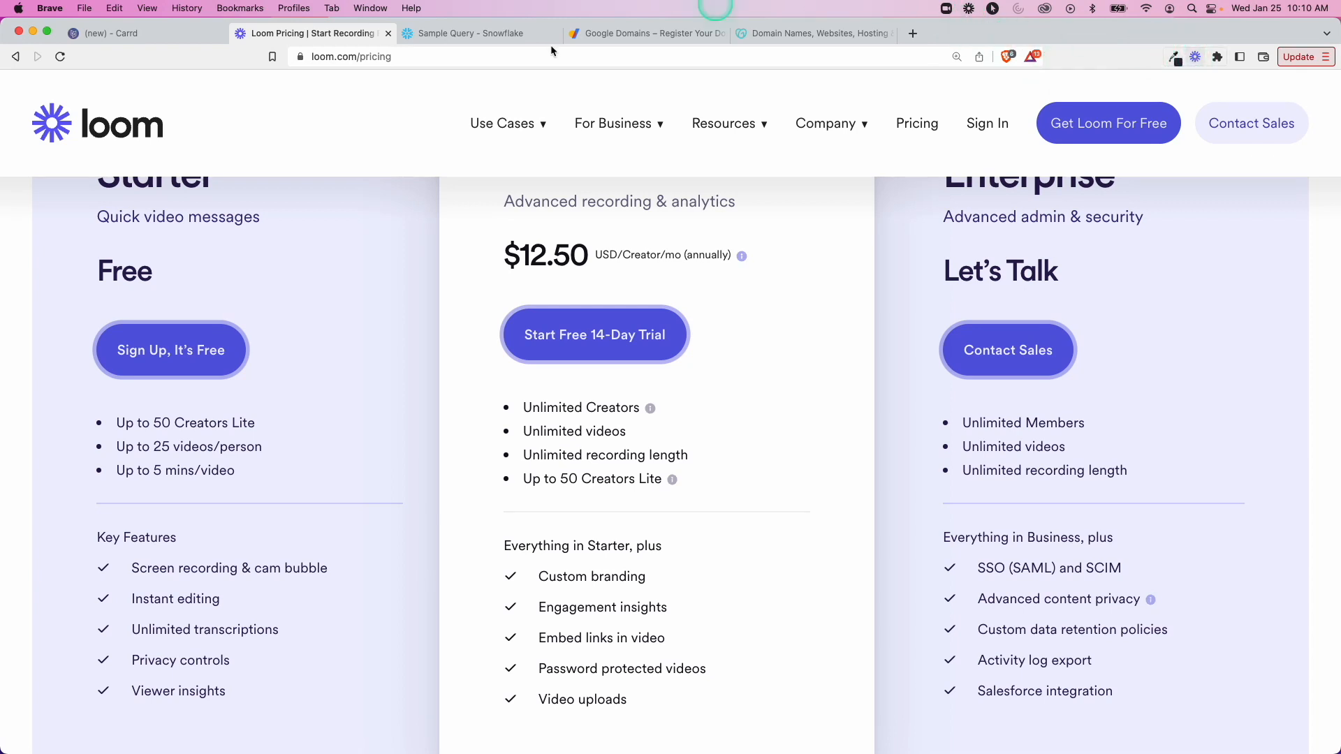
{"action": "mouse_move", "coordinate": [693, 421]}
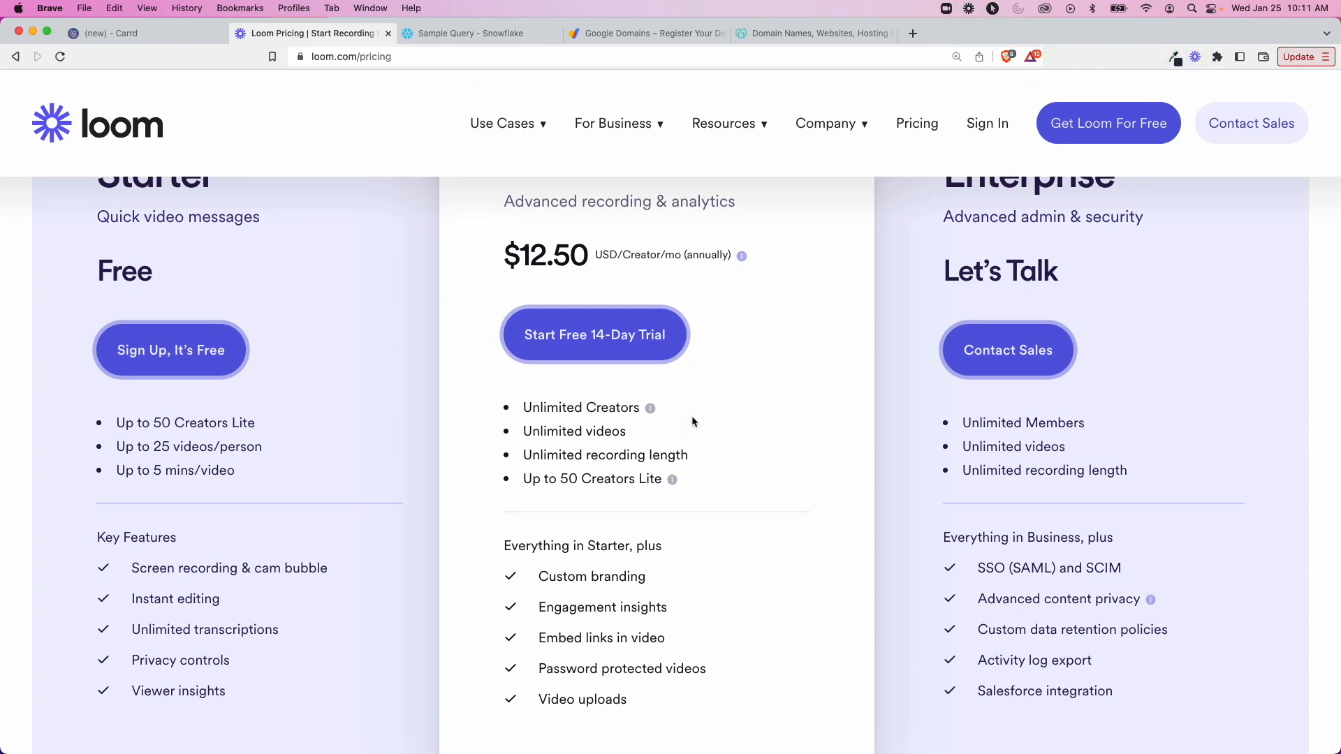
{"action": "scroll", "scroll_direction": "up", "scroll_amount": 3}
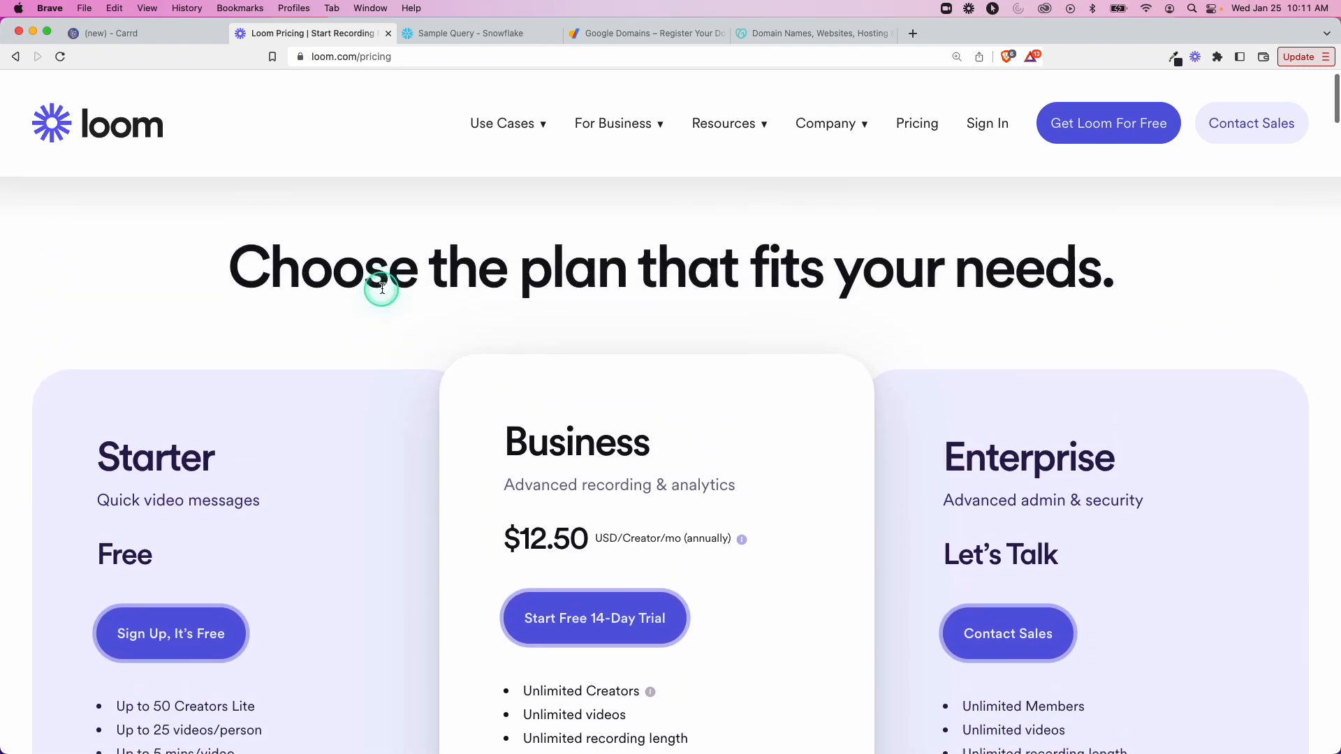
{"action": "left_click", "coordinate": [120, 33]}
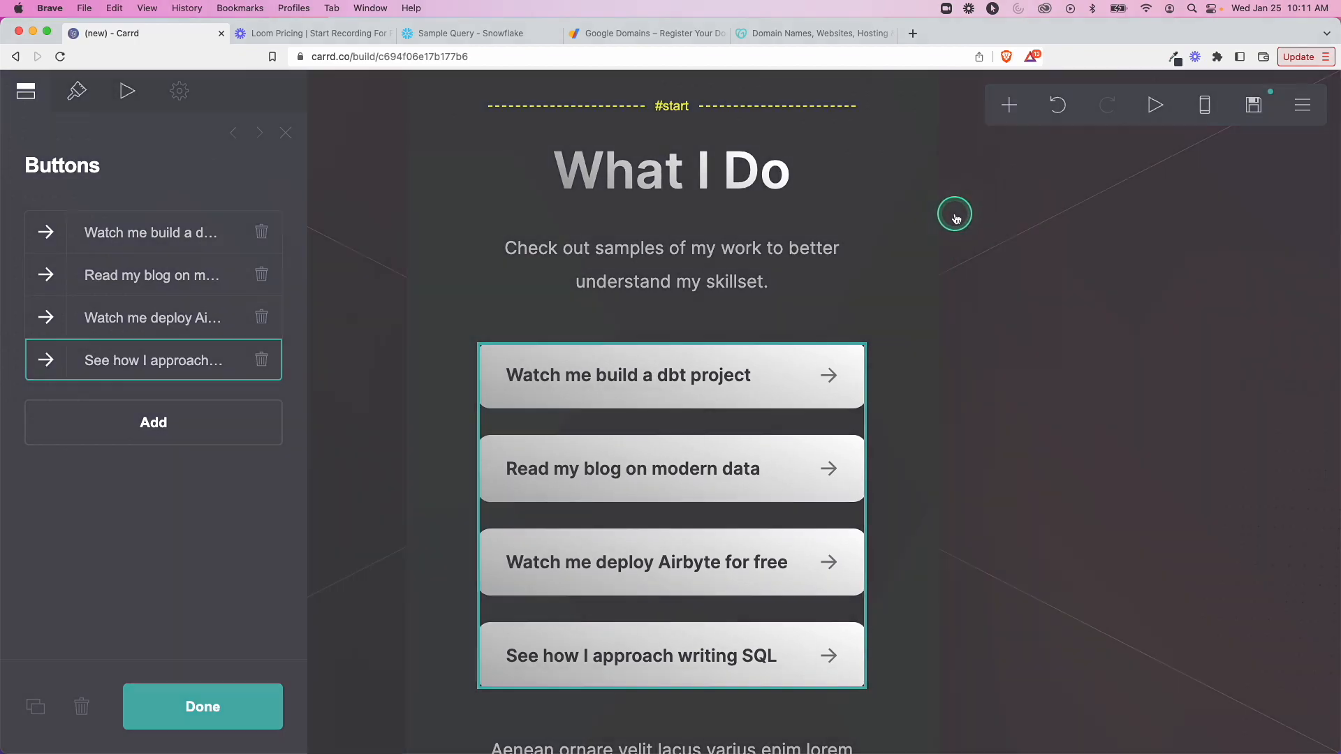
Step: Switch back to the Loom pricing tab
{"action": "left_click", "coordinate": [313, 34]}
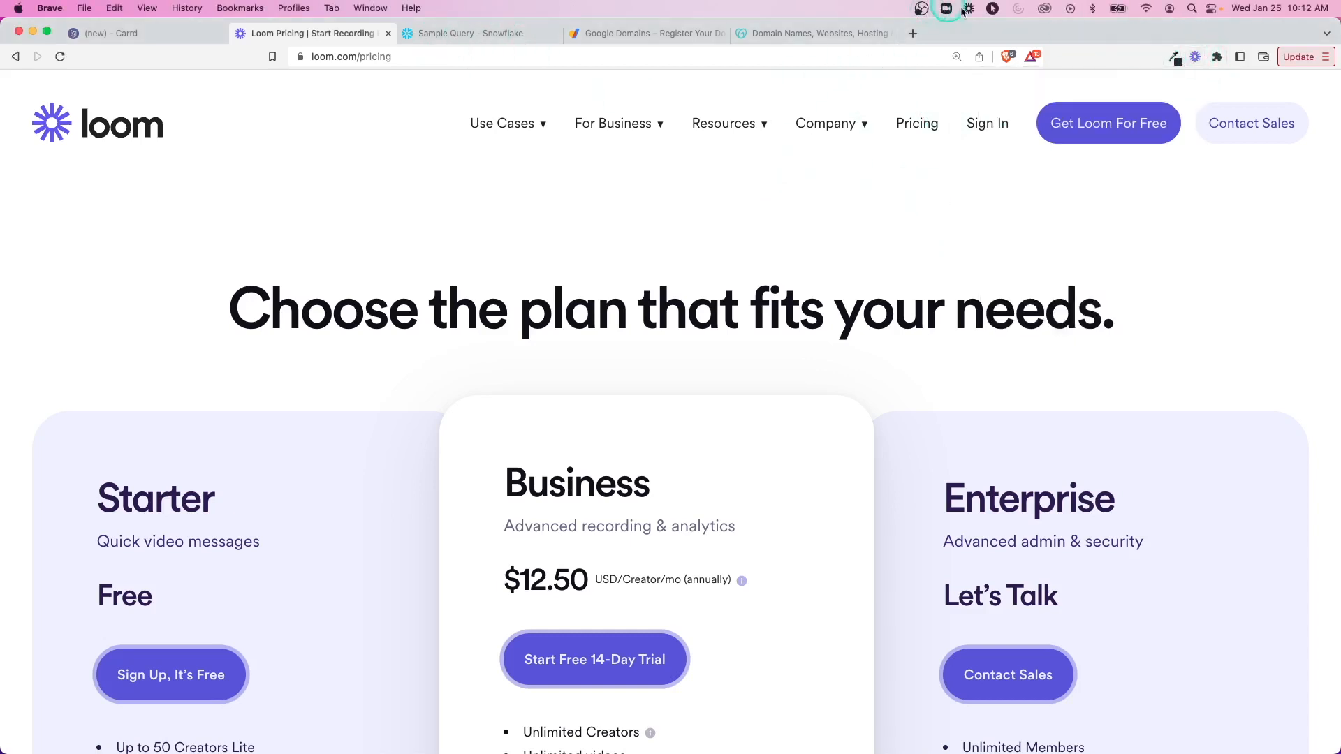
Step: Start a screen-only Loom recording with microphone set to None and no camera
{"action": "left_click", "coordinate": [968, 9]}
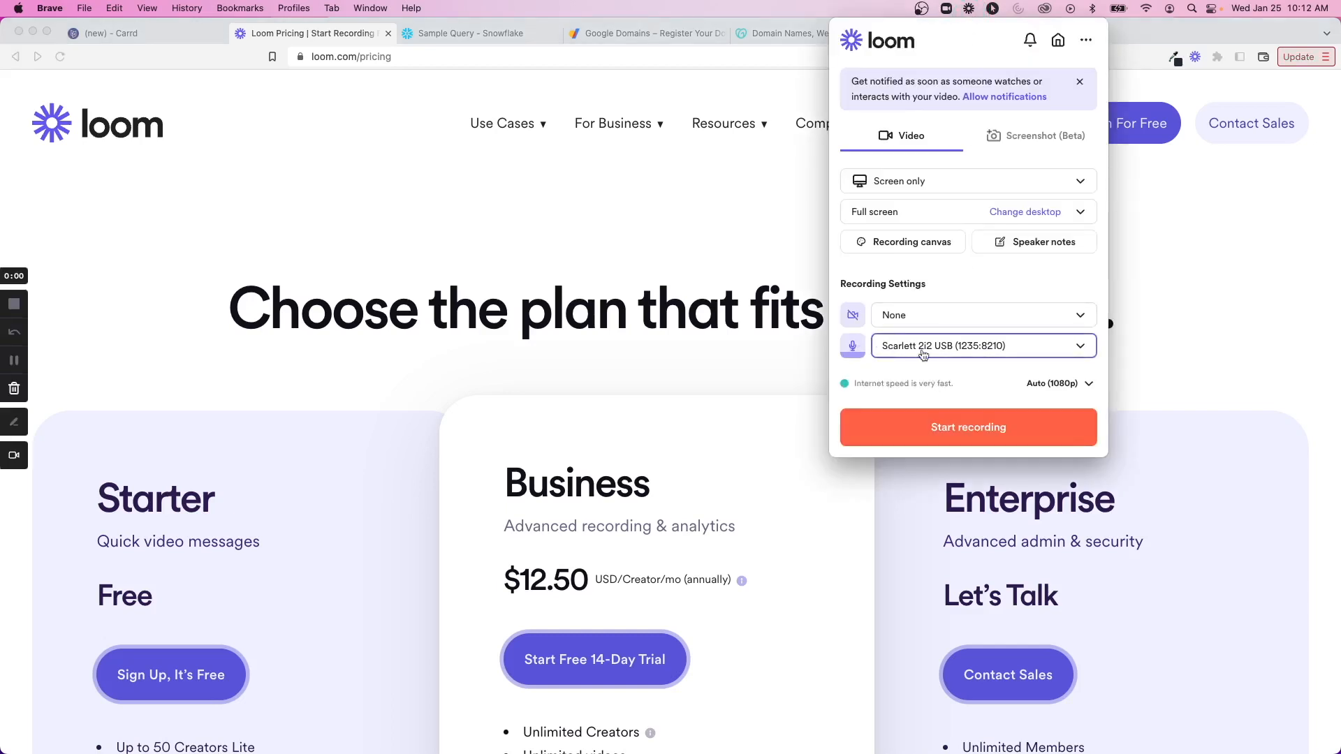
{"action": "left_click", "coordinate": [983, 346]}
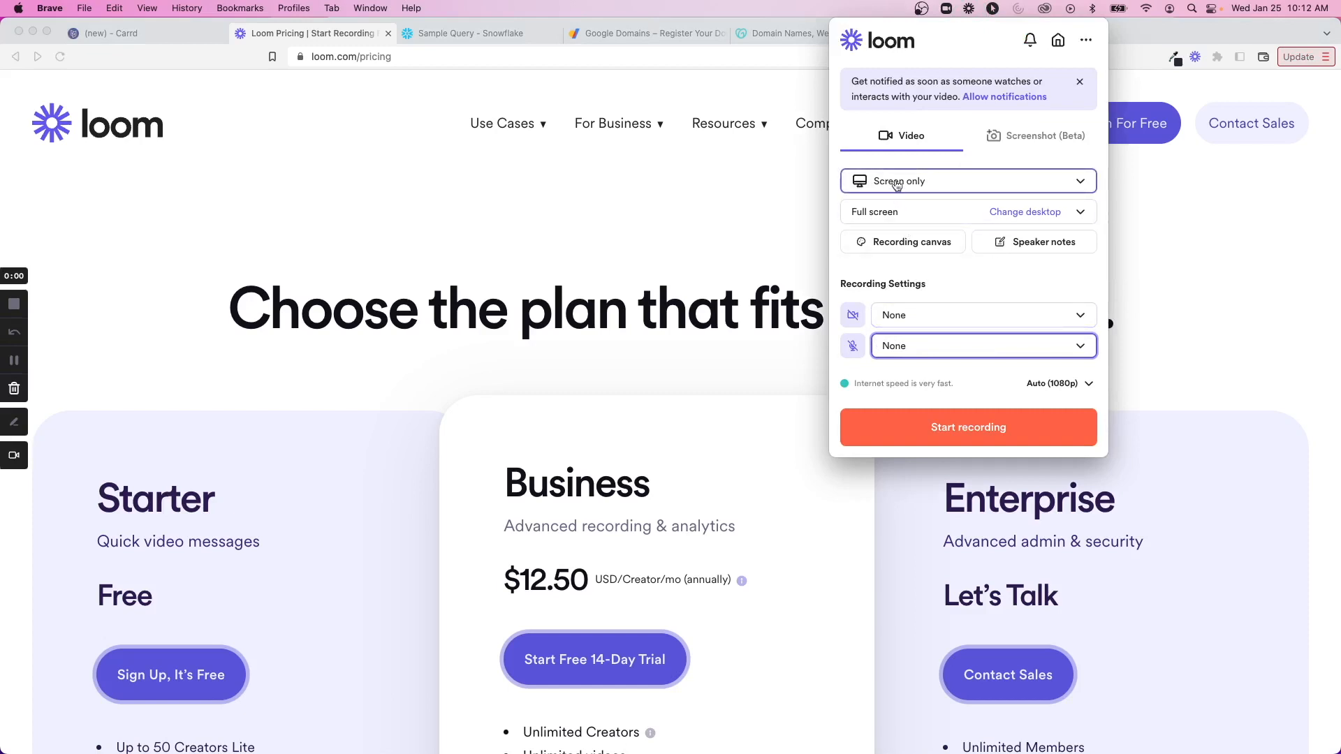
{"action": "left_click", "coordinate": [1025, 211]}
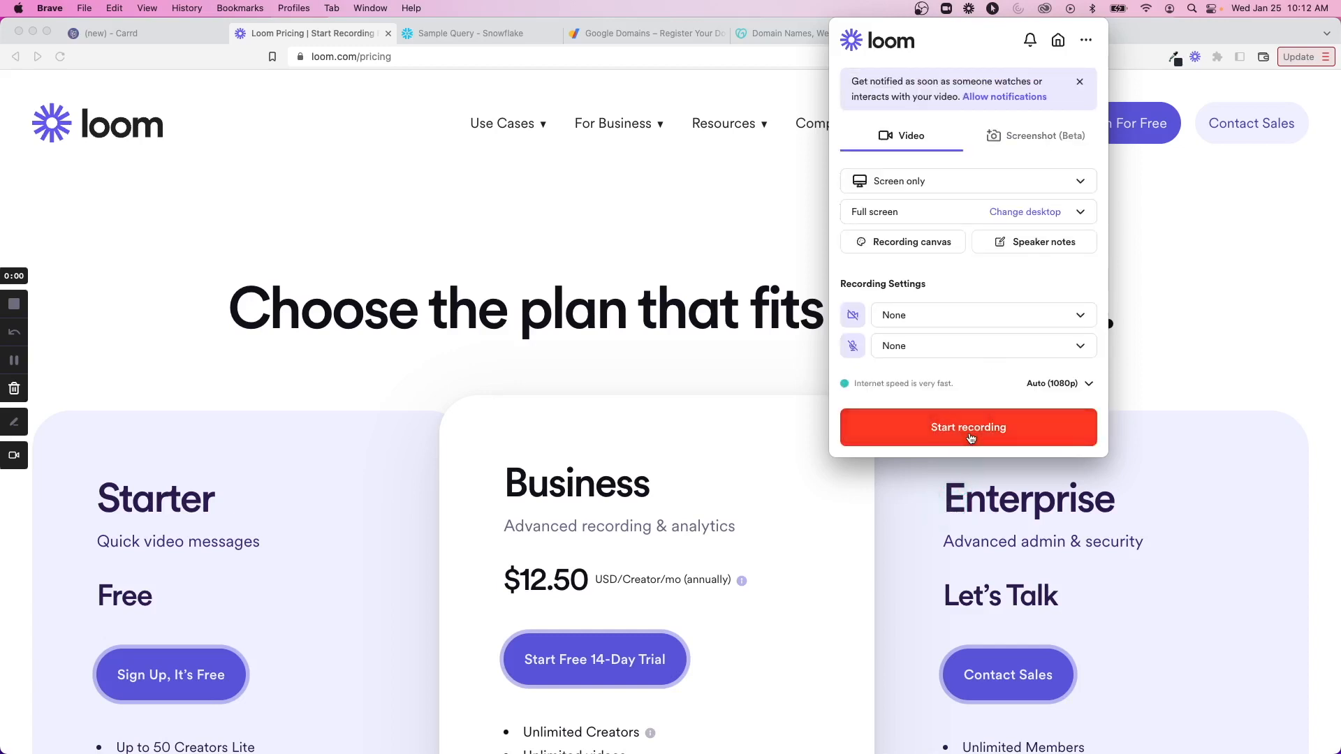
{"action": "left_click", "coordinate": [968, 426]}
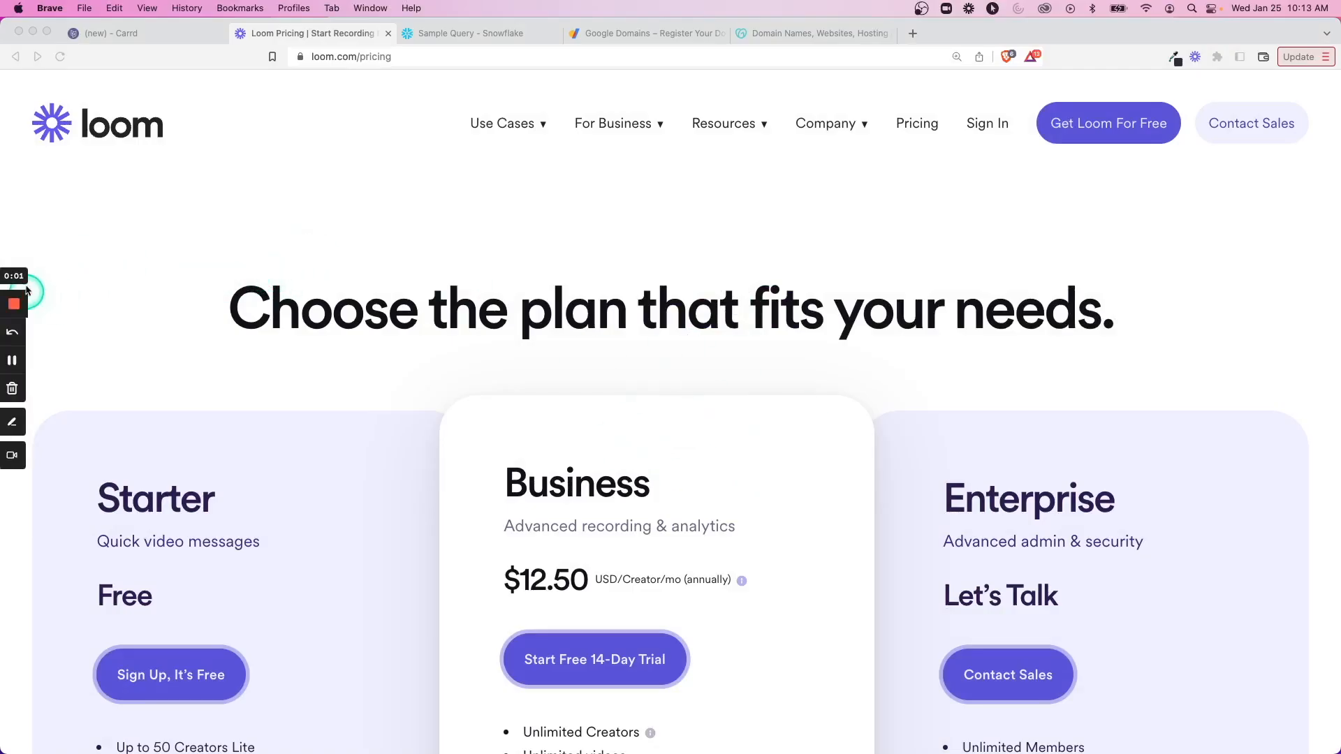
{"action": "mouse_move", "coordinate": [14, 332]}
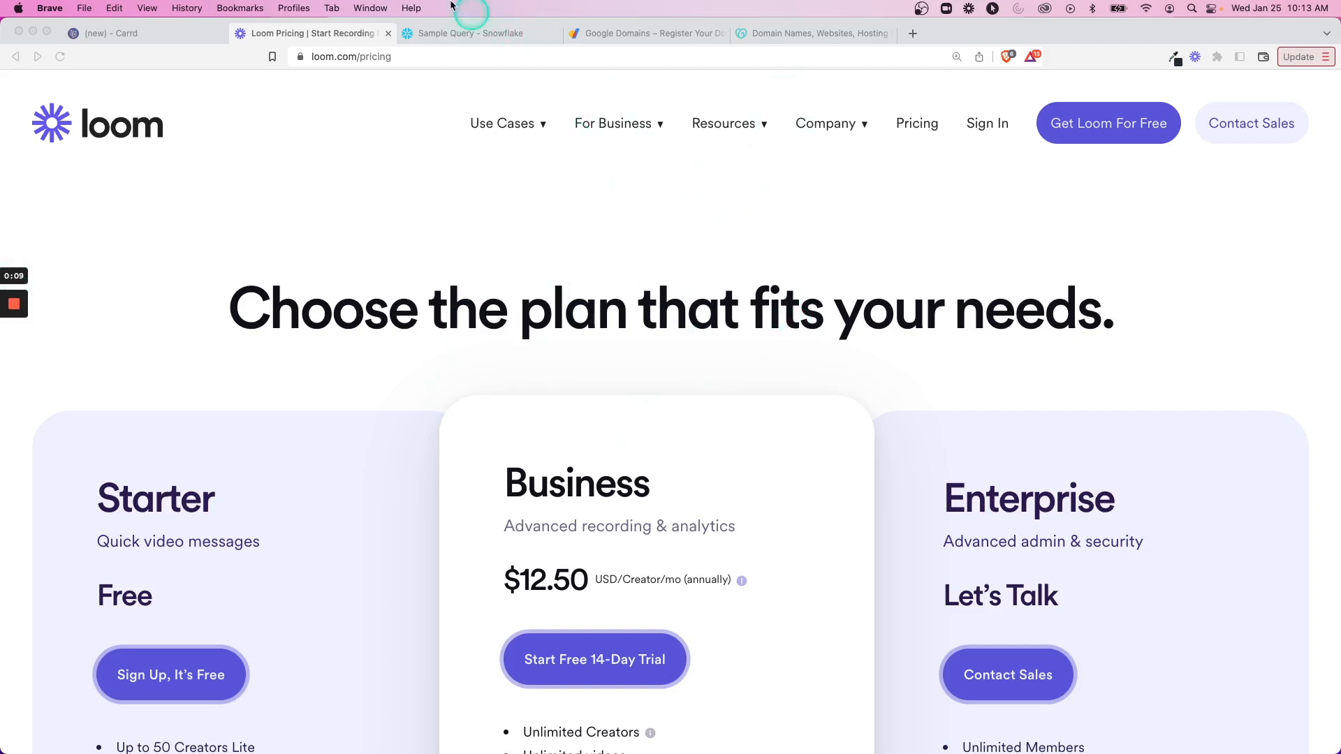
{"action": "left_click", "coordinate": [475, 34]}
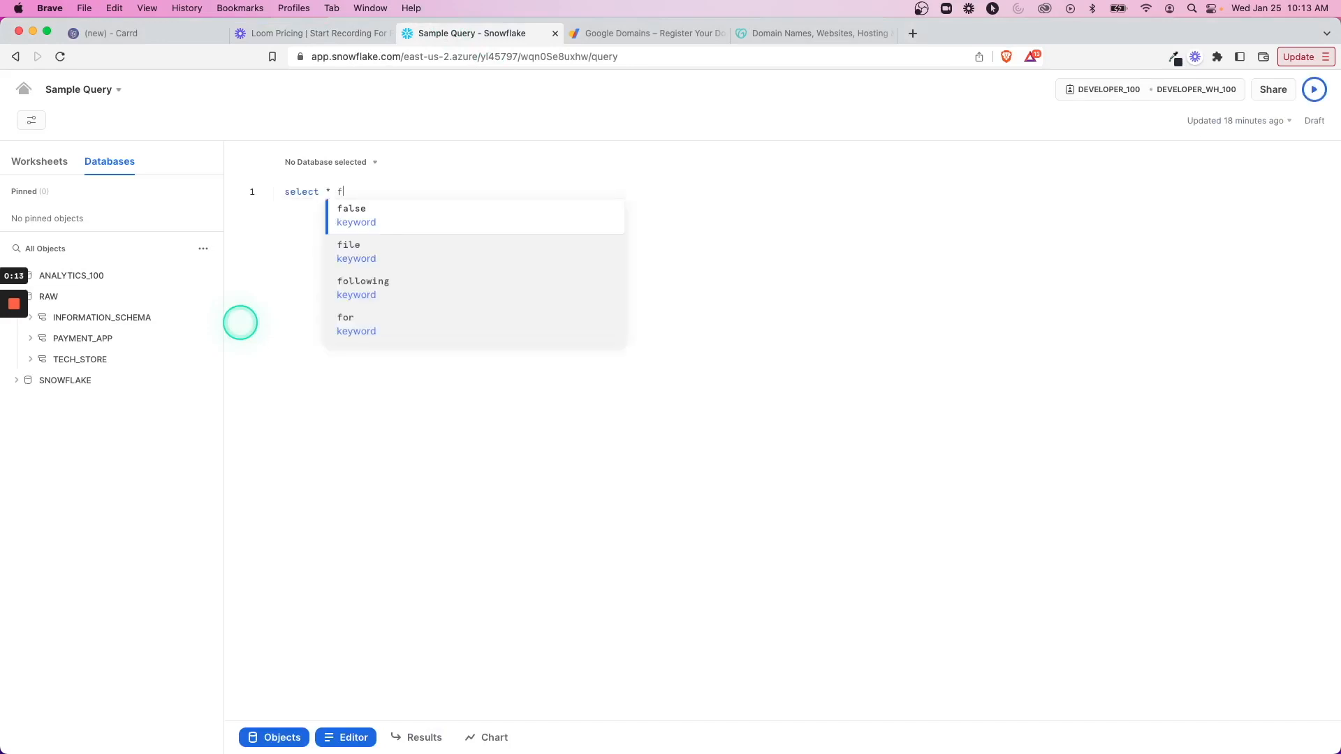
Step: Type 'select * from raw.payment_app' in the Snowflake worksheet and stop the Loom recording
{"action": "type", "text": "rom raw"}
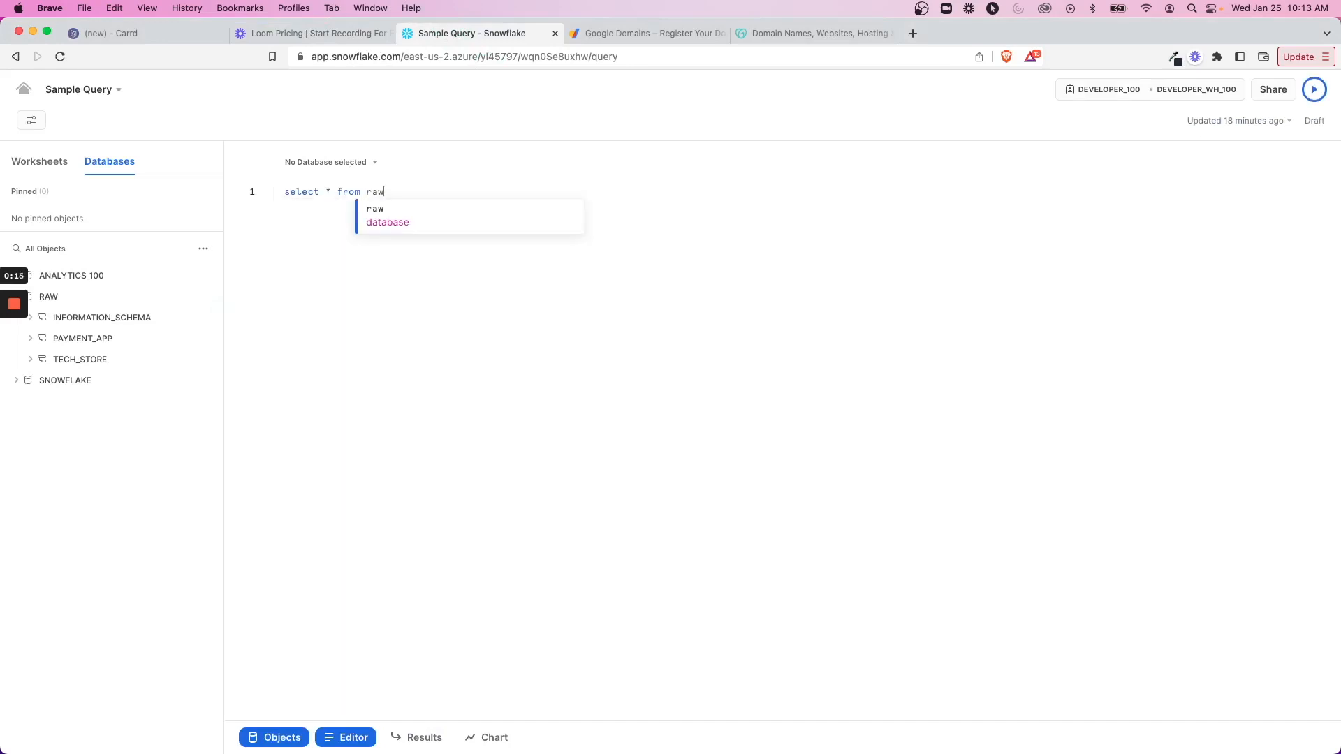
{"action": "type", "text": ".payment_app"}
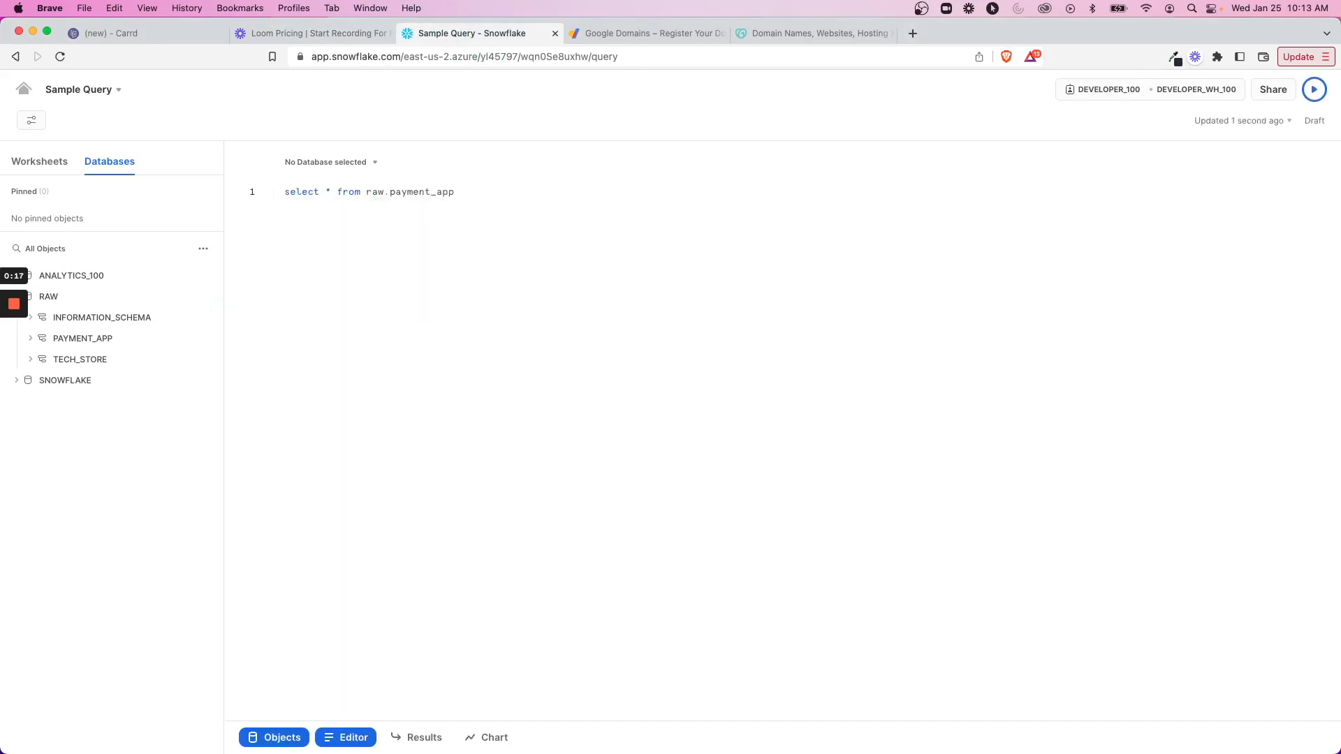
{"action": "left_click", "coordinate": [1314, 89]}
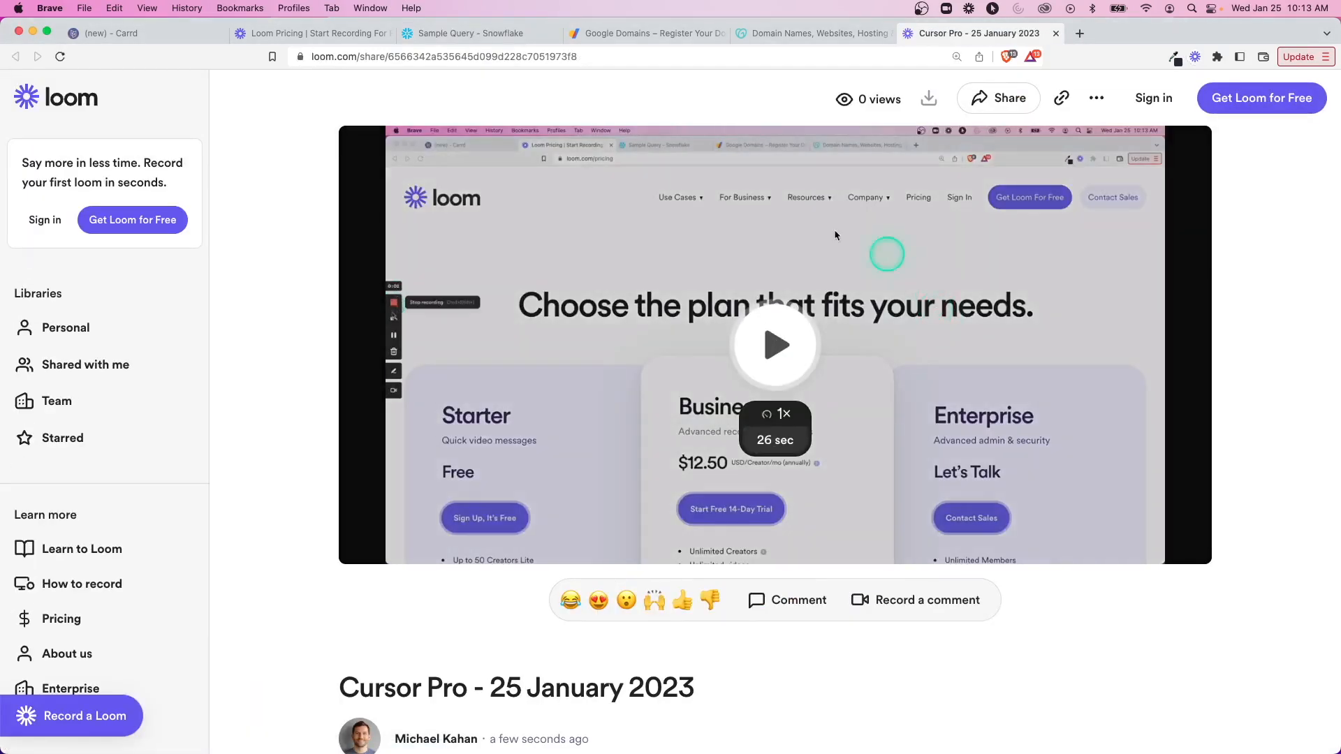
Step: Play back the 26-second Loom video, copy its share link, and return to Carrd
{"action": "left_click", "coordinate": [774, 344]}
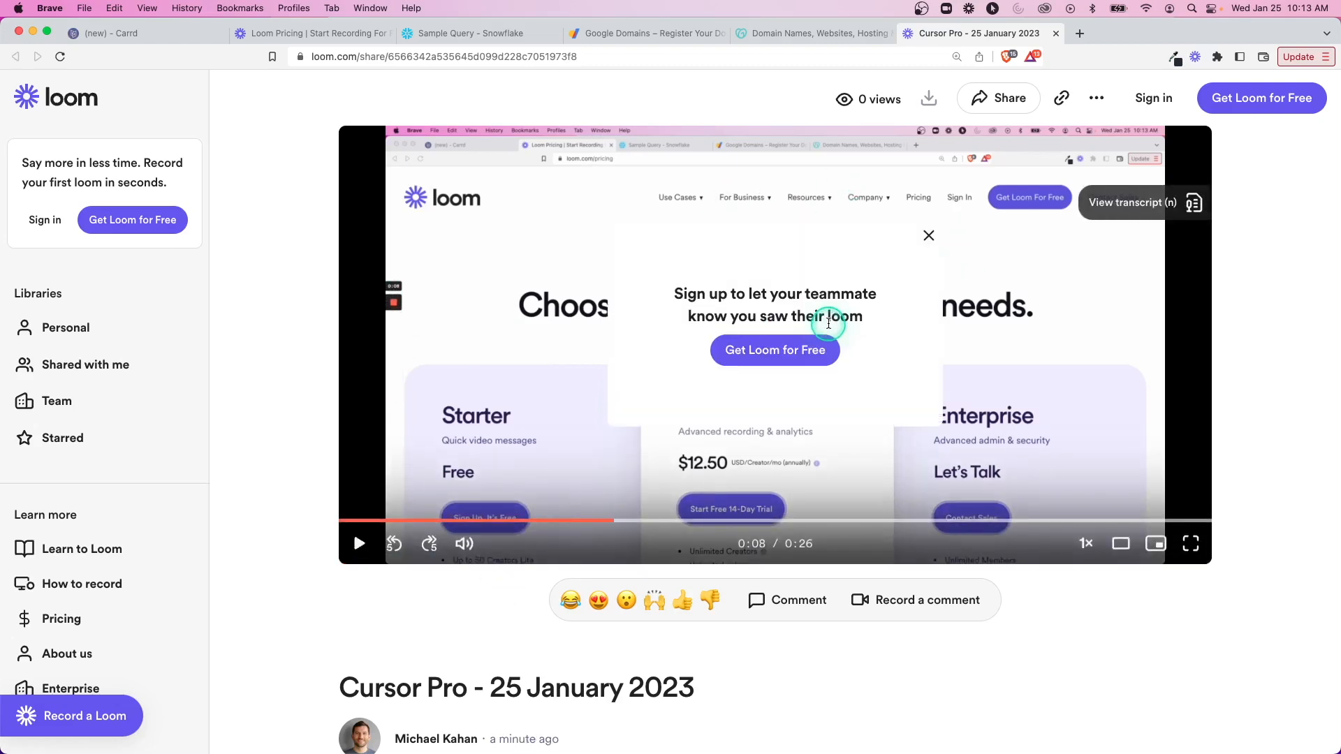
{"action": "left_click", "coordinate": [1096, 97]}
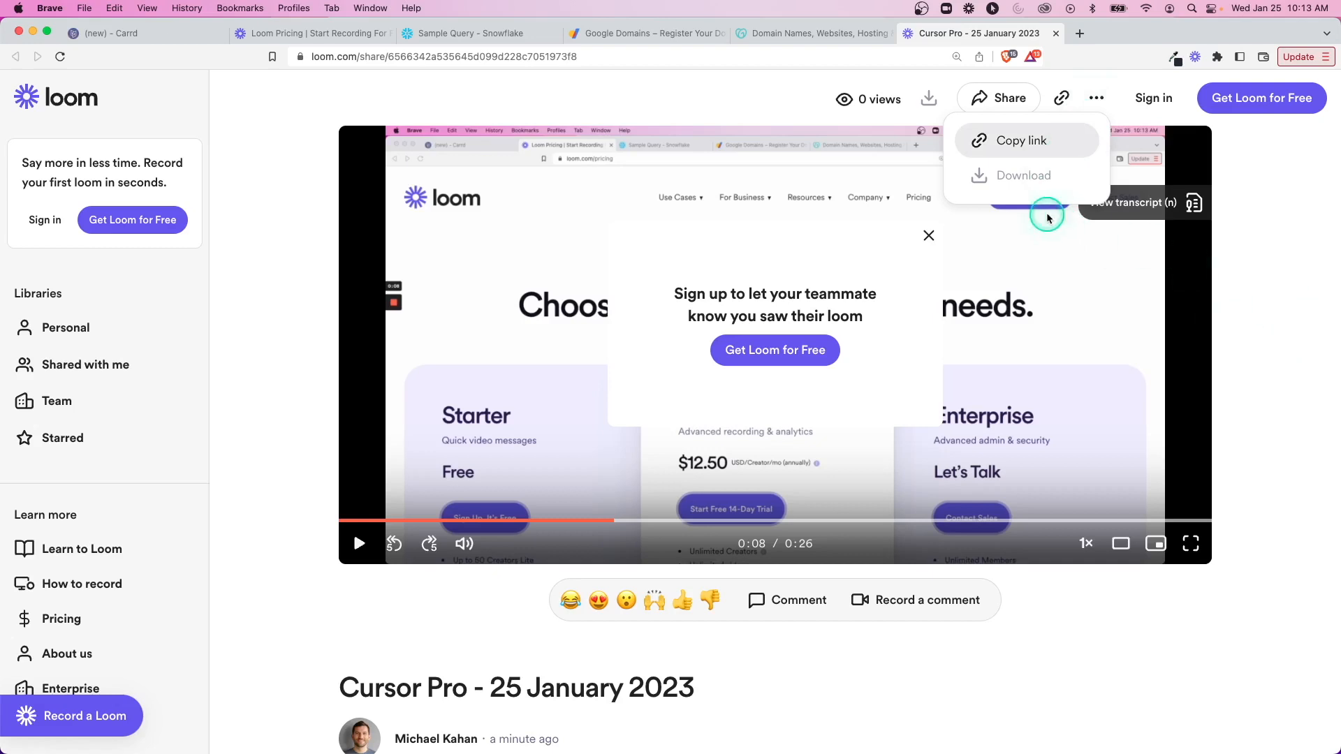
{"action": "left_click", "coordinate": [1097, 98]}
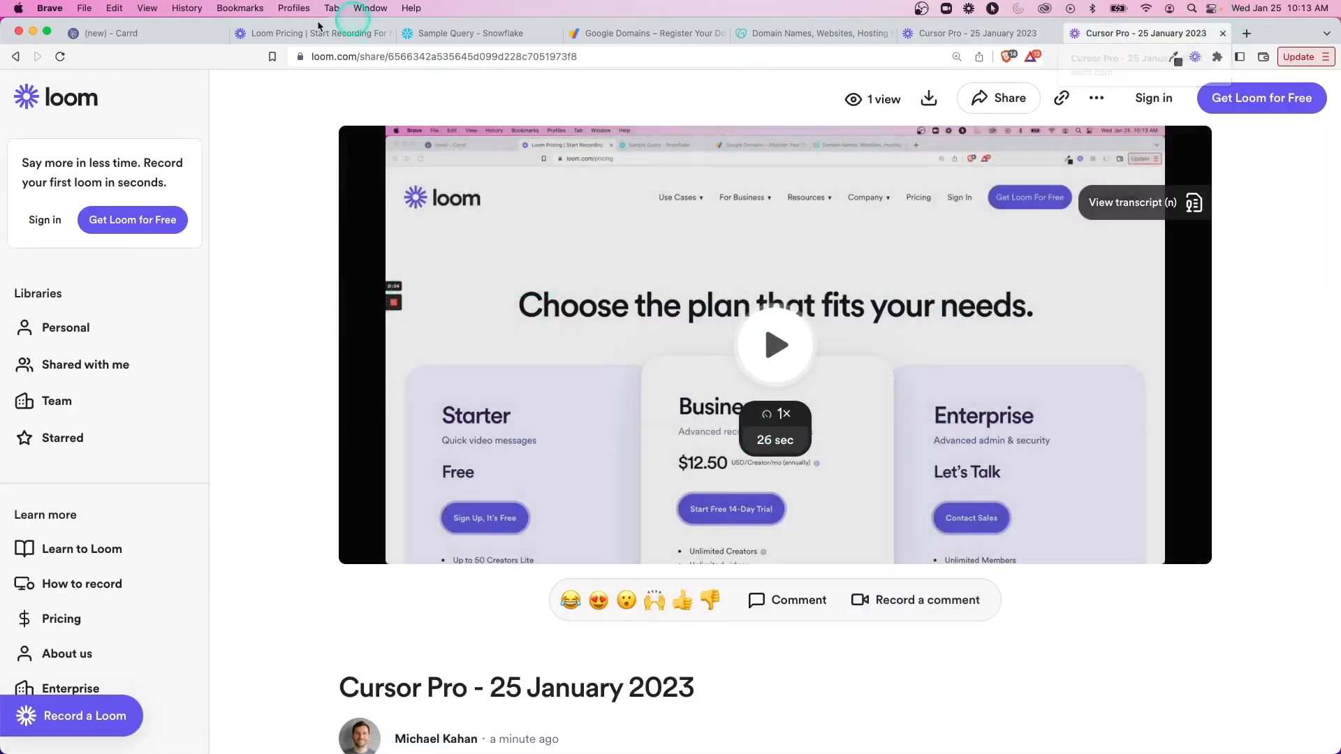
{"action": "left_click", "coordinate": [111, 33]}
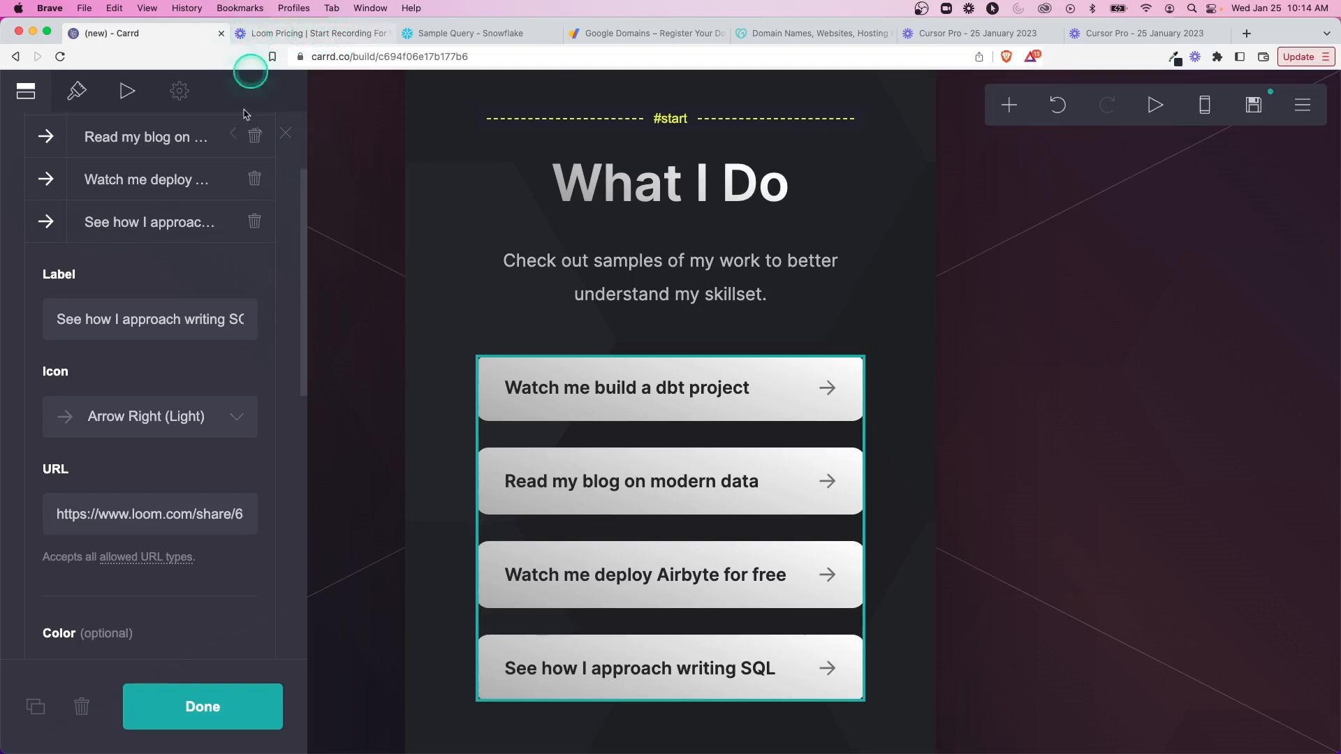
{"action": "mouse_move", "coordinate": [491, 216]}
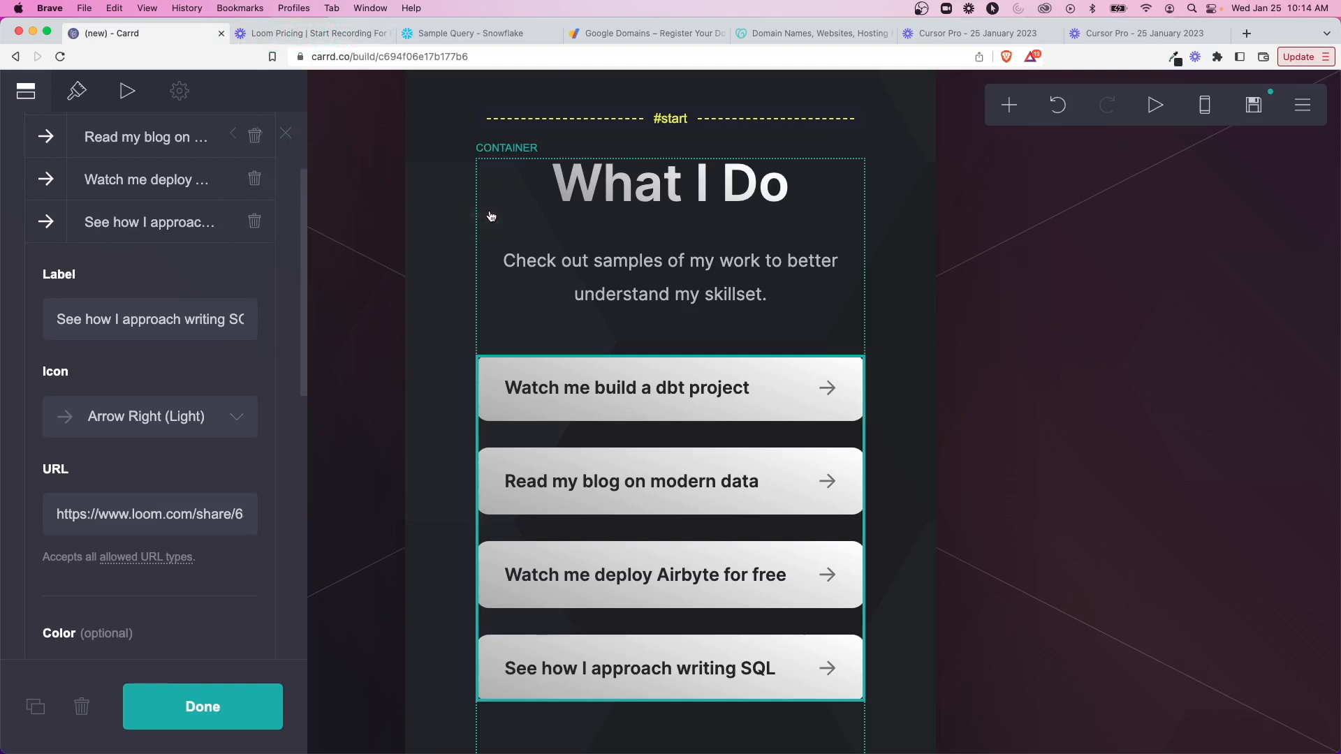
Step: Finish editing the four work link buttons
{"action": "left_click", "coordinate": [710, 430]}
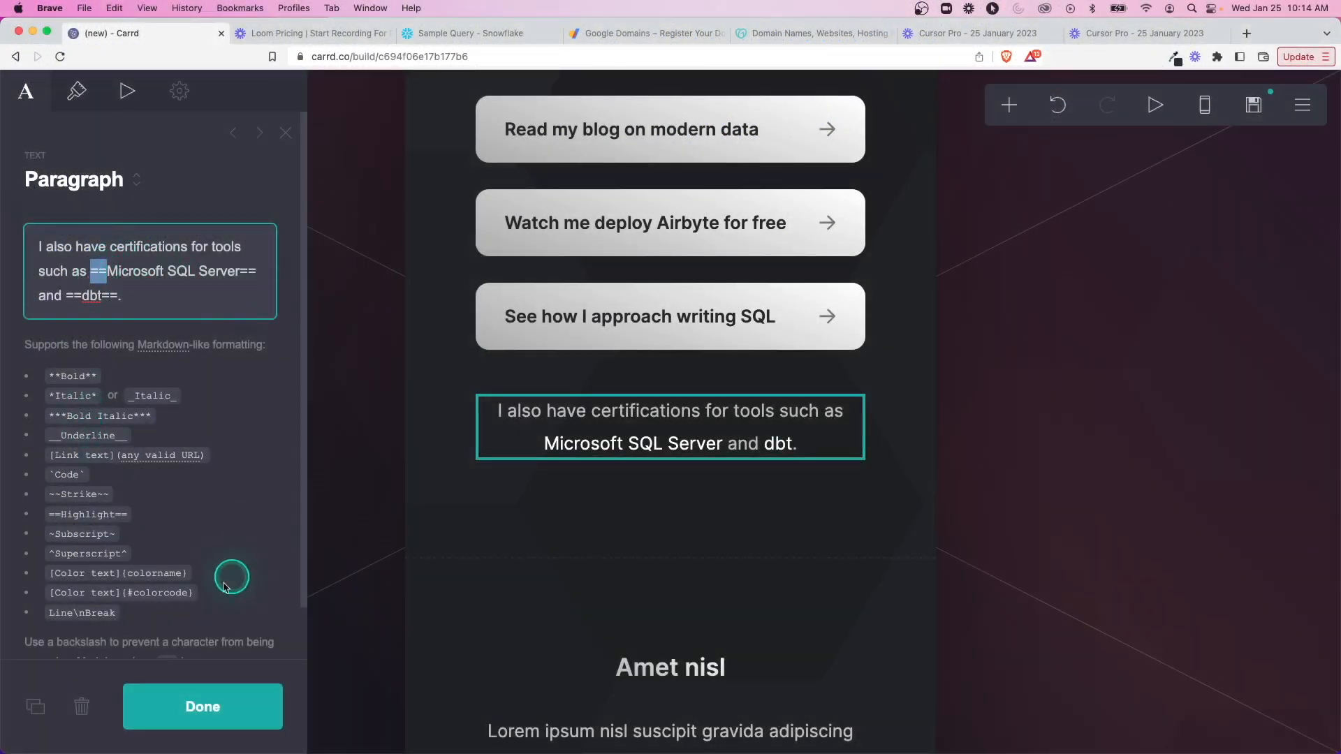
{"action": "mouse_move", "coordinate": [794, 471]}
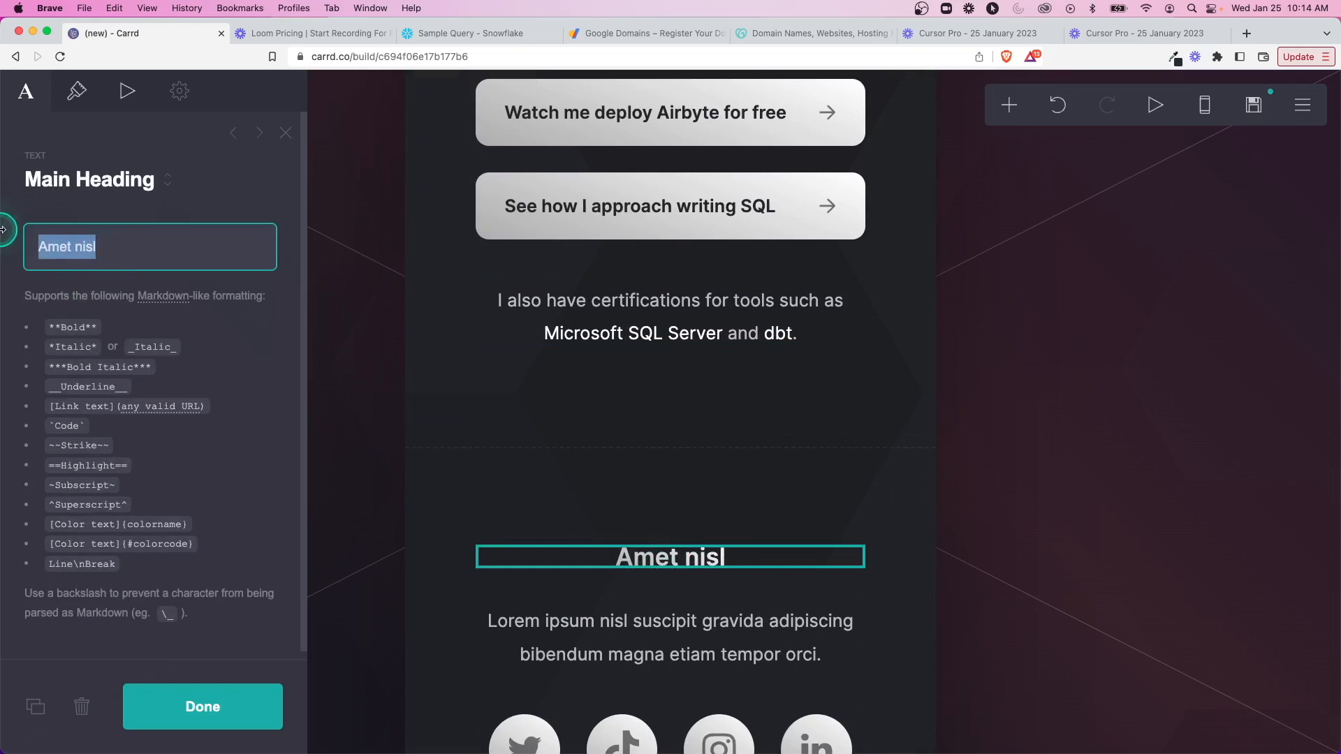
Step: Retitle the lower section heading 'Let's Connect' in Heading 1 style
{"action": "type", "text": "Let's Connect"}
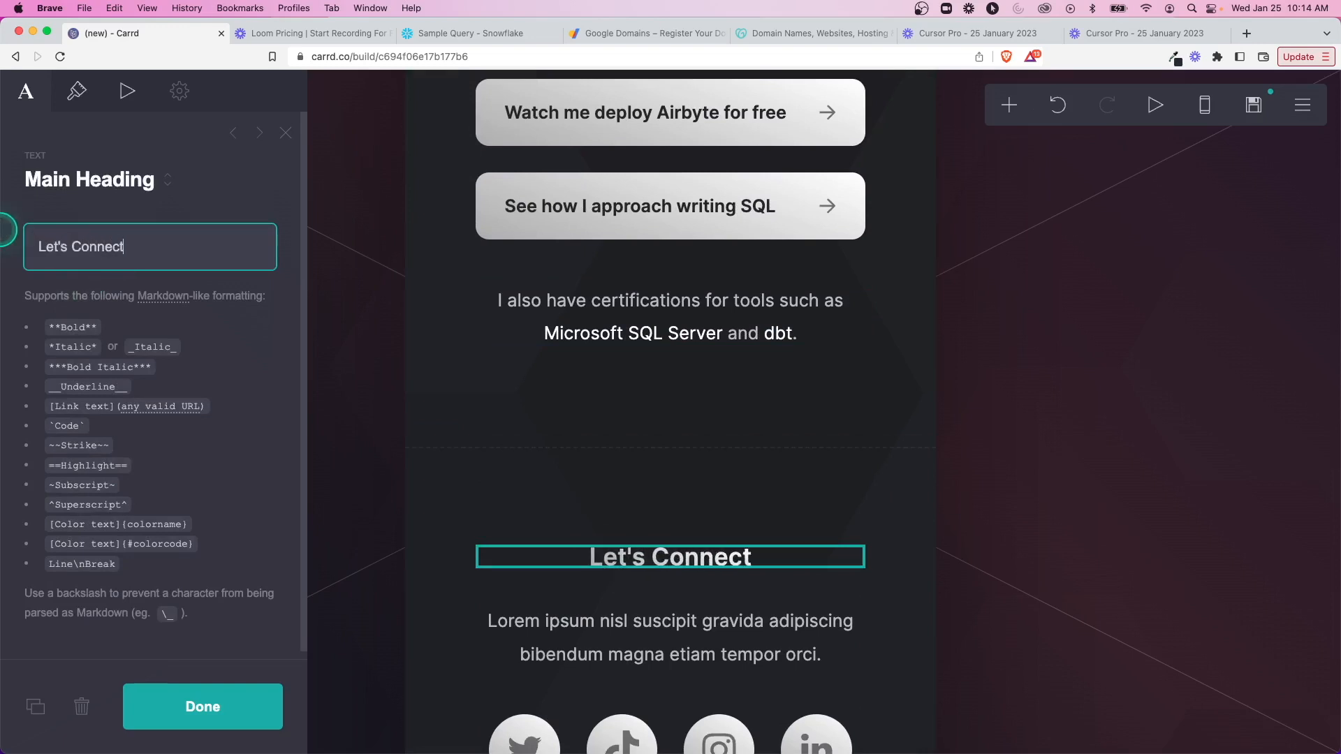
{"action": "left_click", "coordinate": [76, 91]}
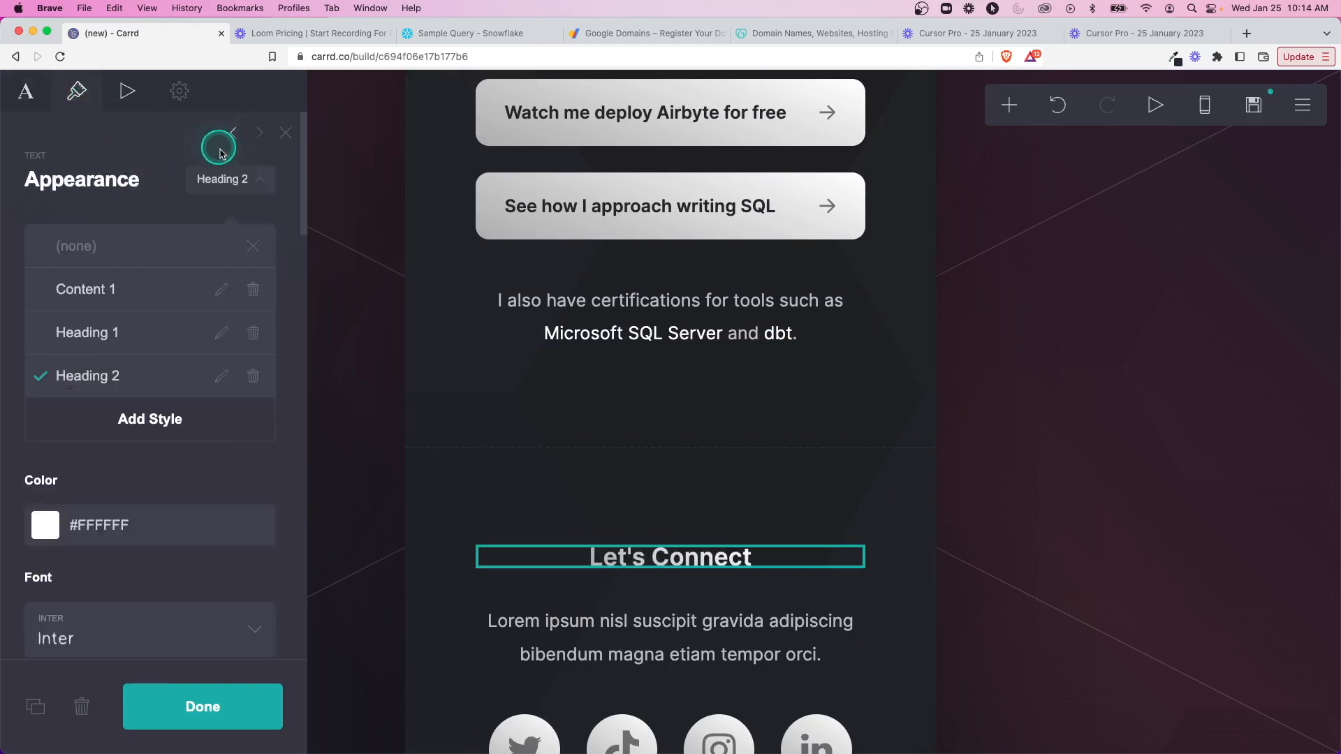
{"action": "left_click", "coordinate": [87, 333]}
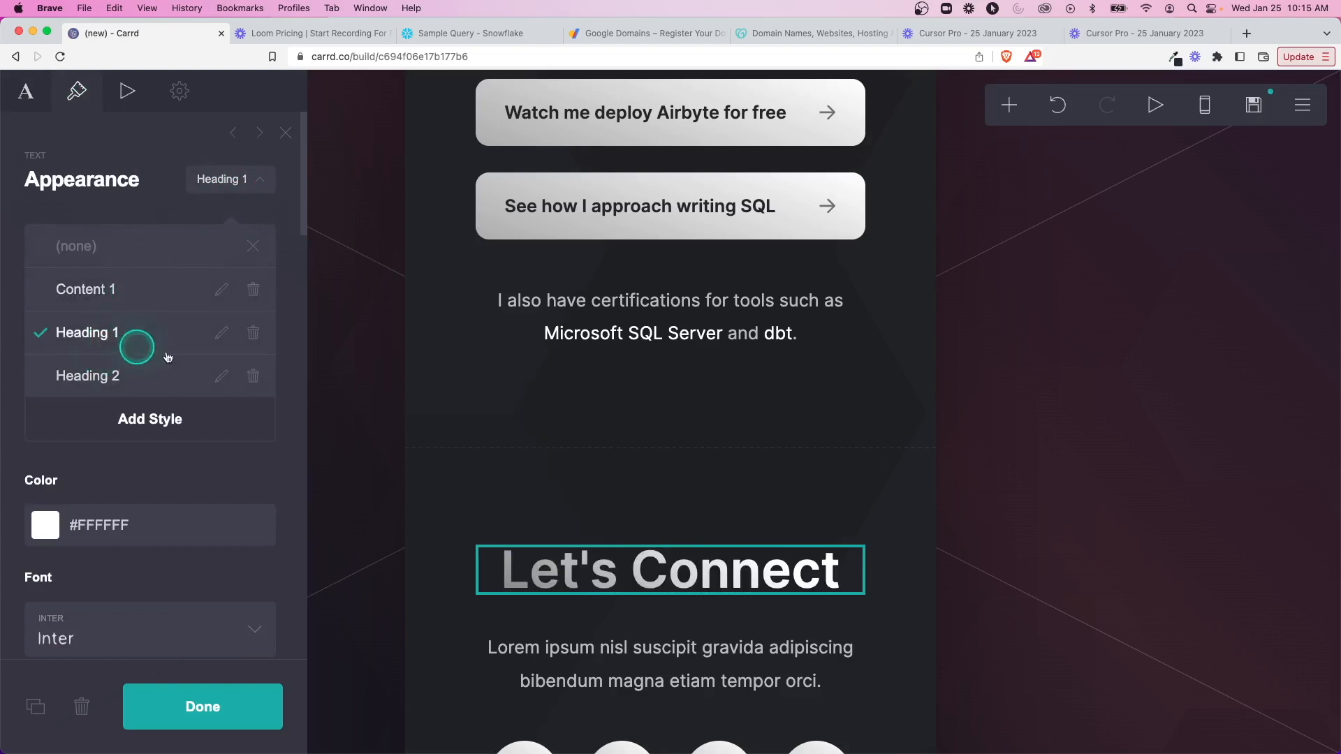
{"action": "left_click", "coordinate": [622, 622]}
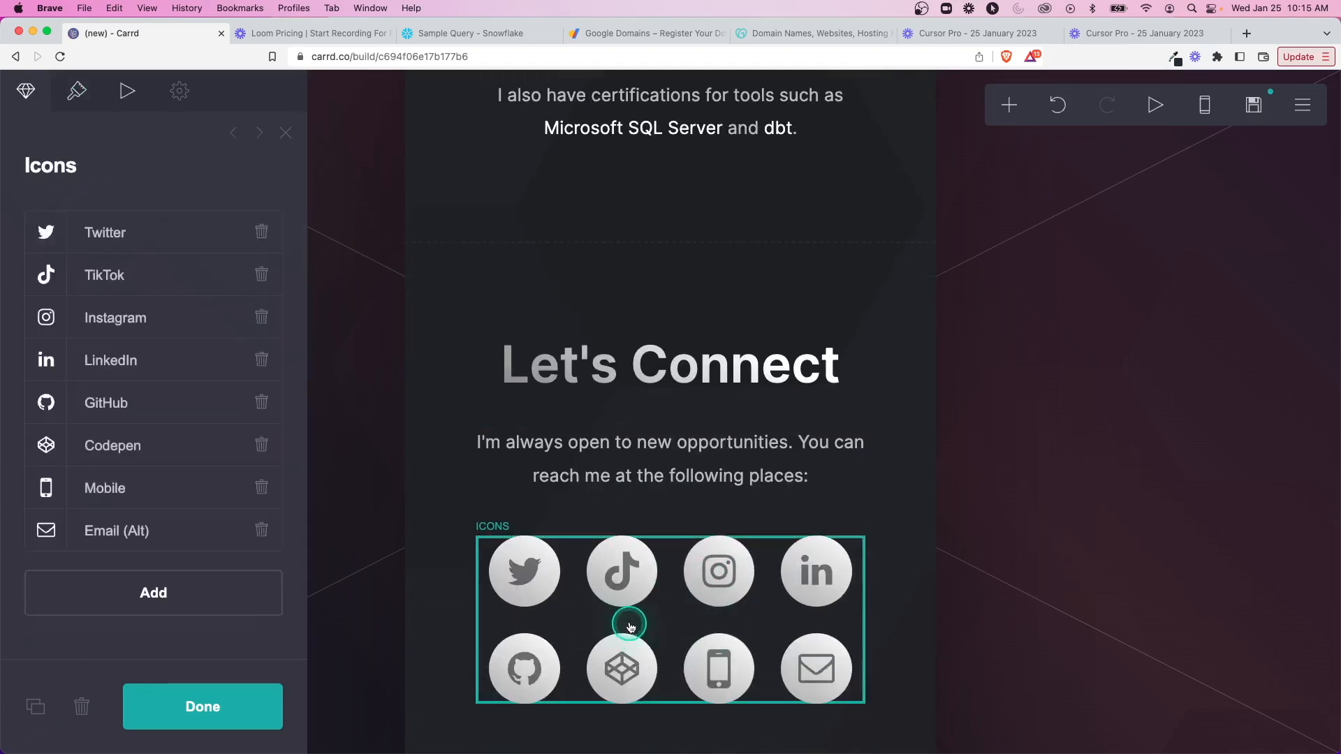
{"action": "mouse_move", "coordinate": [694, 651]}
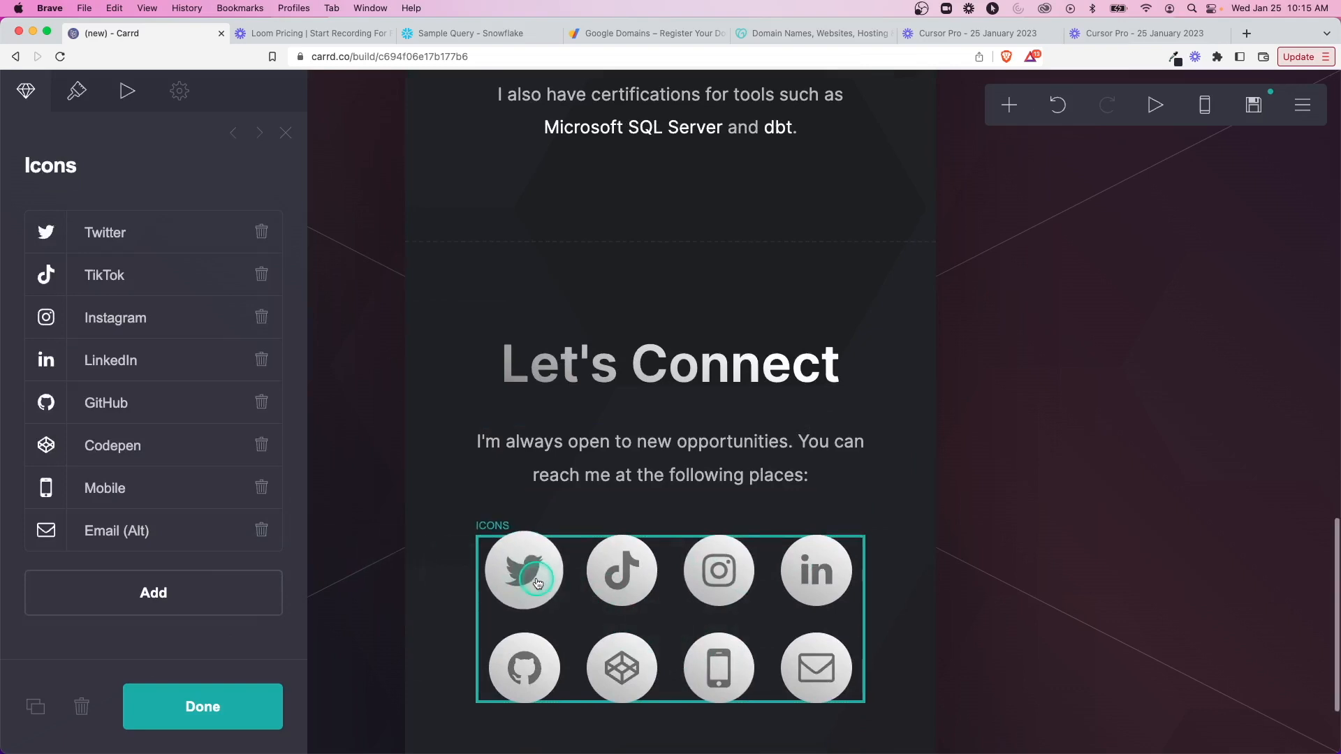
{"action": "mouse_move", "coordinate": [588, 636]}
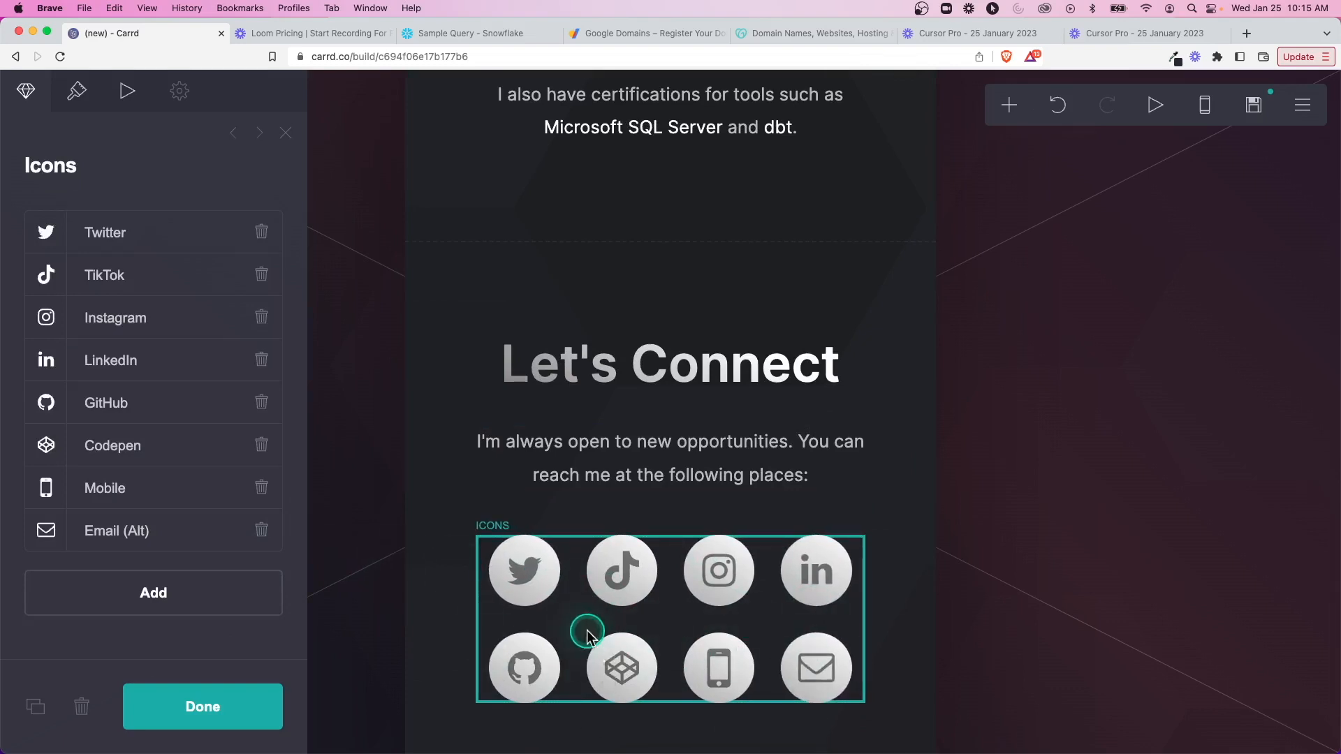
{"action": "mouse_move", "coordinate": [453, 539]}
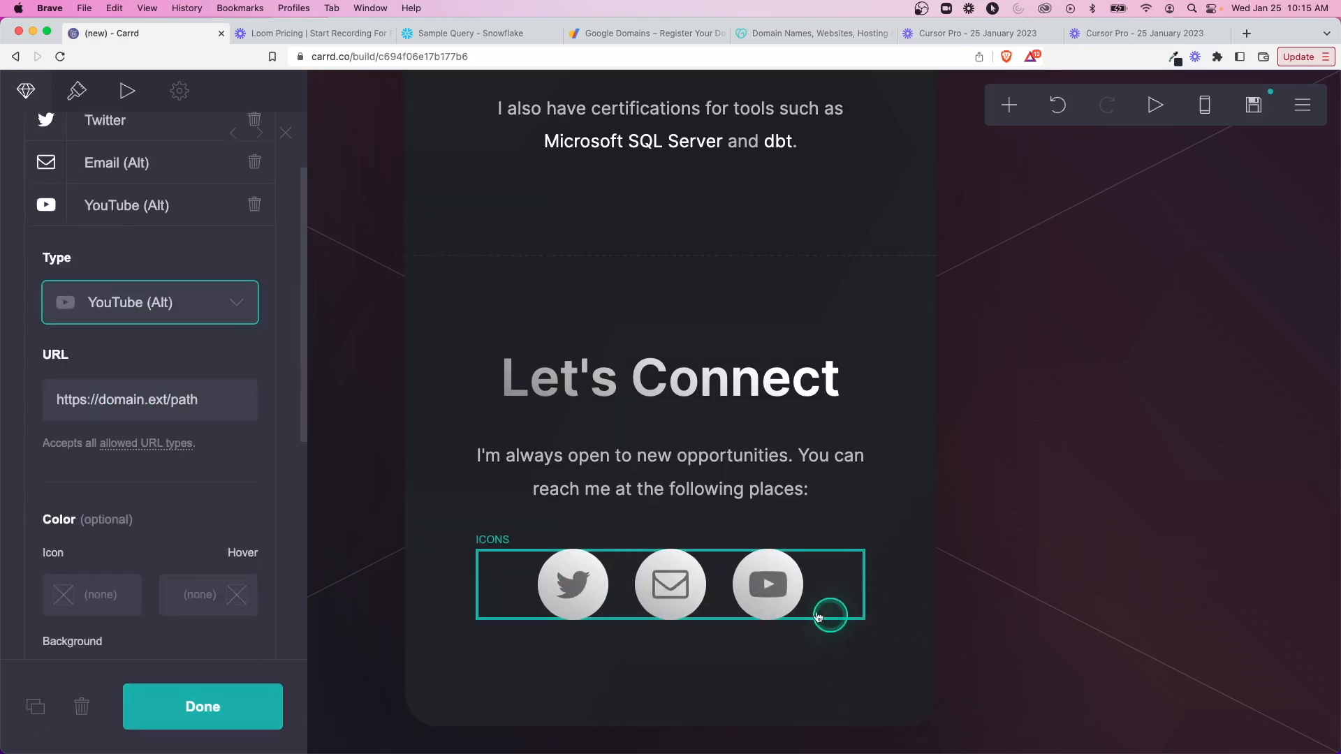
Step: Trim the social icons row down to Twitter, Email and YouTube
{"action": "left_click", "coordinate": [203, 706]}
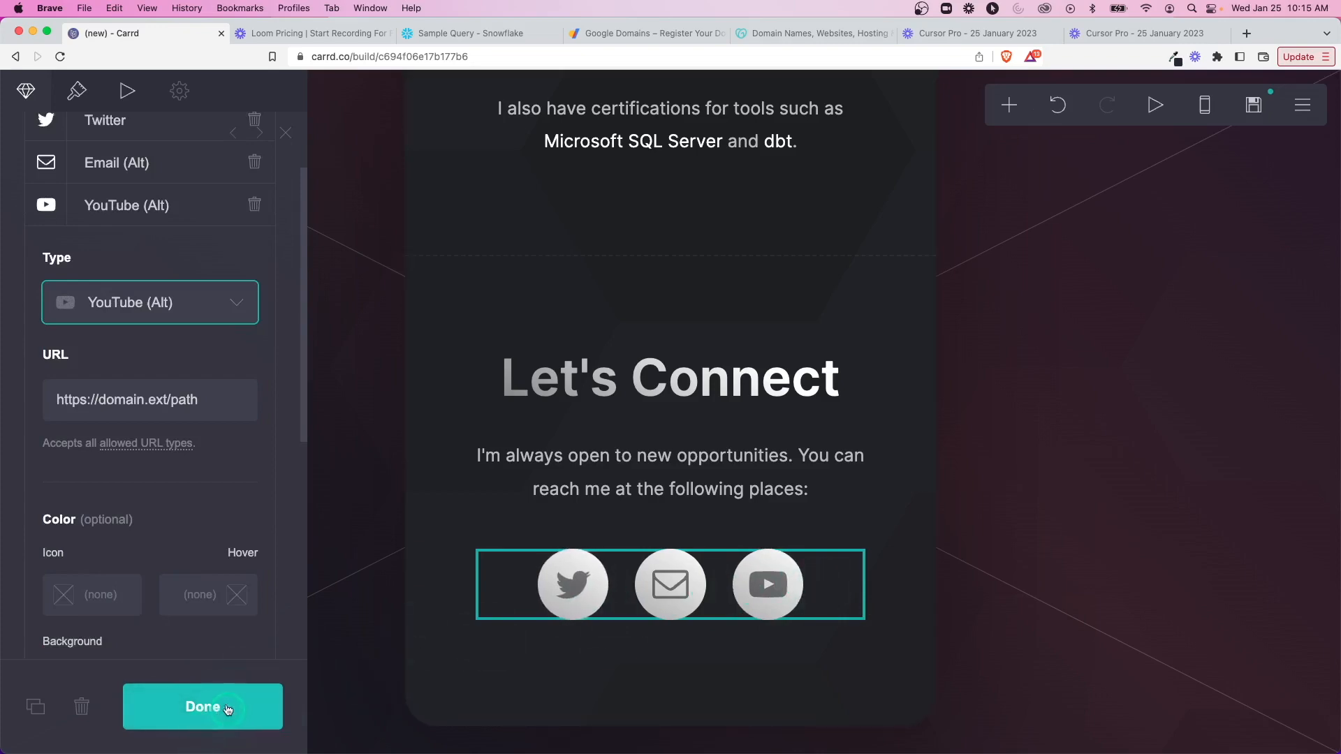
Step: Close the icon editor and scroll through the whole profile page to review it
{"action": "left_click", "coordinate": [202, 706]}
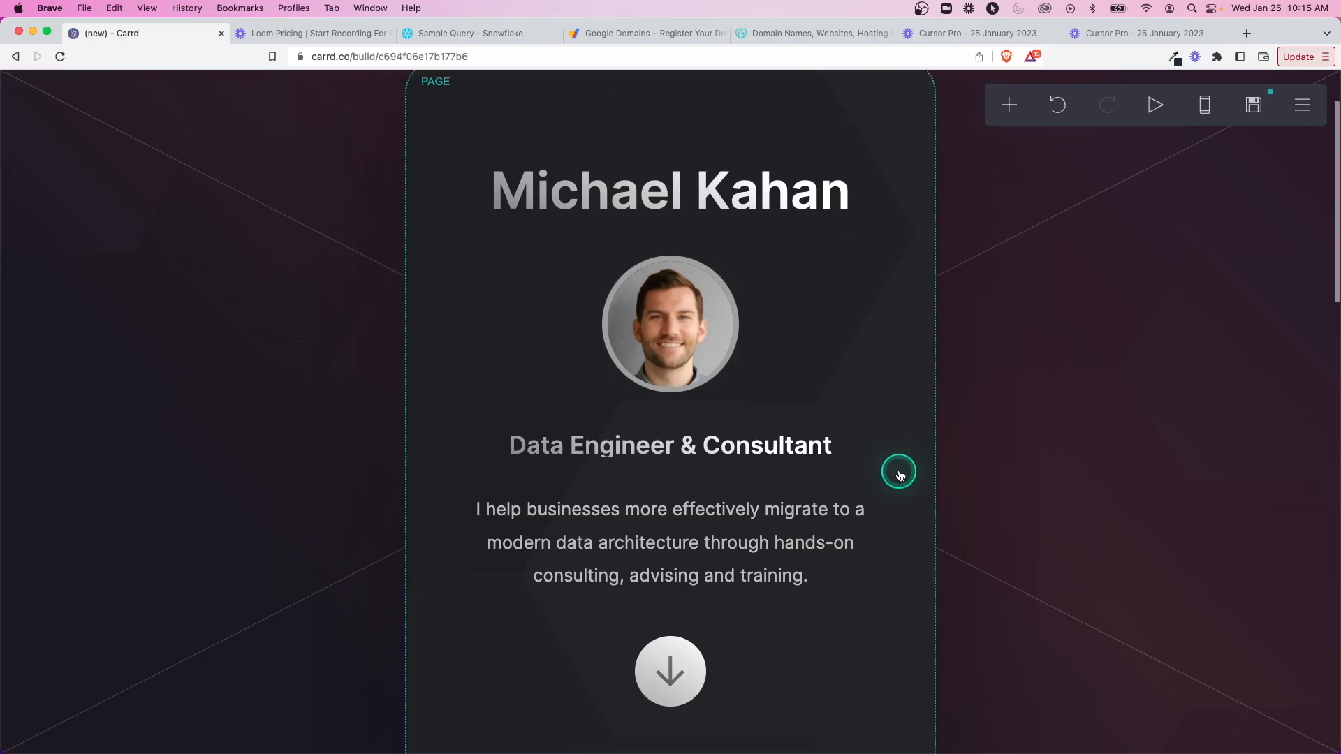
{"action": "scroll", "scroll_direction": "down", "scroll_amount": 3}
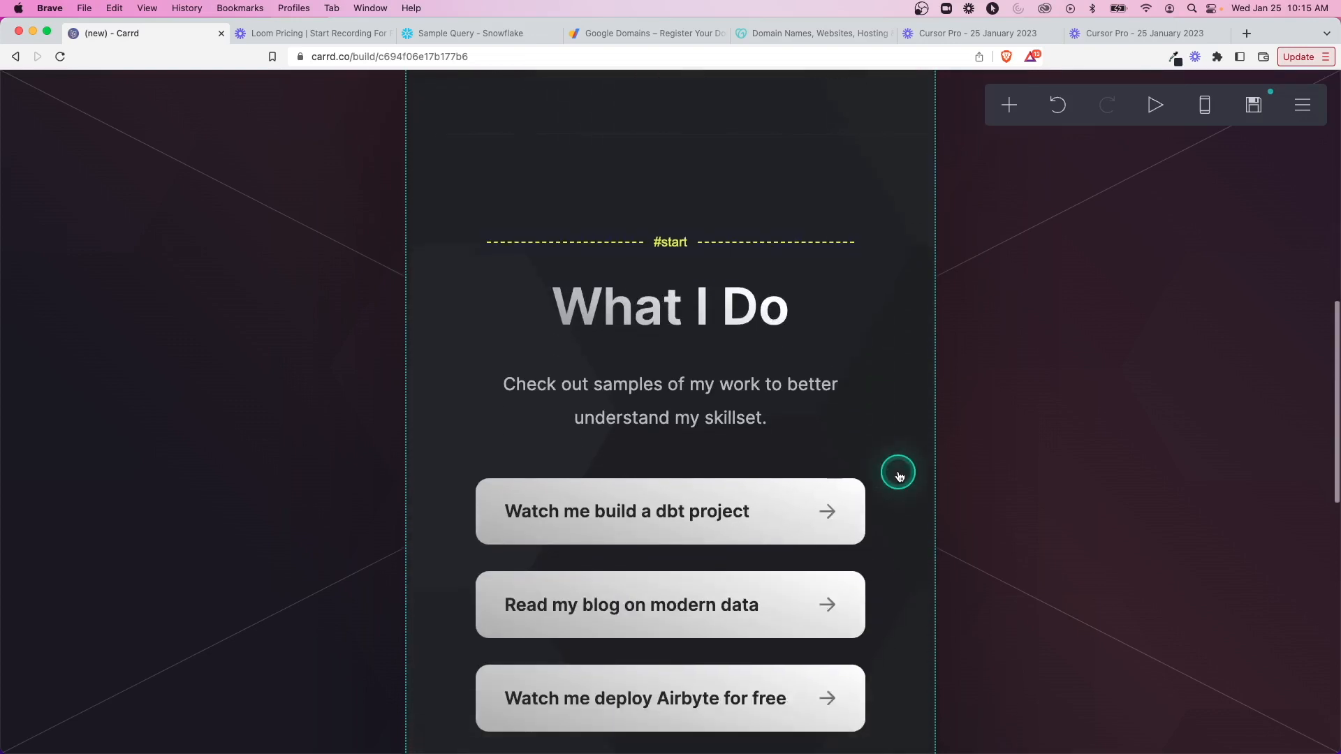
{"action": "scroll", "scroll_direction": "down", "scroll_amount": 3}
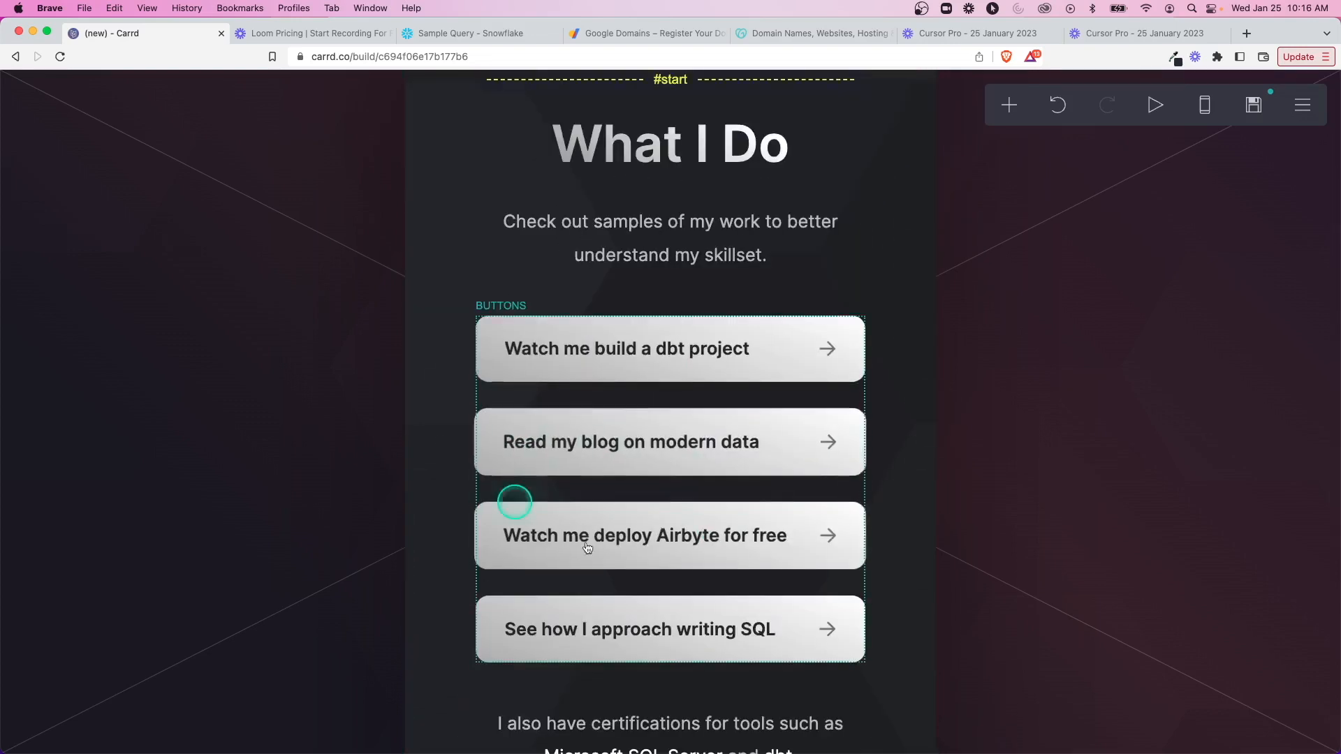
{"action": "scroll", "scroll_direction": "down", "scroll_amount": 3}
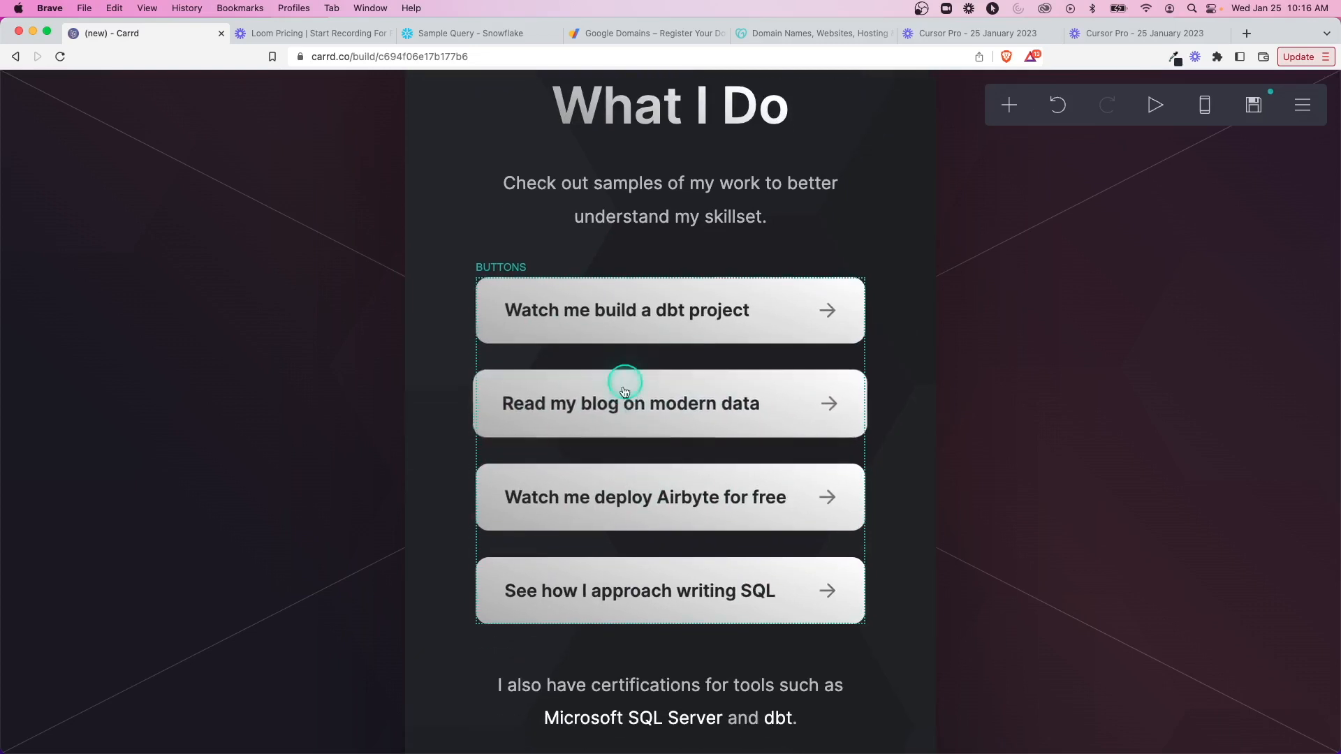
{"action": "scroll", "scroll_direction": "down", "scroll_amount": 3}
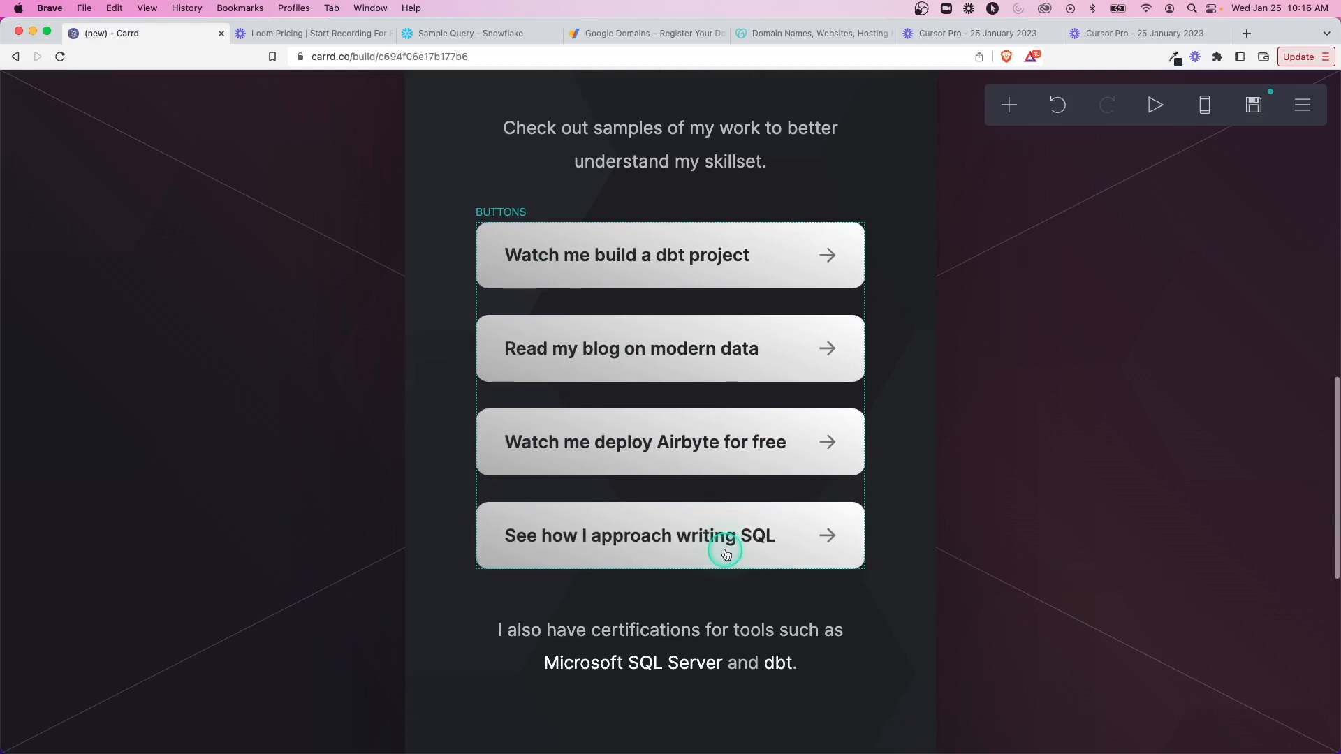
{"action": "scroll", "scroll_direction": "down", "scroll_amount": 3}
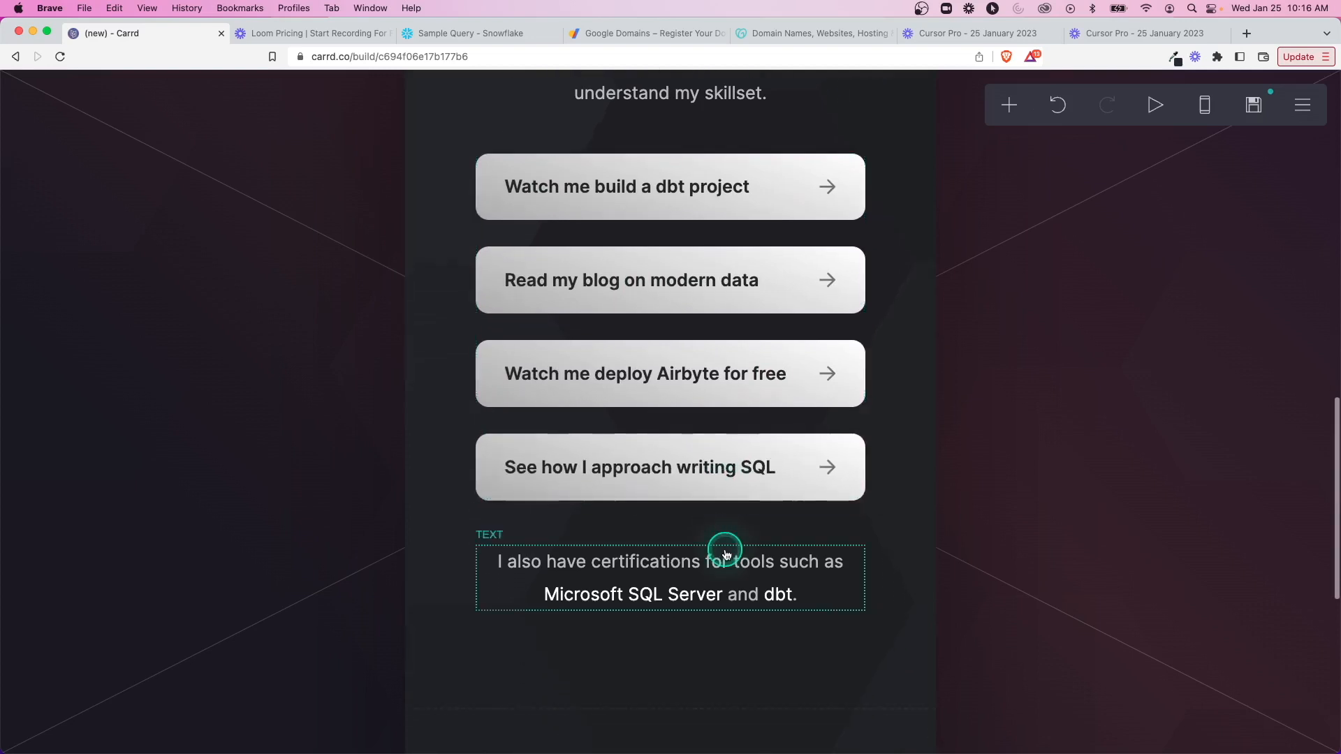
{"action": "scroll", "scroll_direction": "down", "scroll_amount": 3}
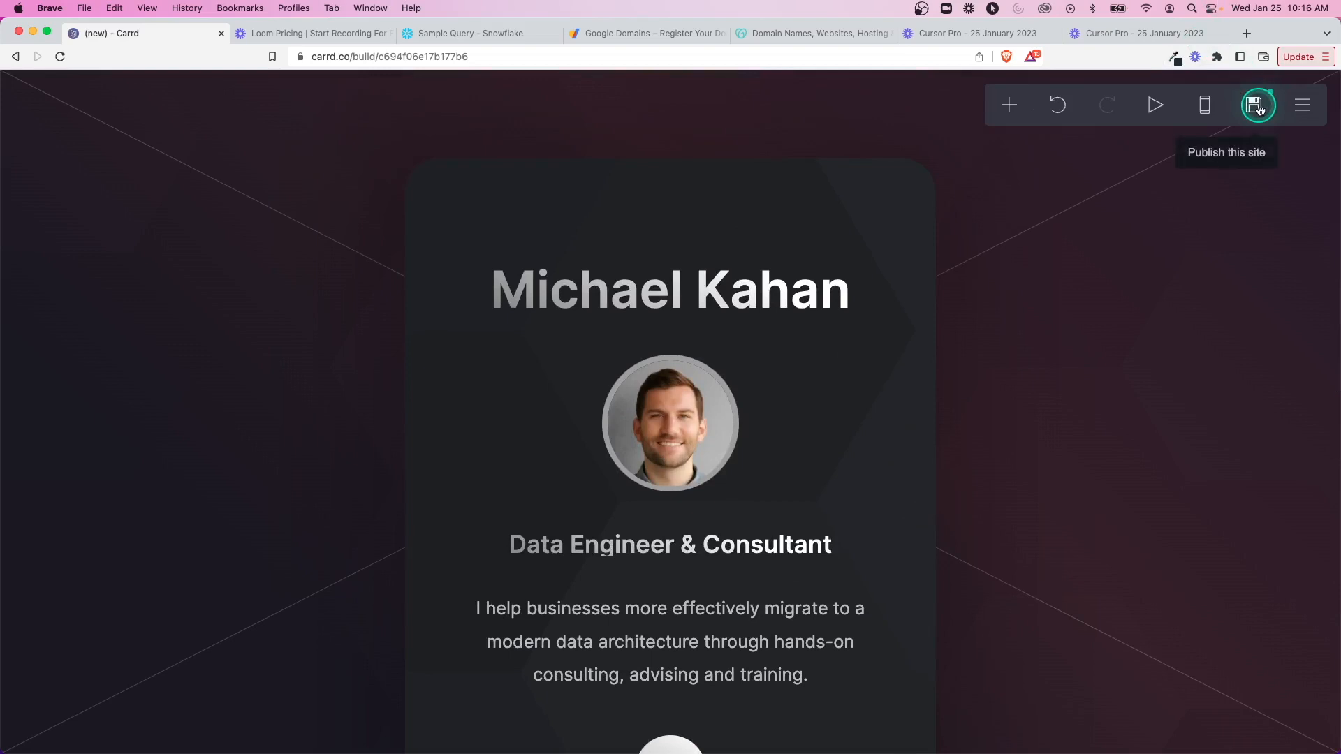
Step: Start publishing and enter a site description about migrating businesses to modern data architecture
{"action": "left_click", "coordinate": [1258, 104]}
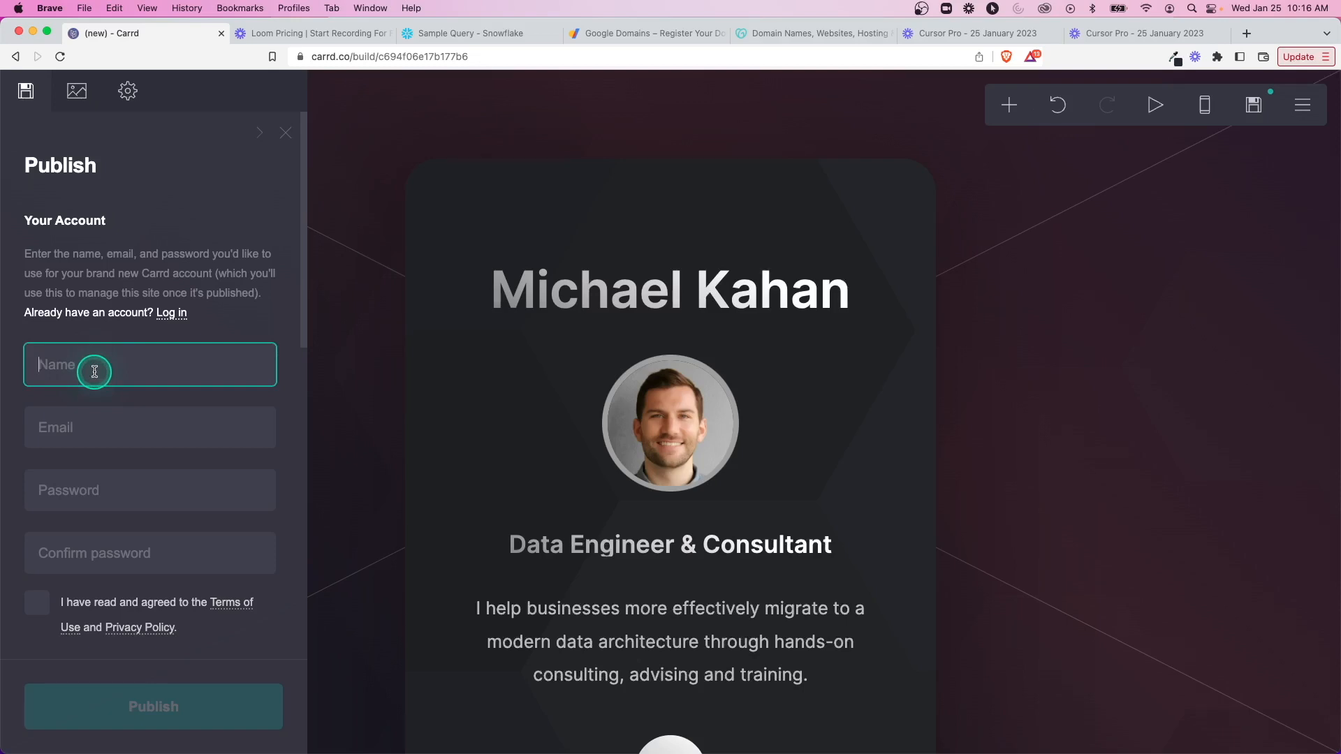
{"action": "scroll", "scroll_direction": "down", "scroll_amount": 3}
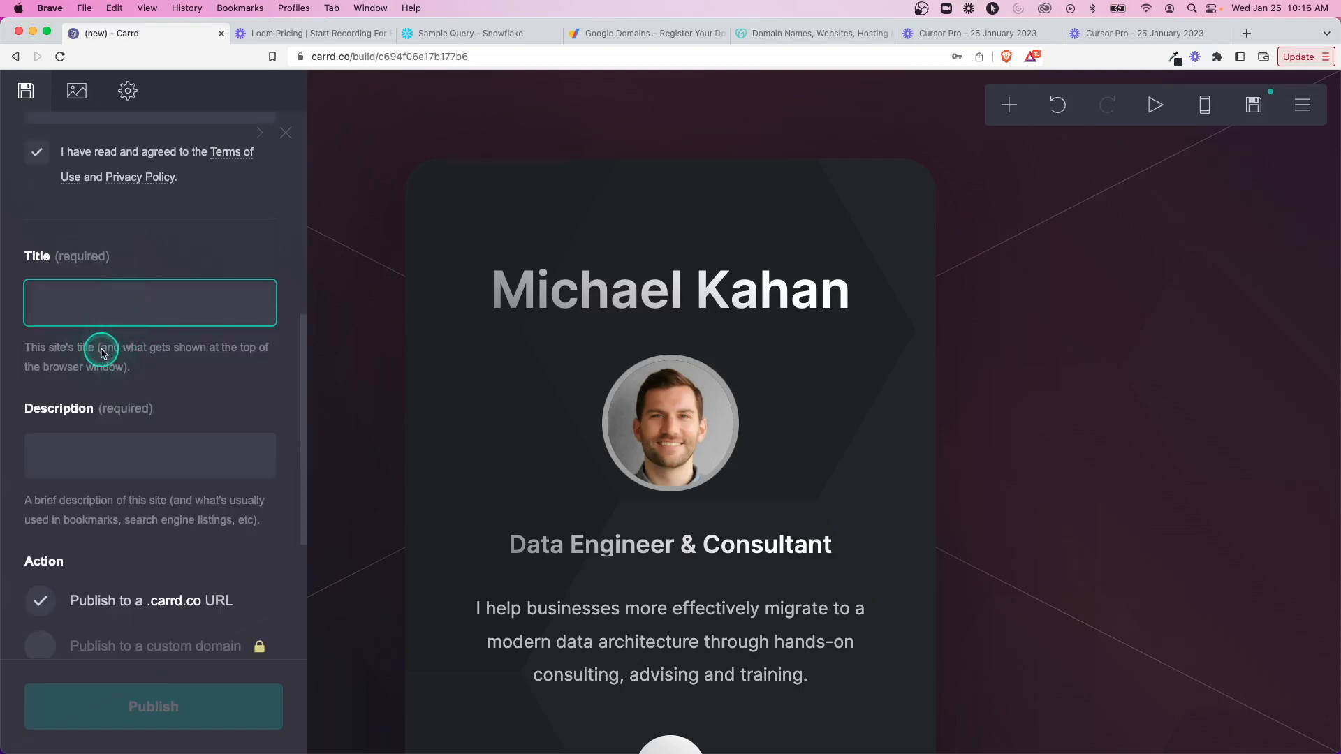
{"action": "mouse_move", "coordinate": [138, 332]}
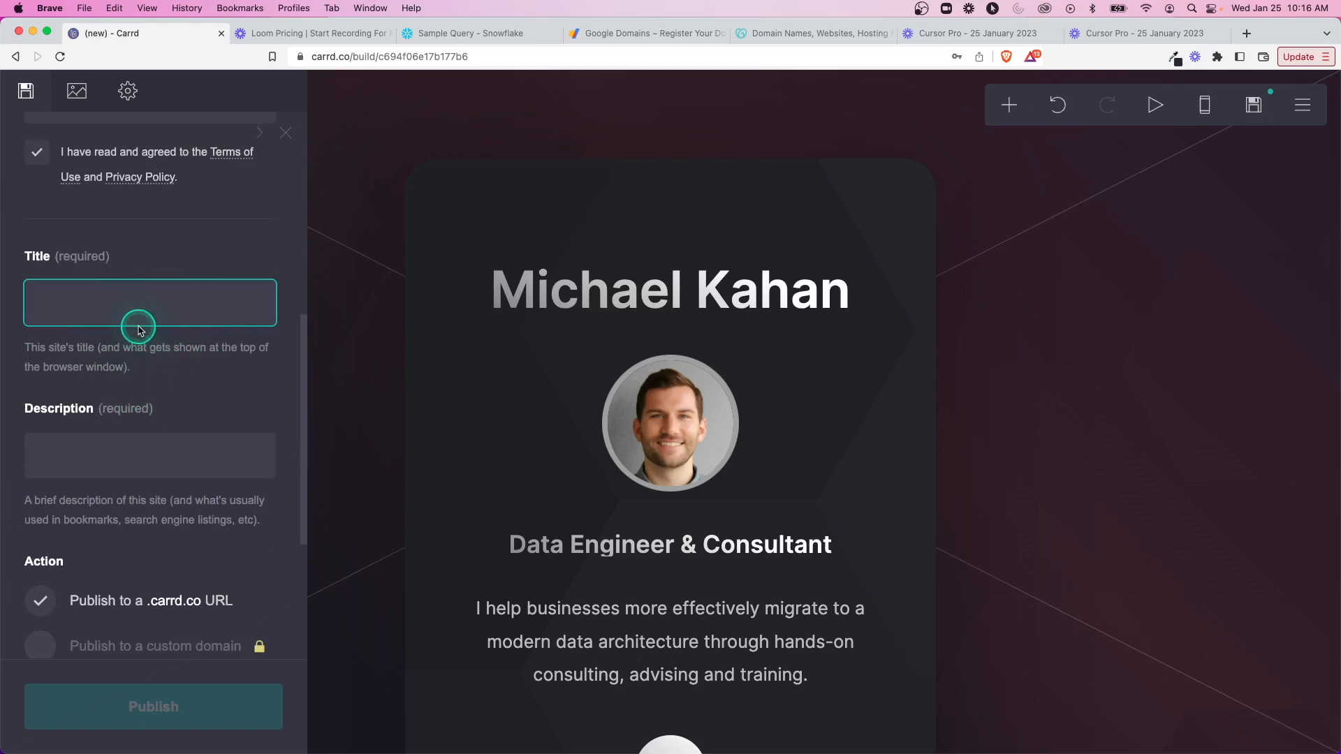
{"action": "type", "text": "I help businesses more effectively migrate to a modern data architecture through hands-on consulting, advising and training."}
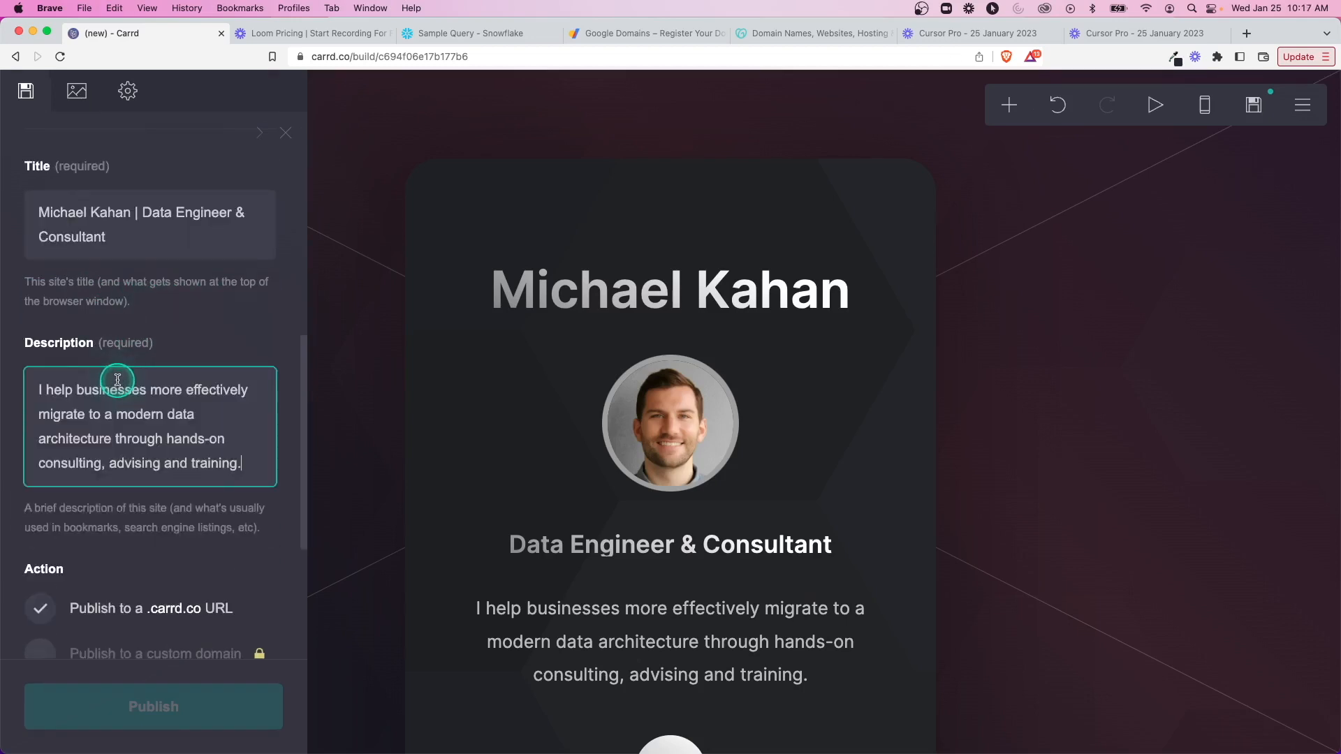
{"action": "scroll", "scroll_direction": "down", "scroll_amount": 3}
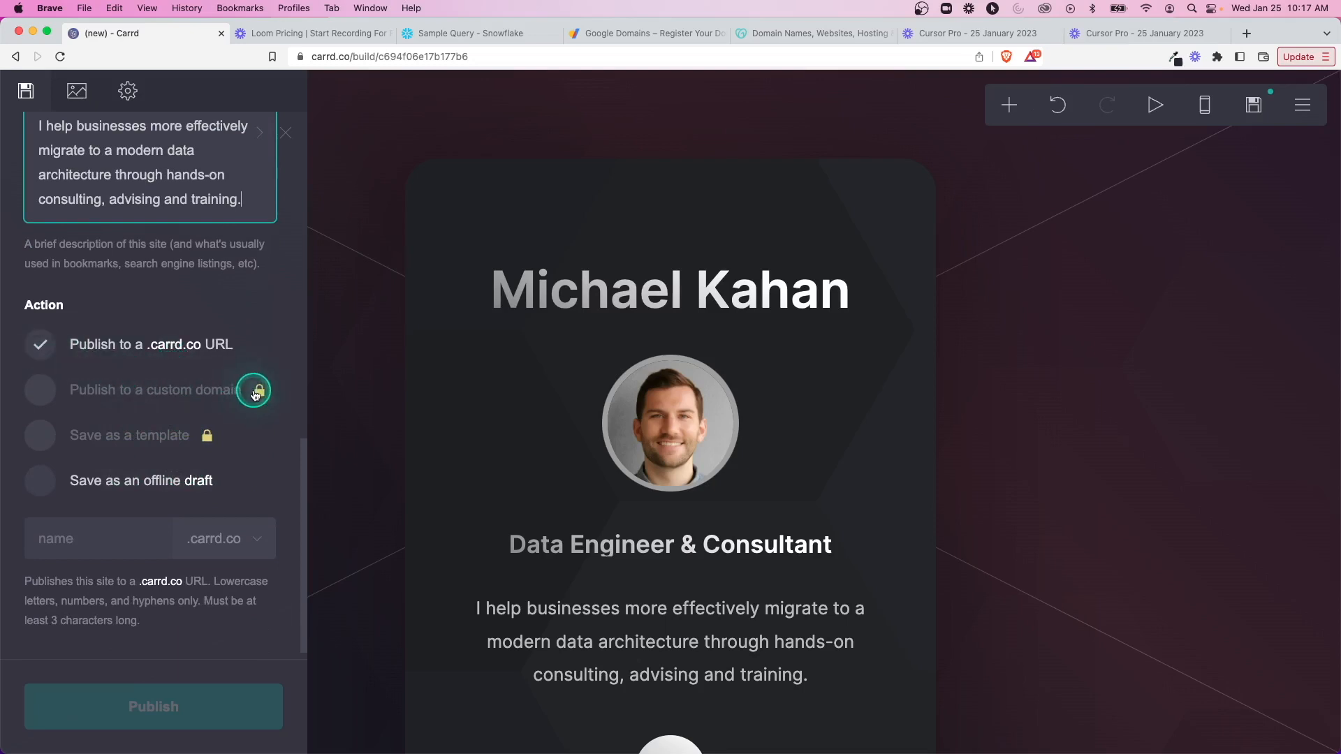
{"action": "mouse_move", "coordinate": [147, 394]}
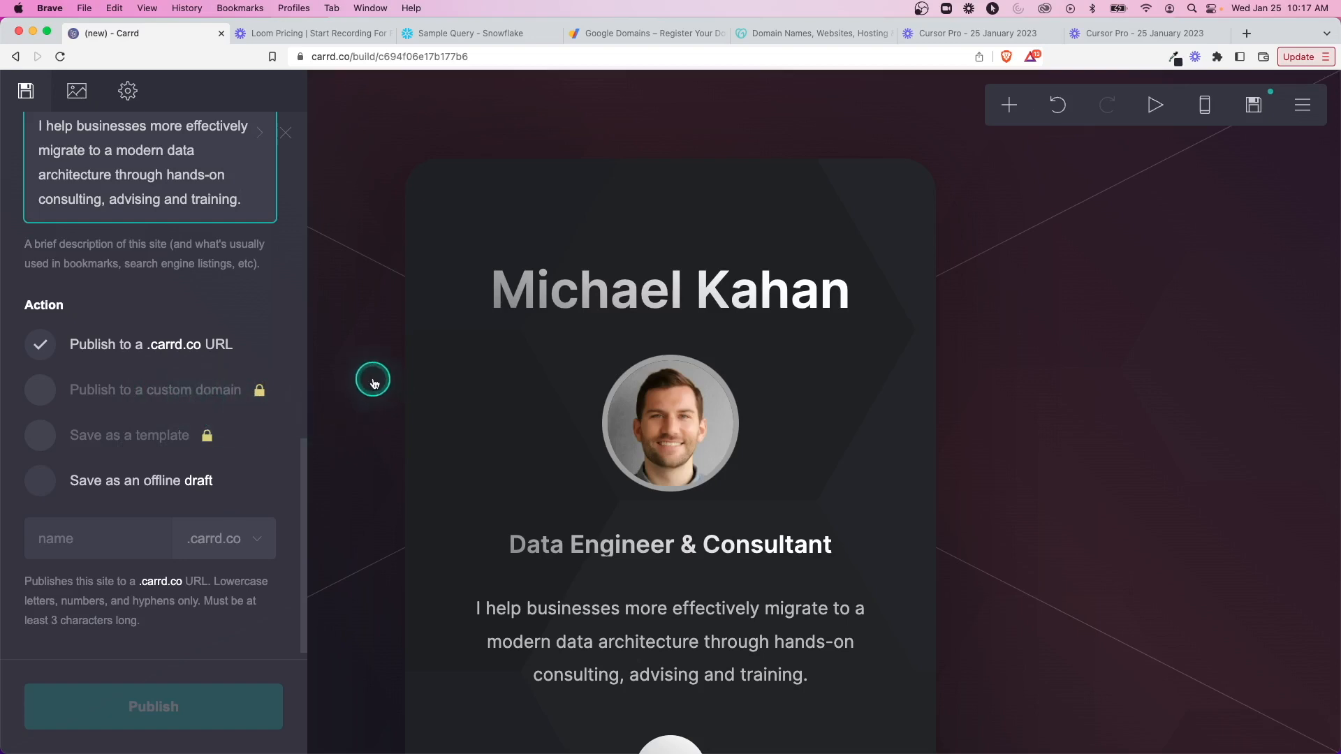
{"action": "left_click", "coordinate": [641, 34]}
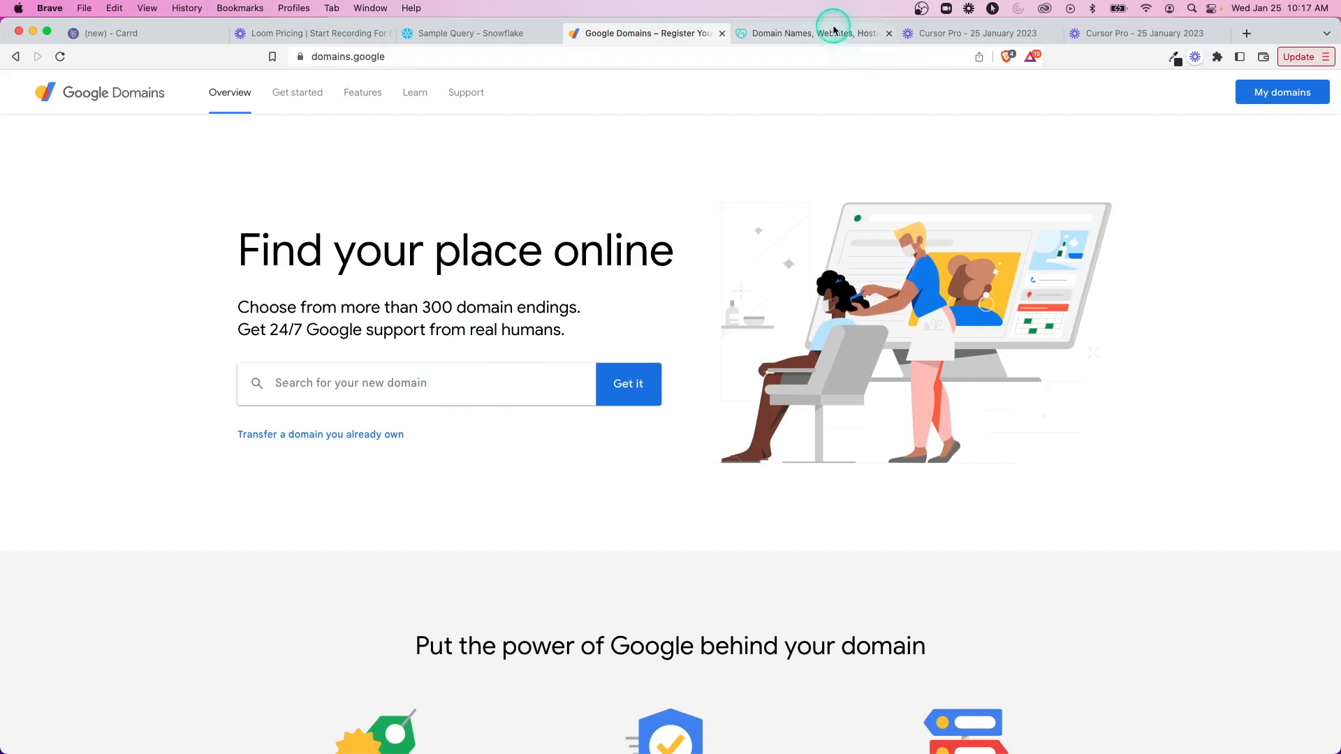
Step: View the GoDaddy domains page, then return to the Carrd publish form
{"action": "left_click", "coordinate": [809, 33]}
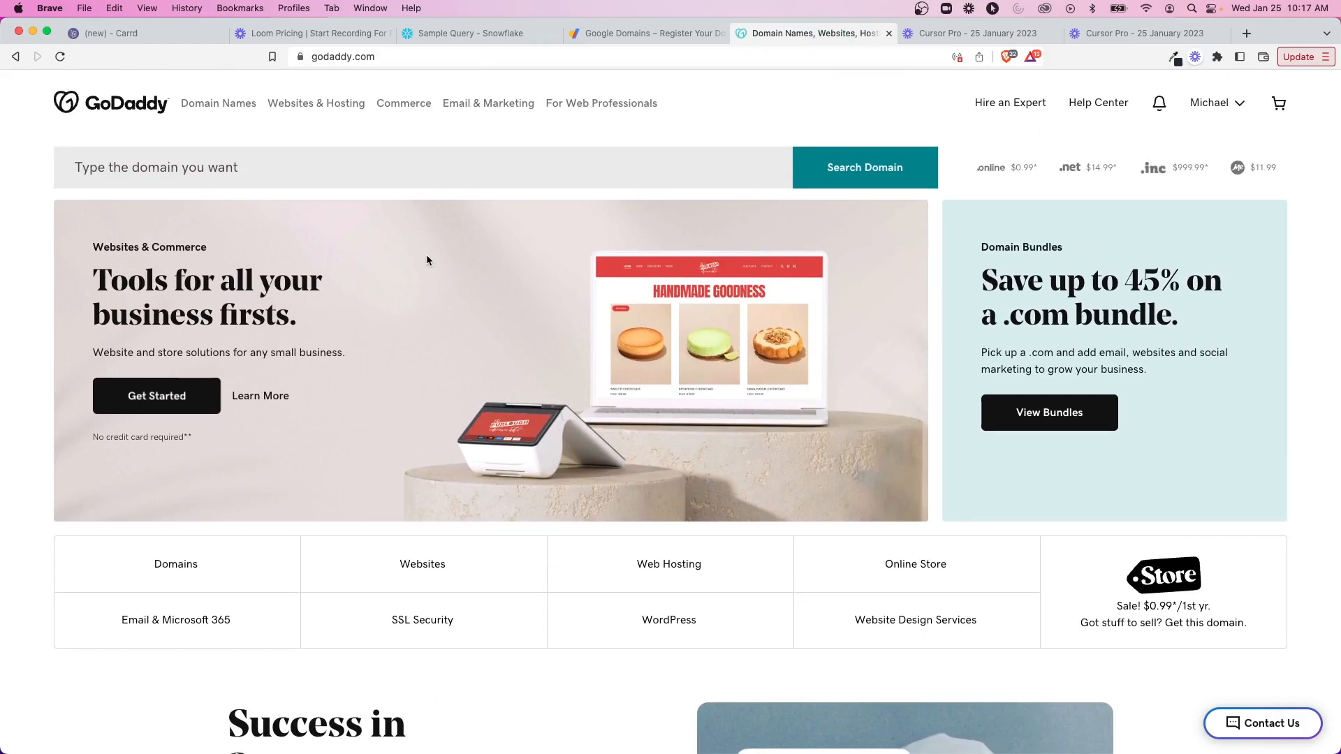
{"action": "mouse_move", "coordinate": [499, 33]}
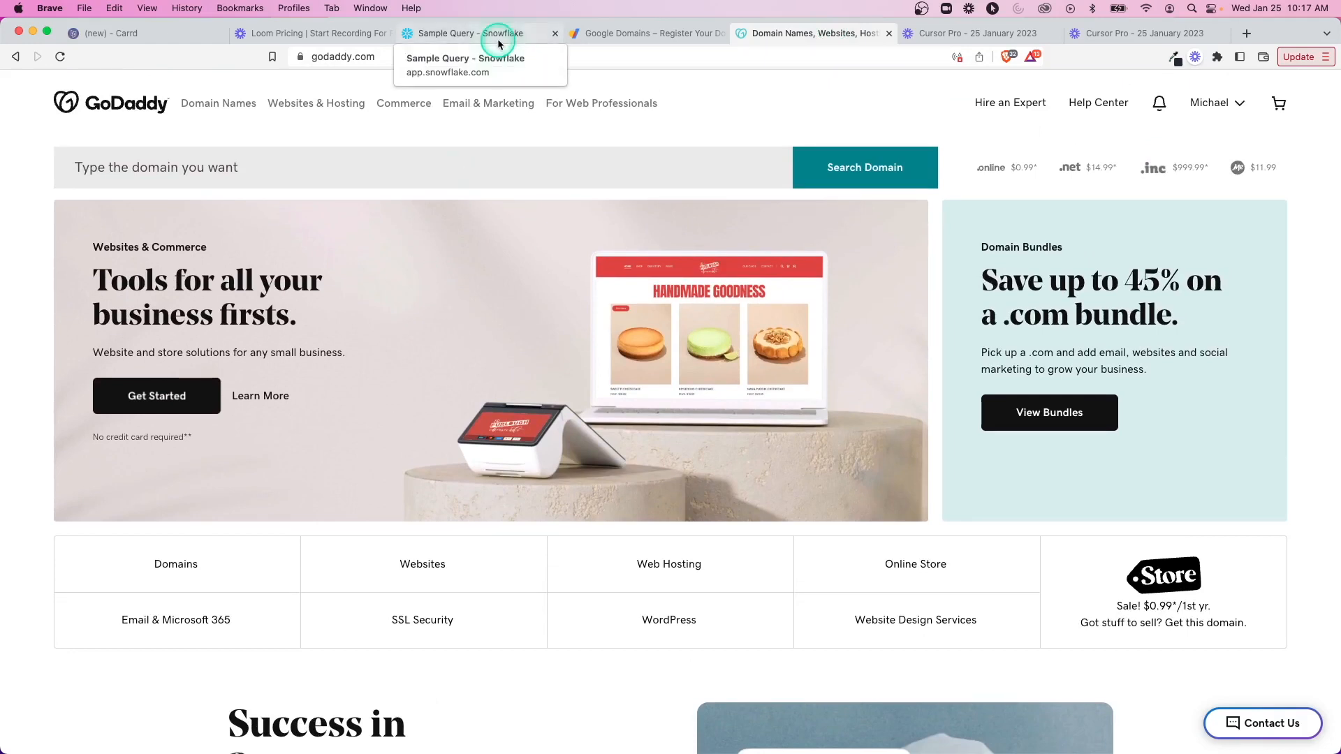
{"action": "mouse_move", "coordinate": [629, 33]}
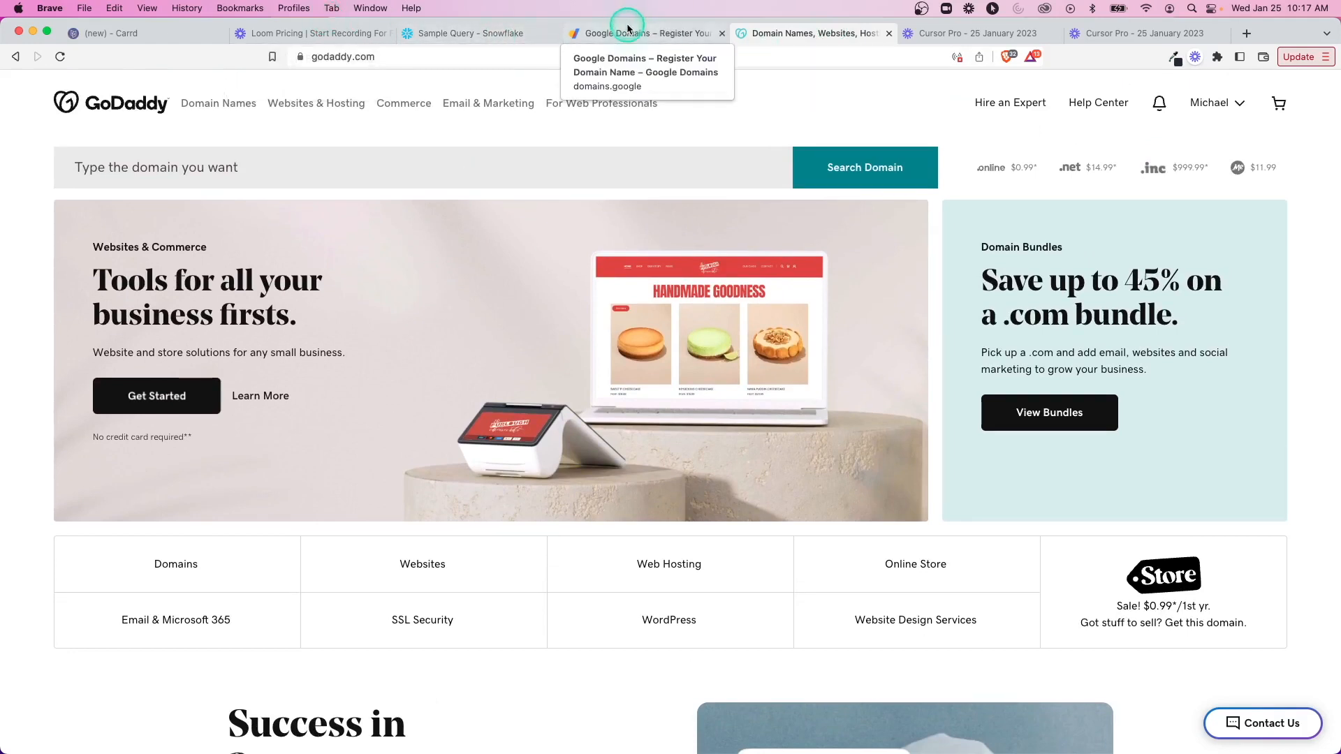
{"action": "left_click", "coordinate": [111, 33]}
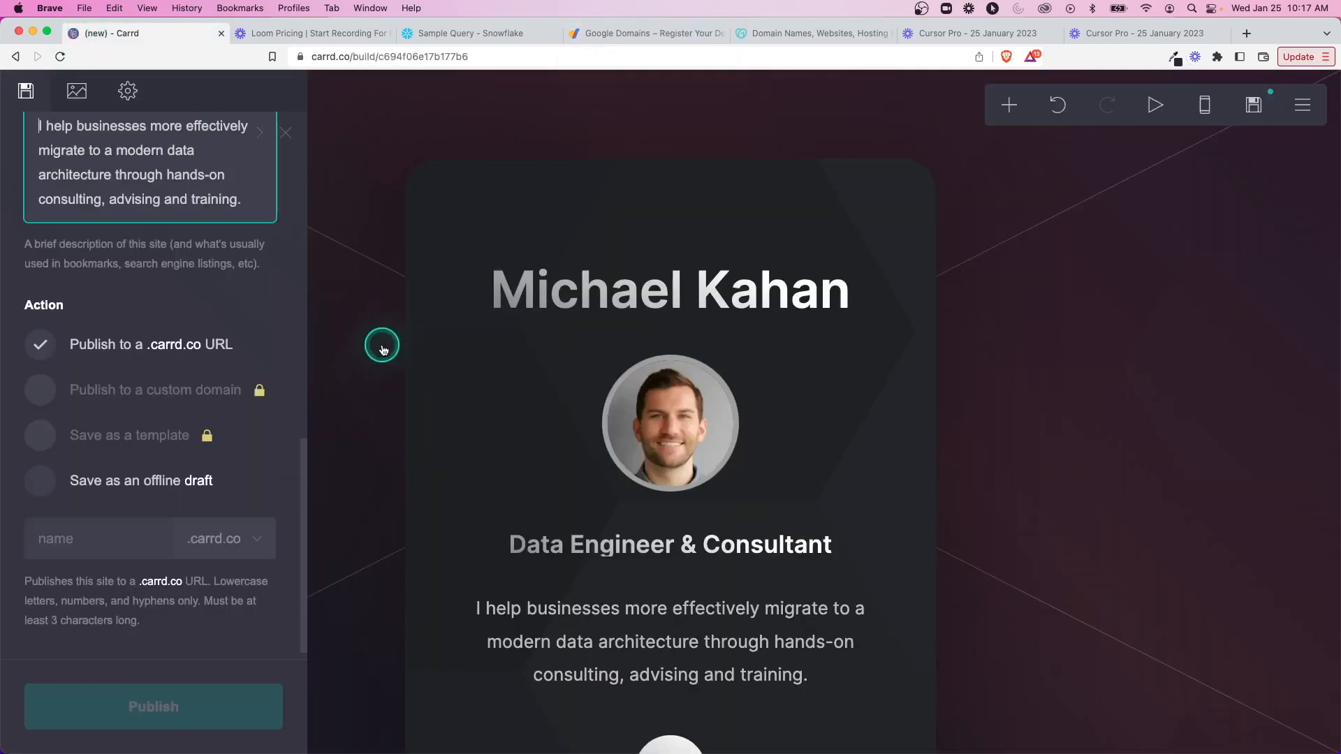
{"action": "mouse_move", "coordinate": [169, 350]}
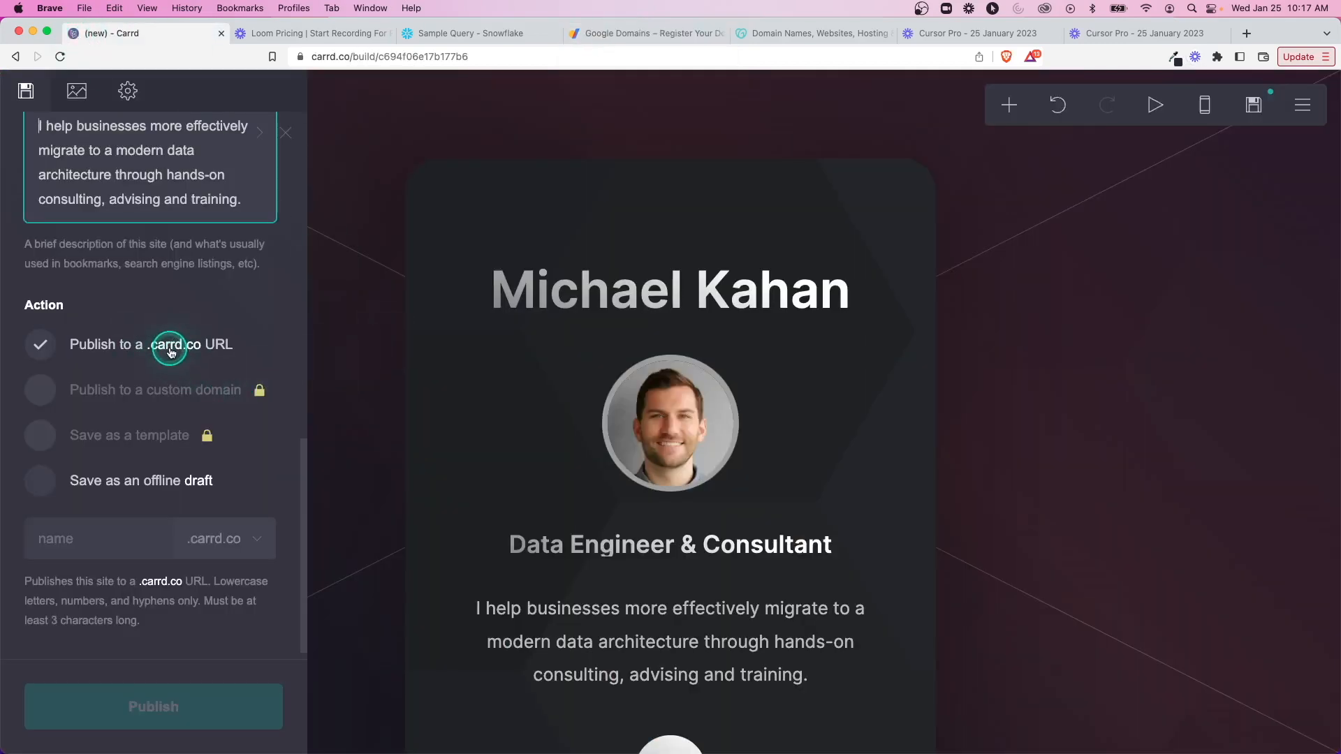
Step: Enter 'kahandatasolutions' as the .carrd.co site name
{"action": "left_click", "coordinate": [98, 538]}
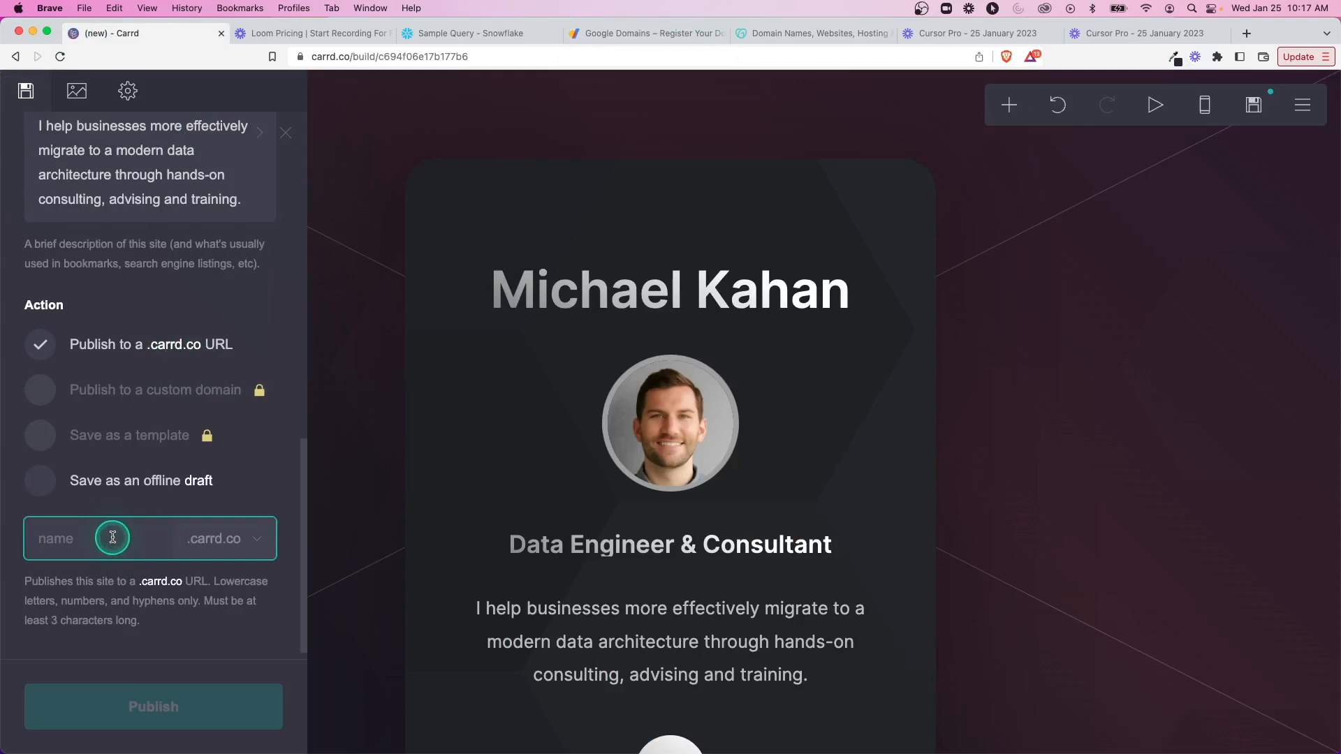
{"action": "type", "text": "kahandata"}
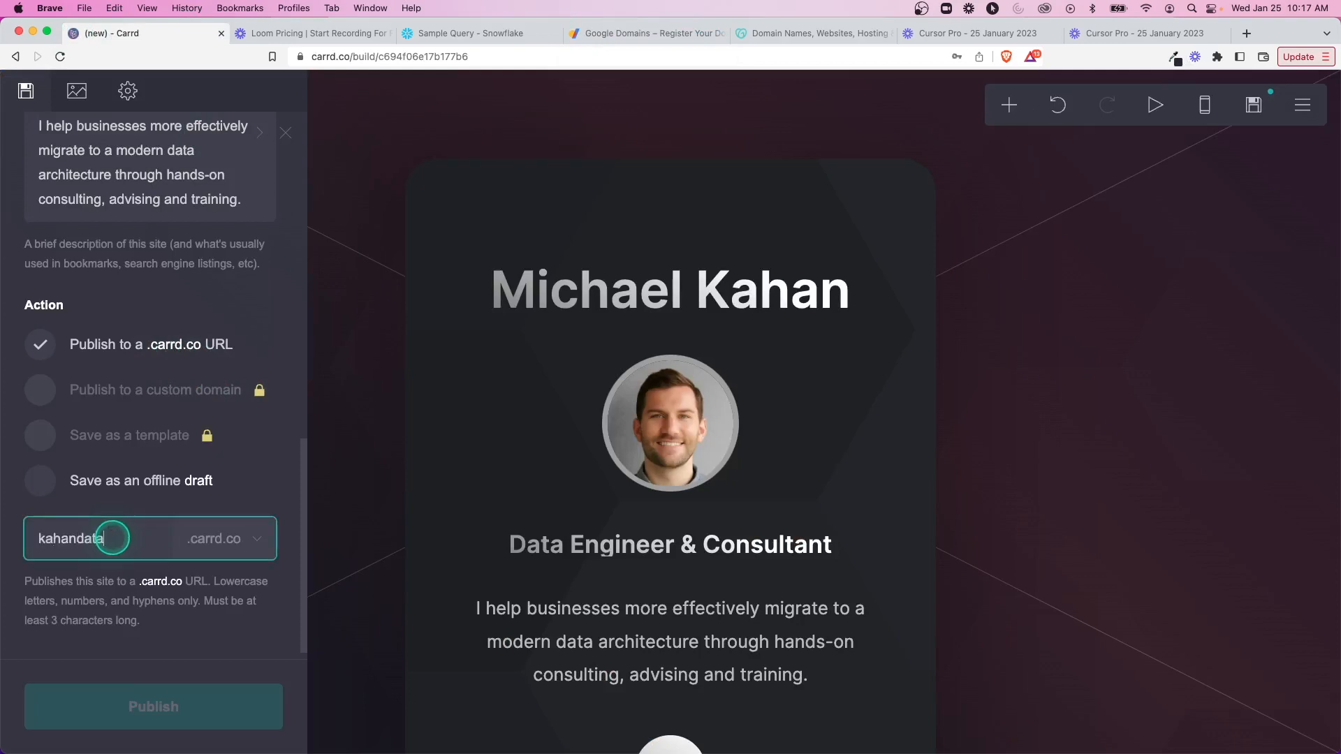
{"action": "type", "text": "solutions"}
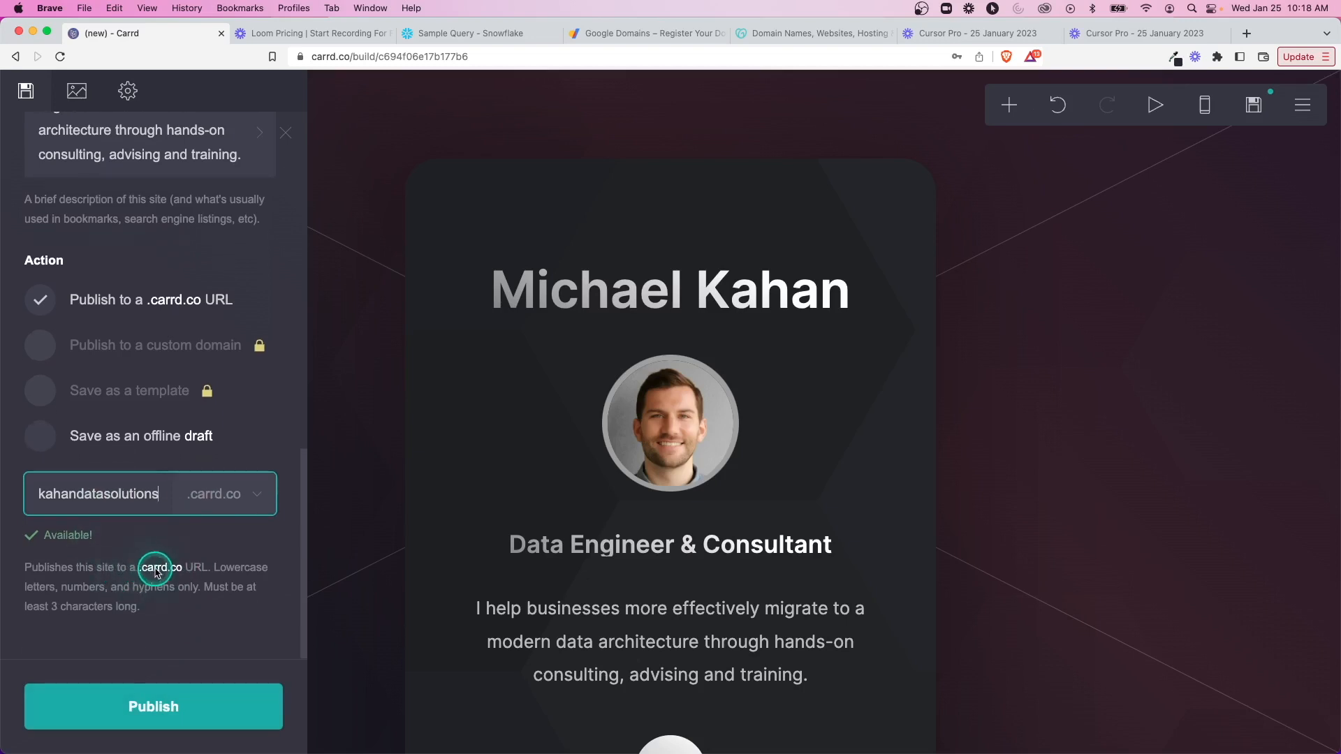
{"action": "mouse_move", "coordinate": [184, 522]}
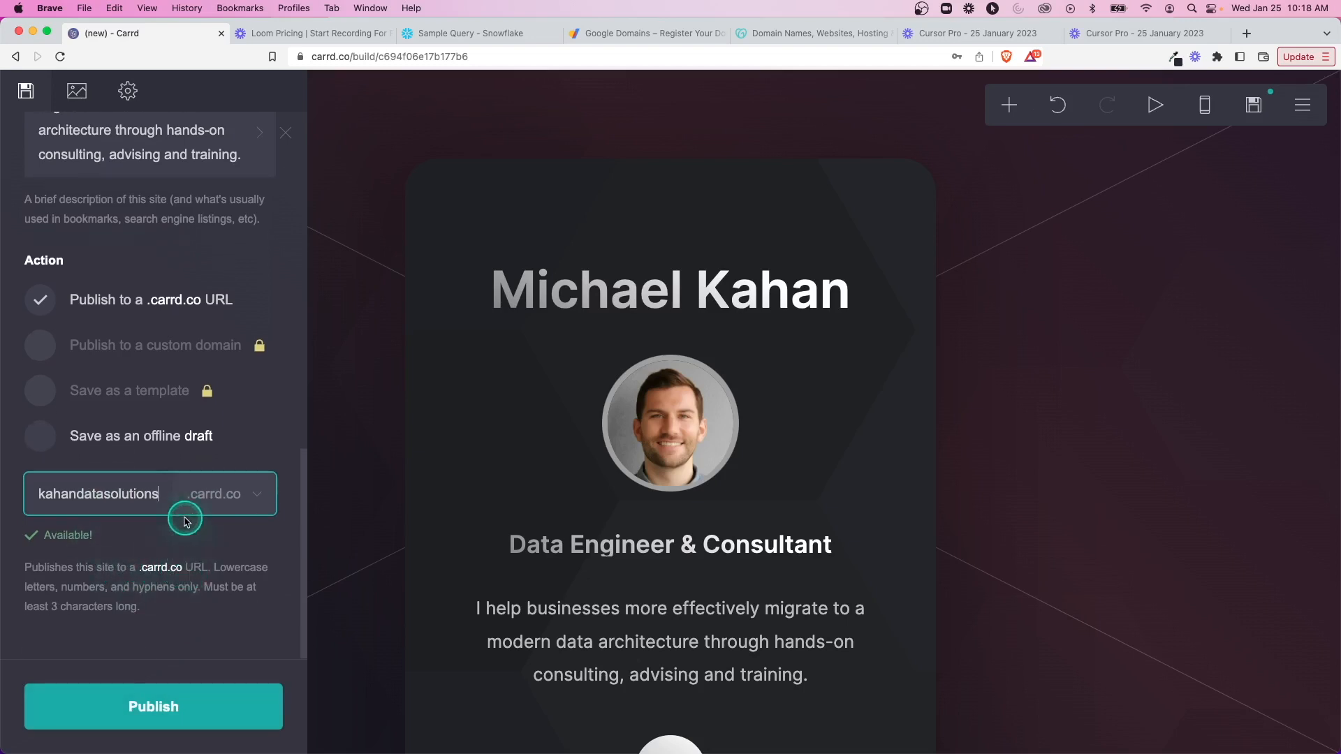
Step: Set the site background to the starry night image from Carrd's library
{"action": "left_click", "coordinate": [153, 706]}
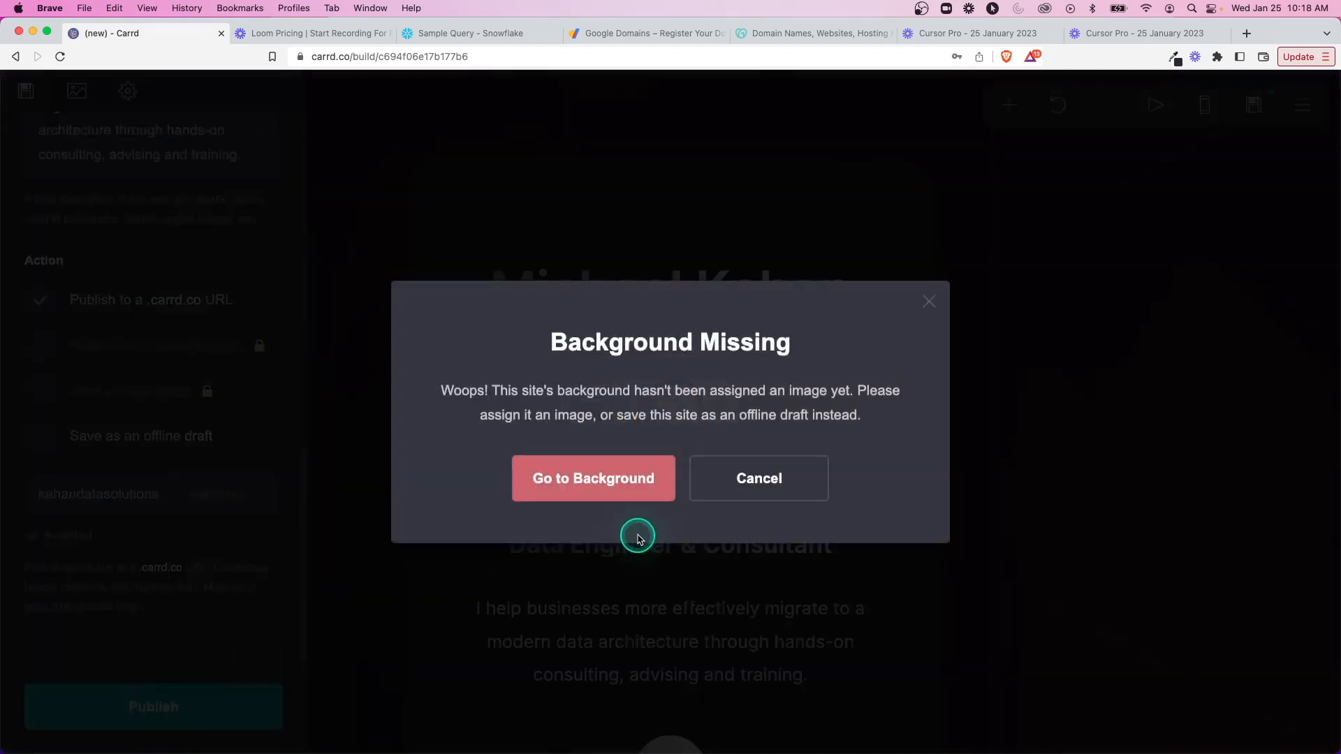
{"action": "mouse_move", "coordinate": [651, 438]}
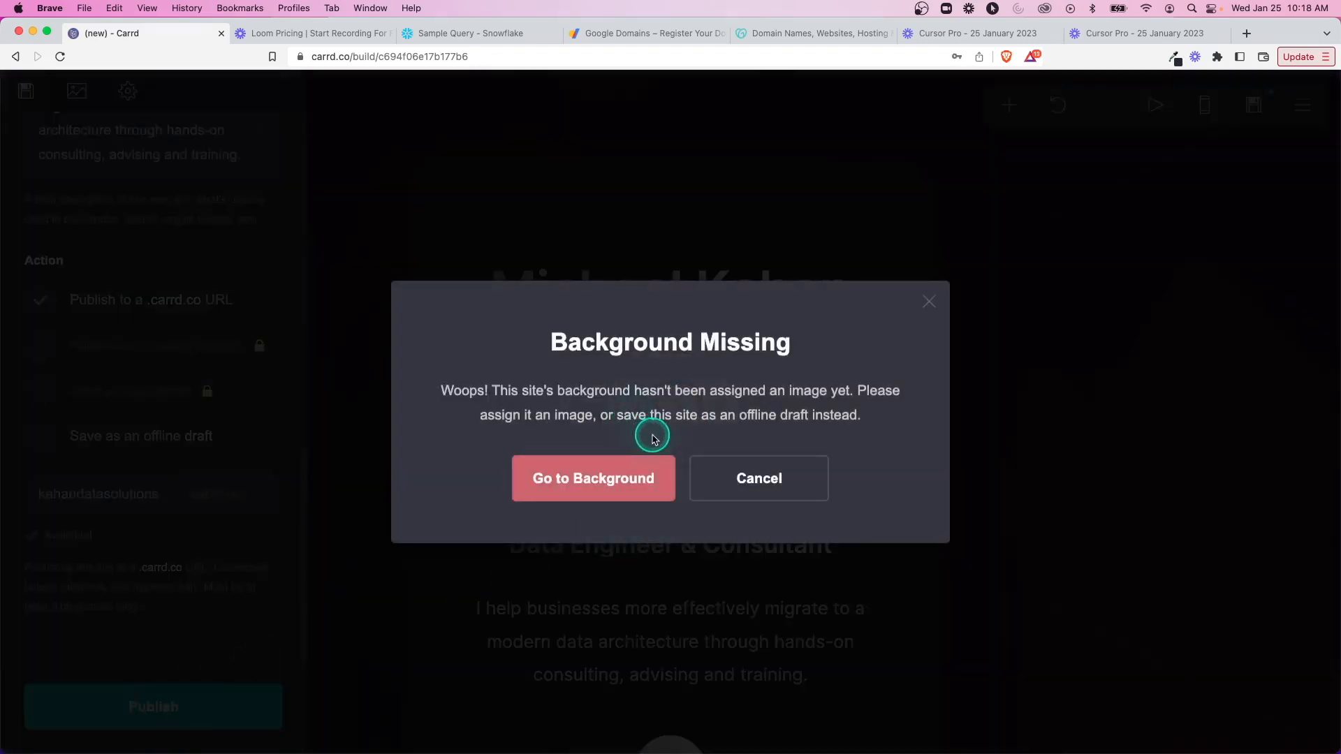
{"action": "left_click", "coordinate": [593, 478]}
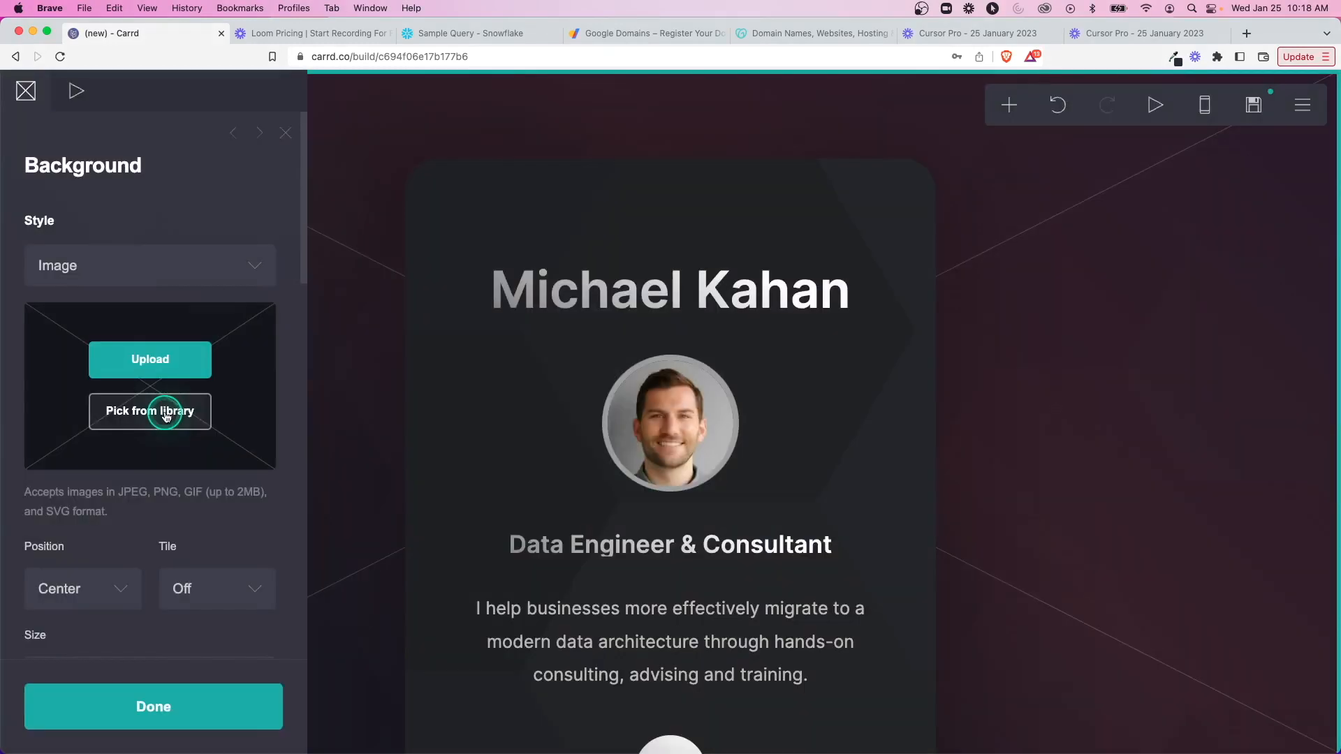
{"action": "left_click", "coordinate": [150, 411]}
{"action": "type", "text": "kahandatasolutions"}
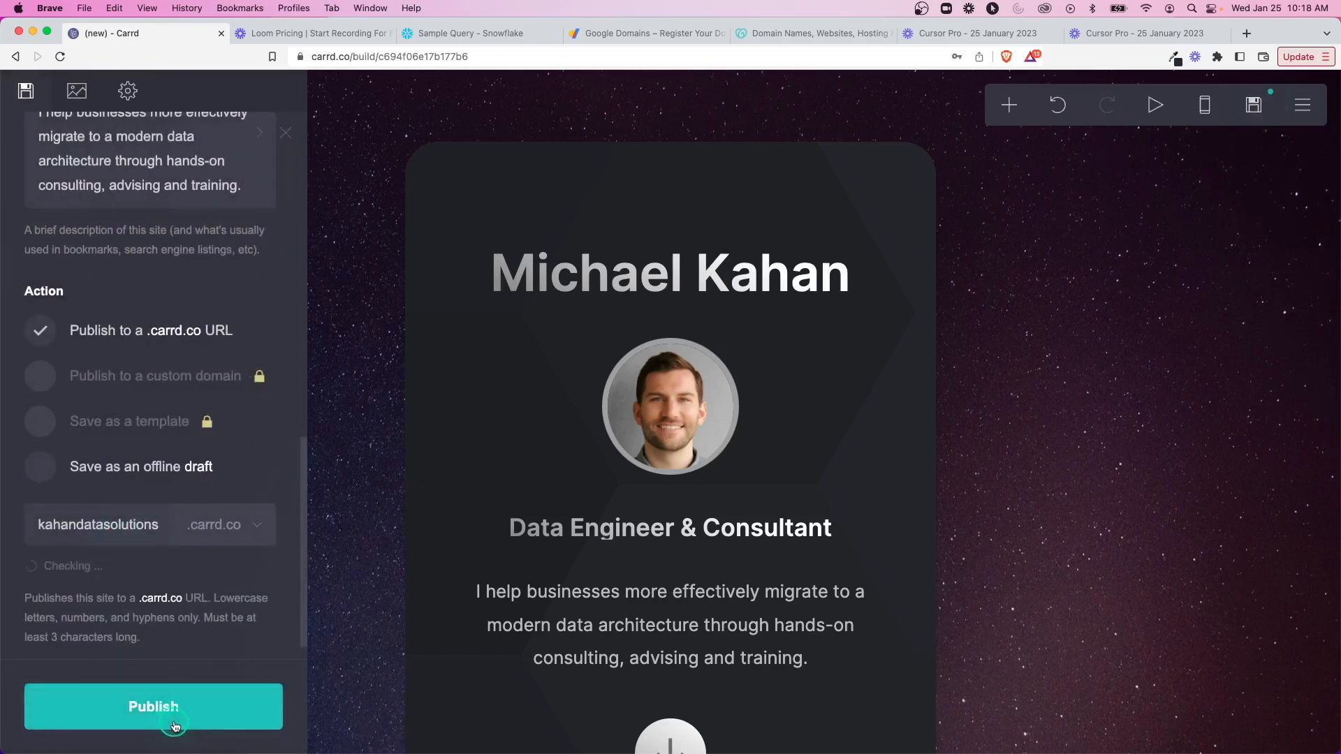
Step: Publish to kahandatasolutions.carrd.co and dismiss the email verification notice
{"action": "left_click", "coordinate": [153, 707]}
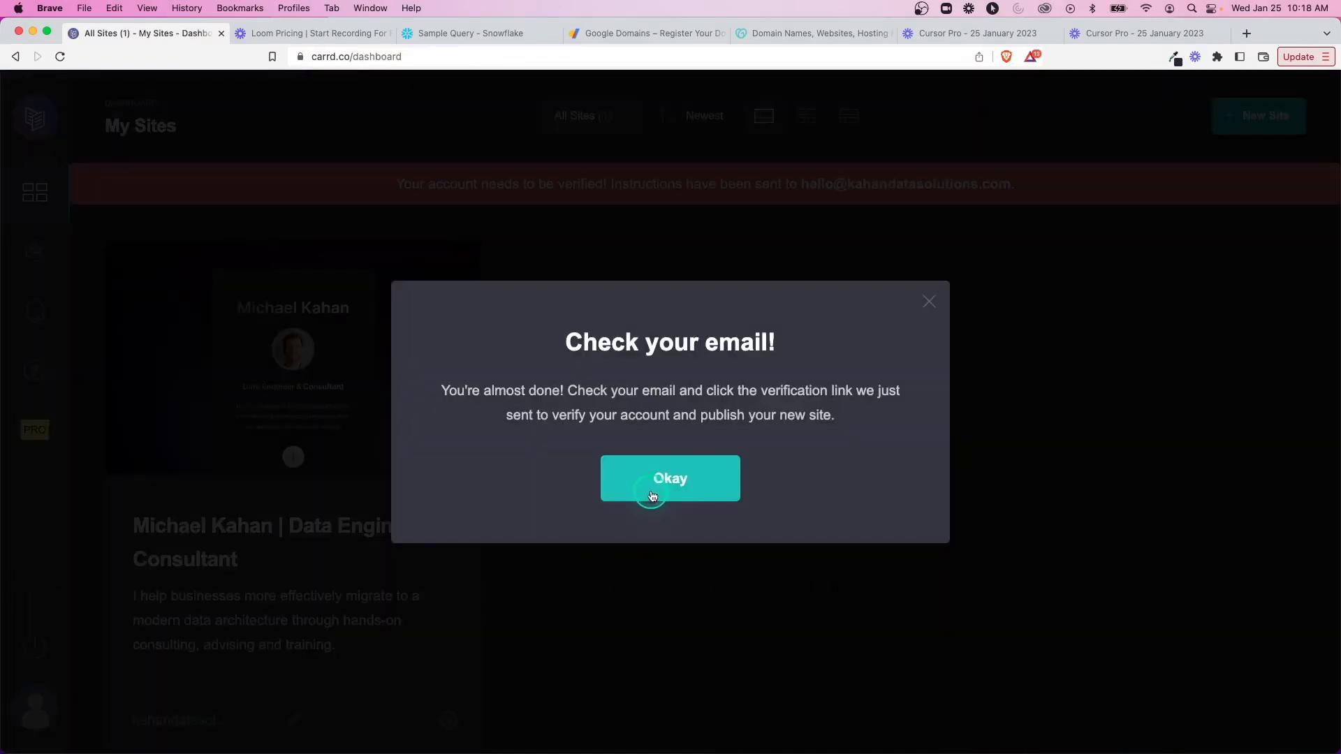
{"action": "left_click", "coordinate": [670, 478]}
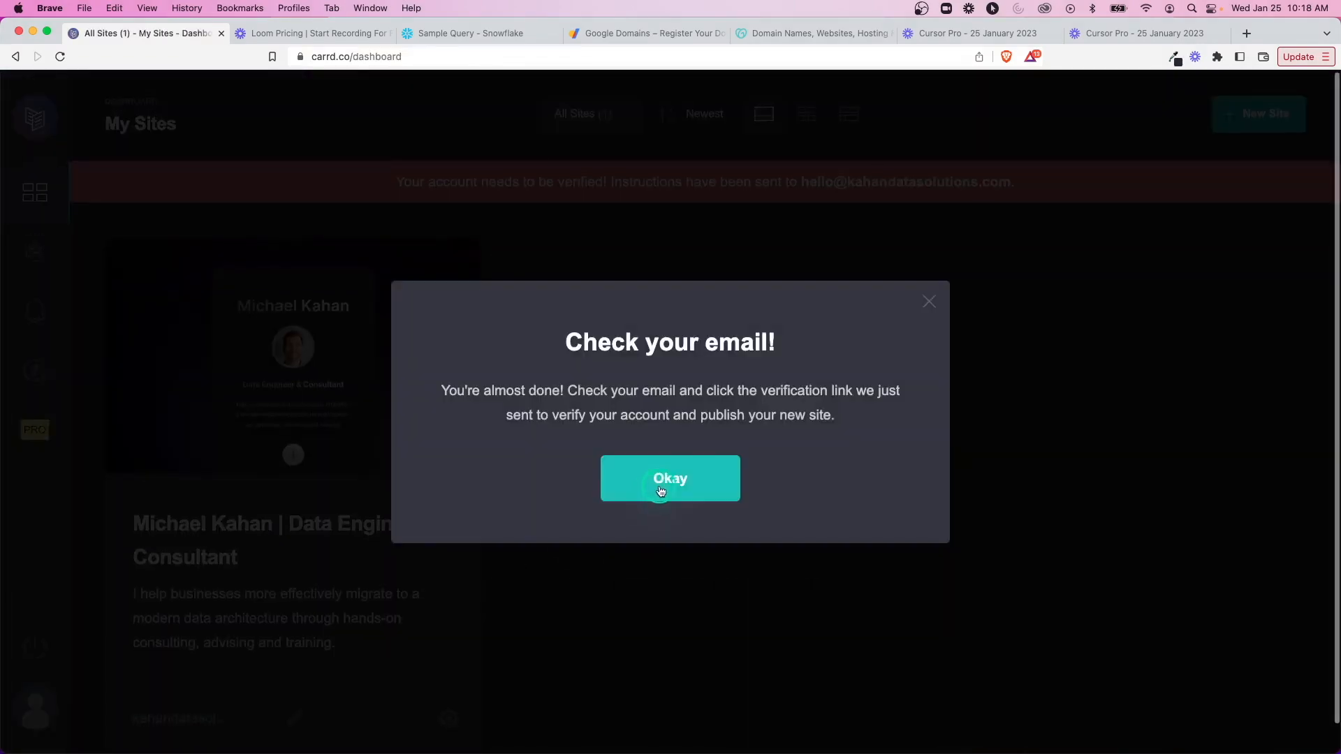
{"action": "left_click", "coordinate": [670, 477]}
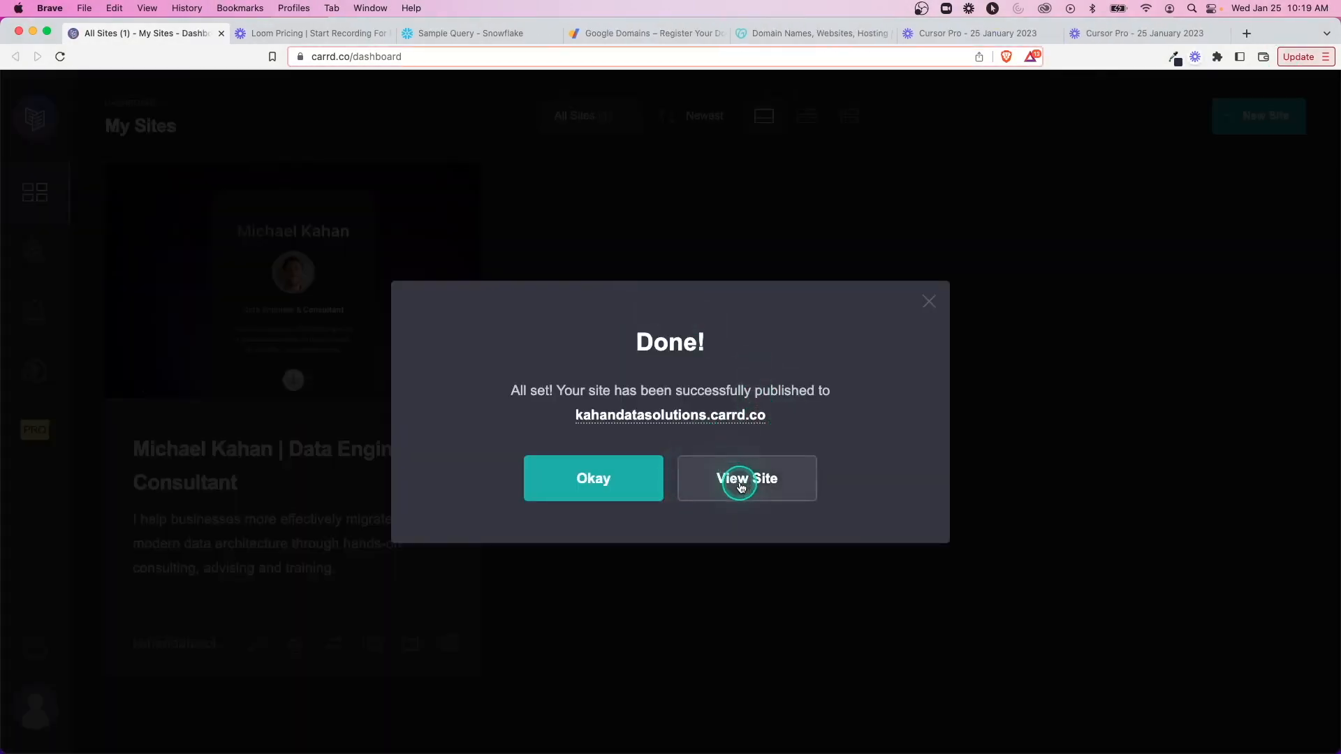
Step: Open the live kahandatasolutions.carrd.co site and test the dbt project work link
{"action": "left_click", "coordinate": [746, 478]}
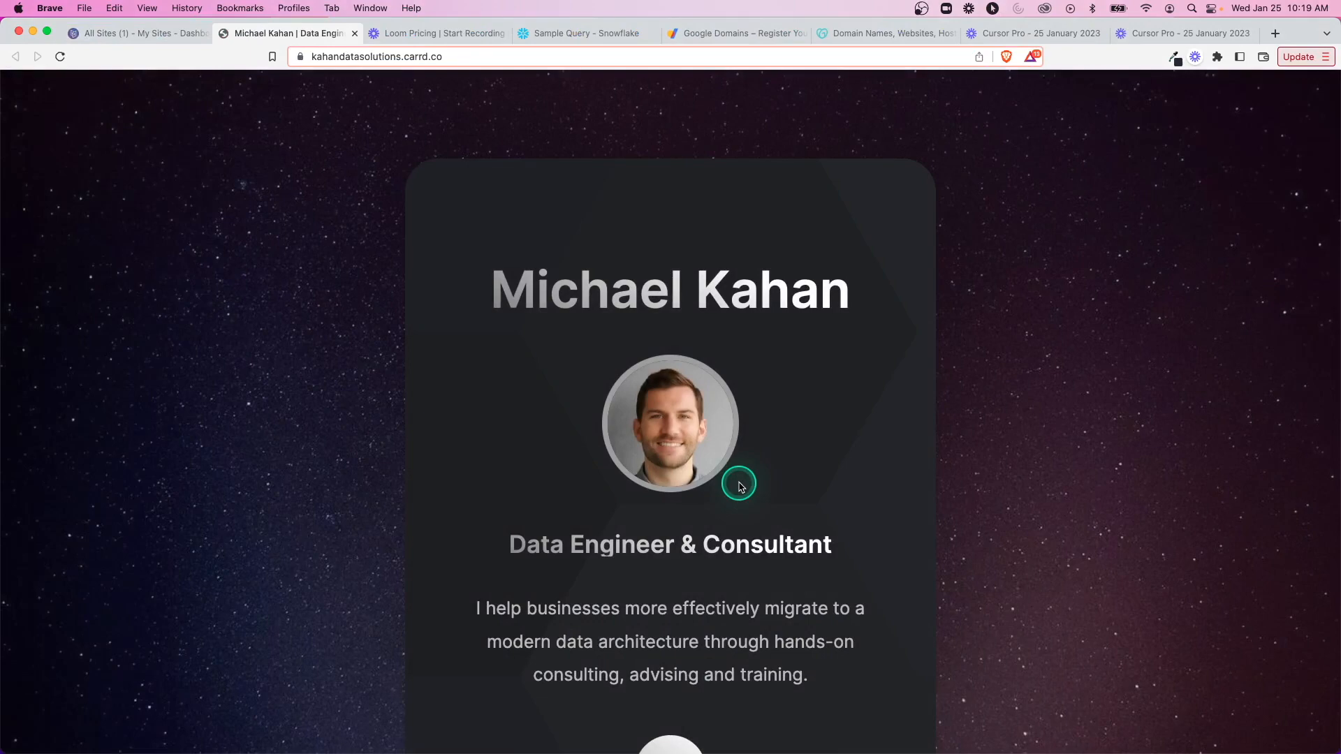
{"action": "scroll", "scroll_direction": "down", "scroll_amount": 3}
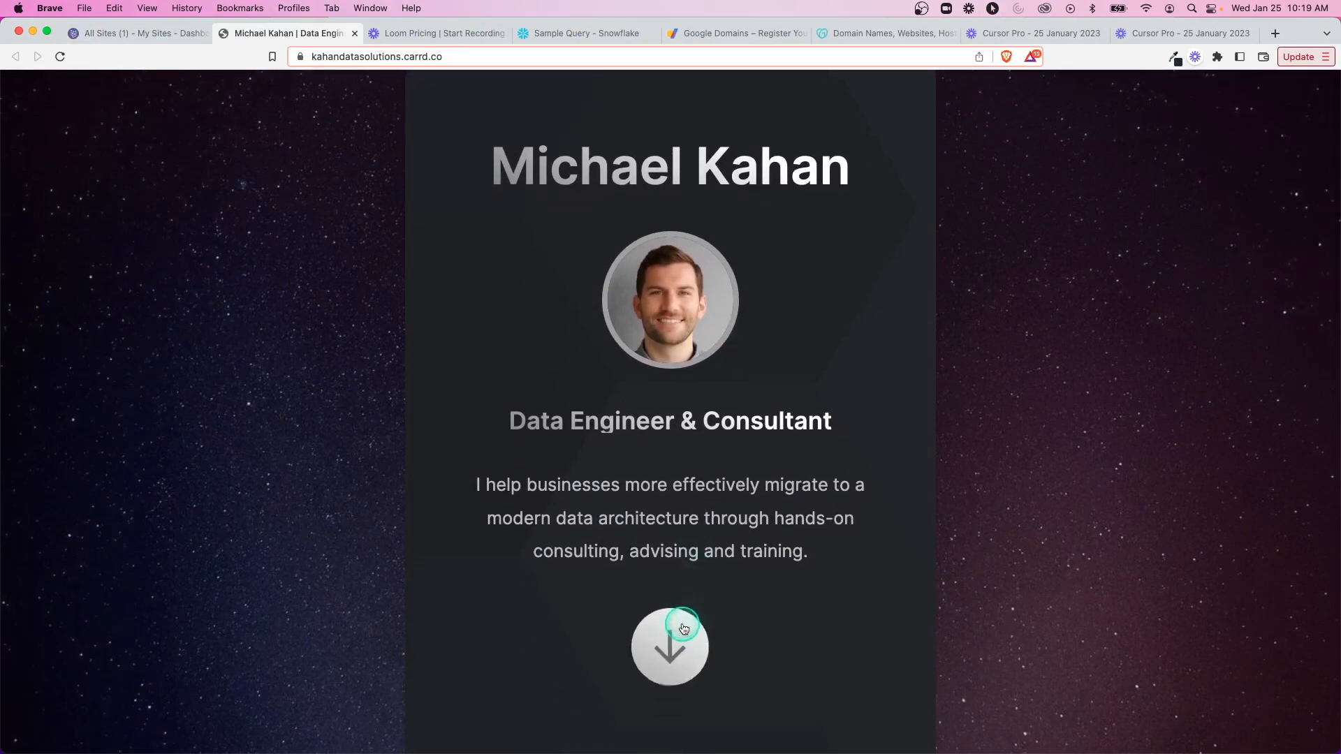
{"action": "scroll", "scroll_direction": "down", "scroll_amount": 3}
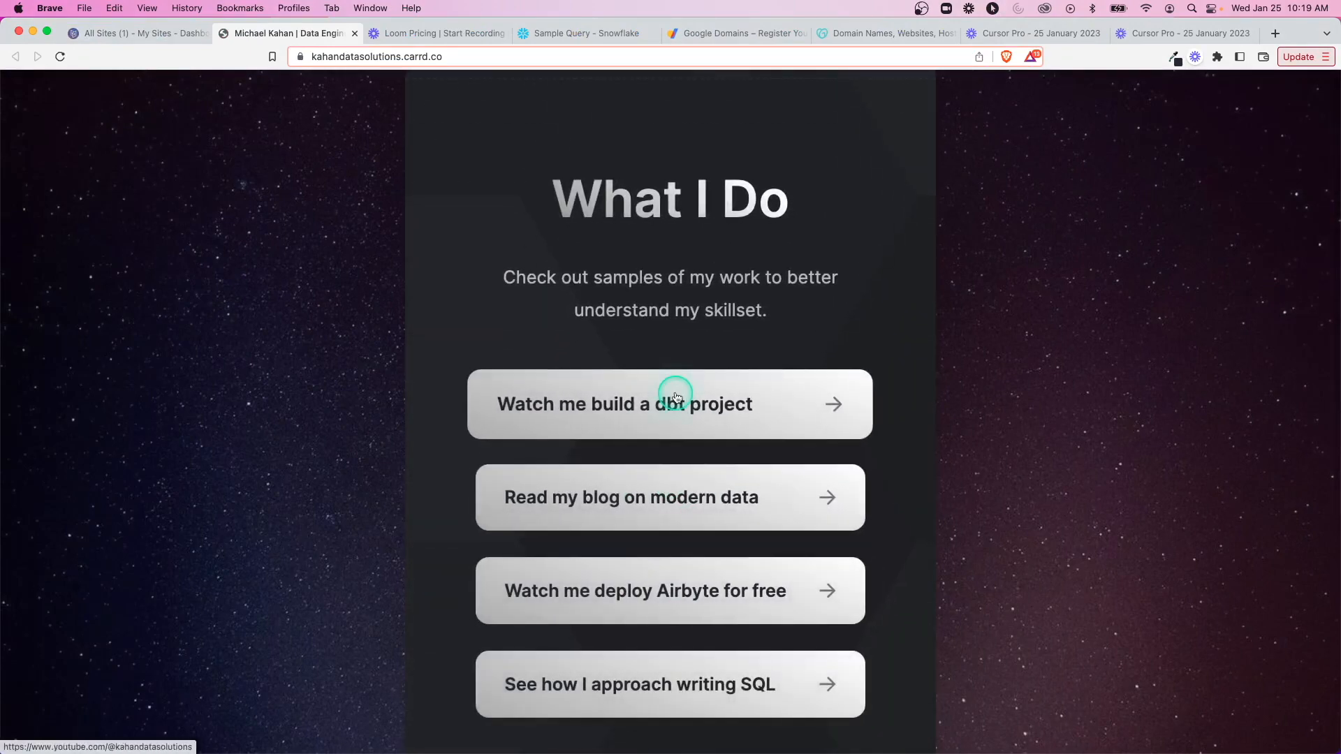
{"action": "left_click", "coordinate": [670, 404]}
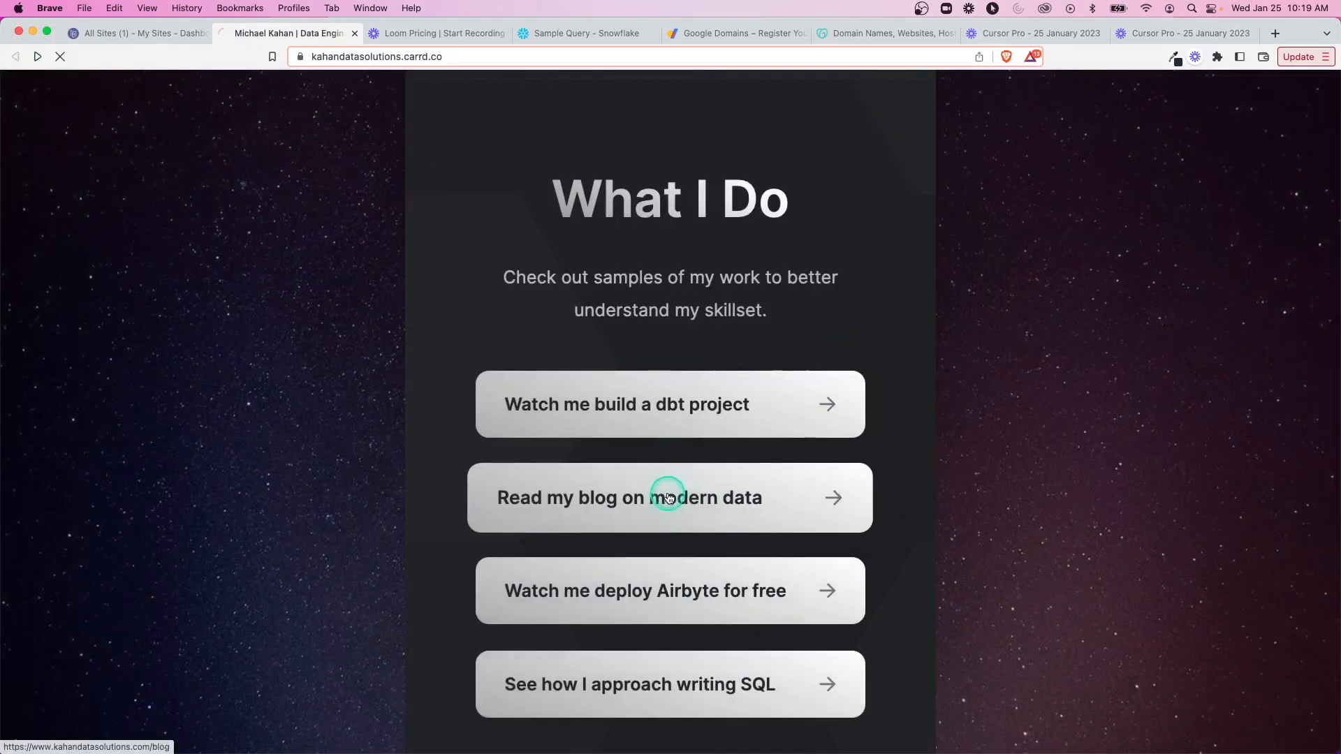
{"action": "scroll", "scroll_direction": "down", "scroll_amount": 3}
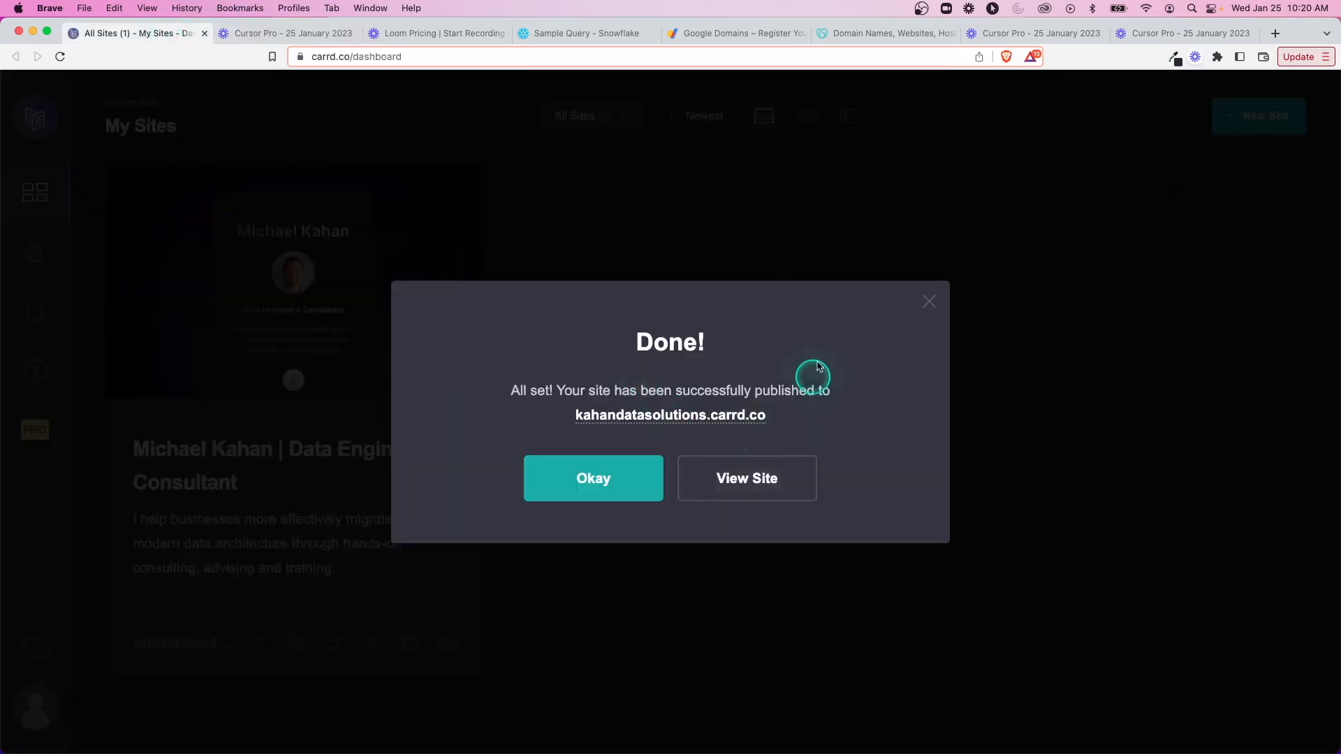
Step: Return to the live site and scroll down to the certifications note
{"action": "left_click", "coordinate": [745, 478]}
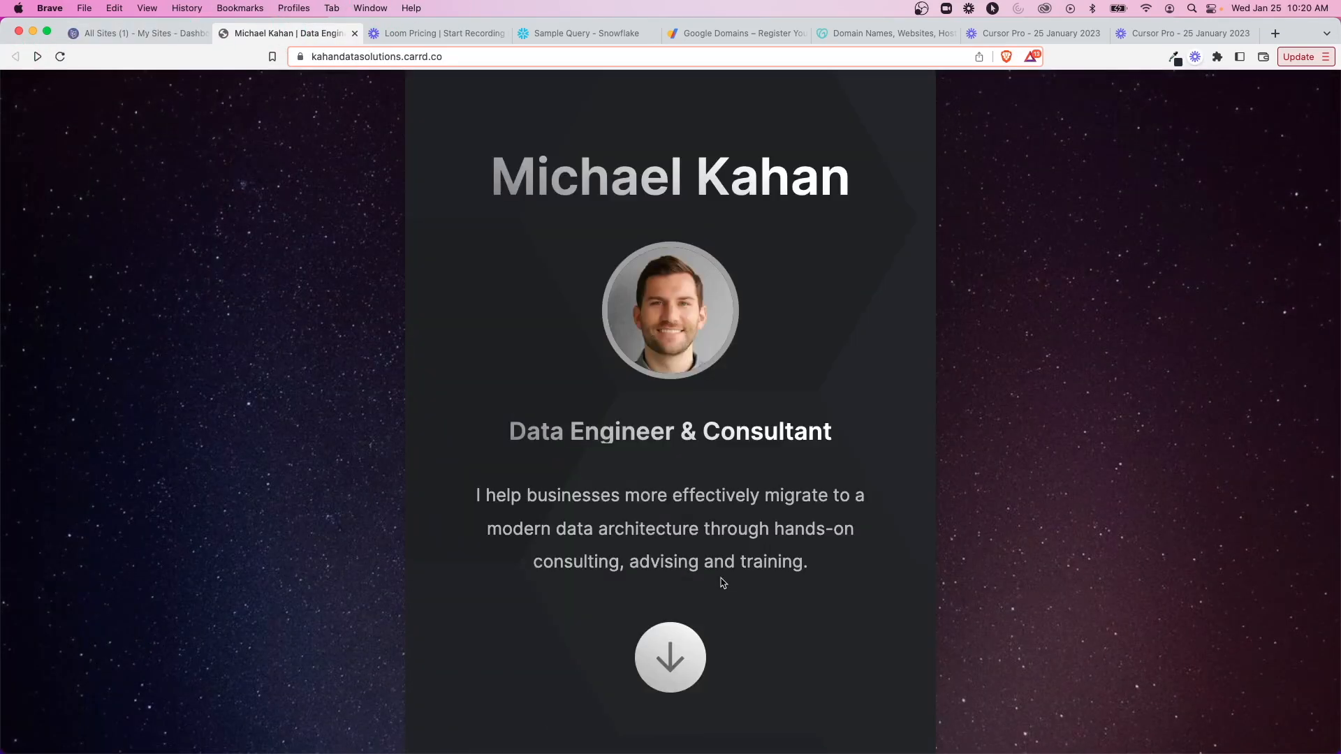
{"action": "scroll", "scroll_direction": "down", "scroll_amount": 3}
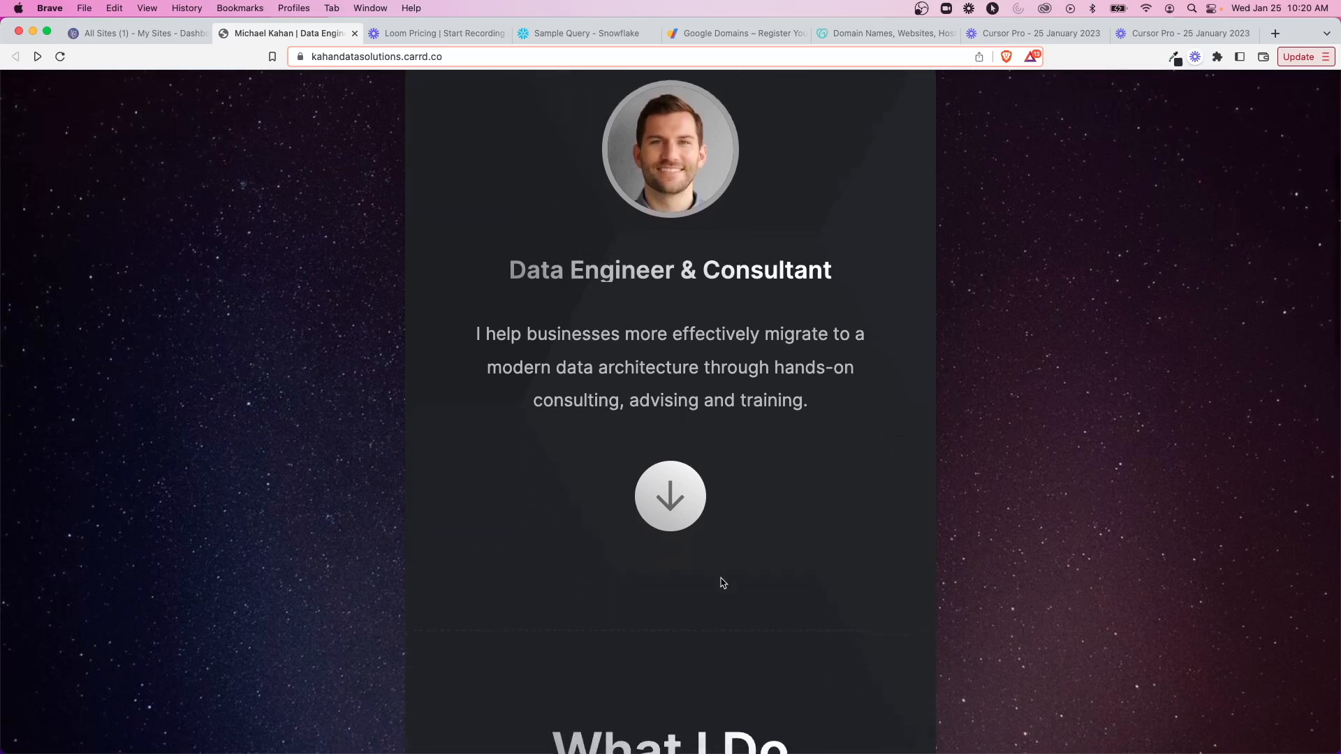
{"action": "scroll", "scroll_direction": "down", "scroll_amount": 3}
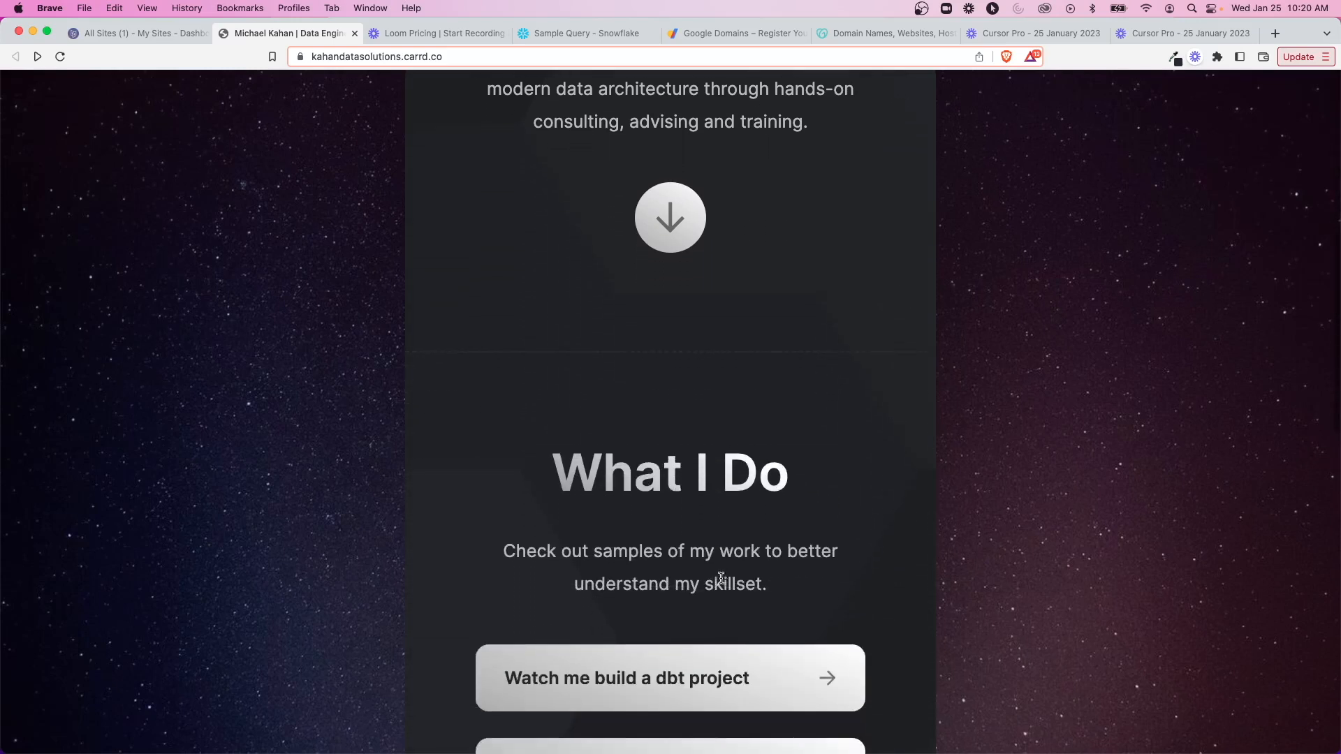
{"action": "scroll", "scroll_direction": "down", "scroll_amount": 3}
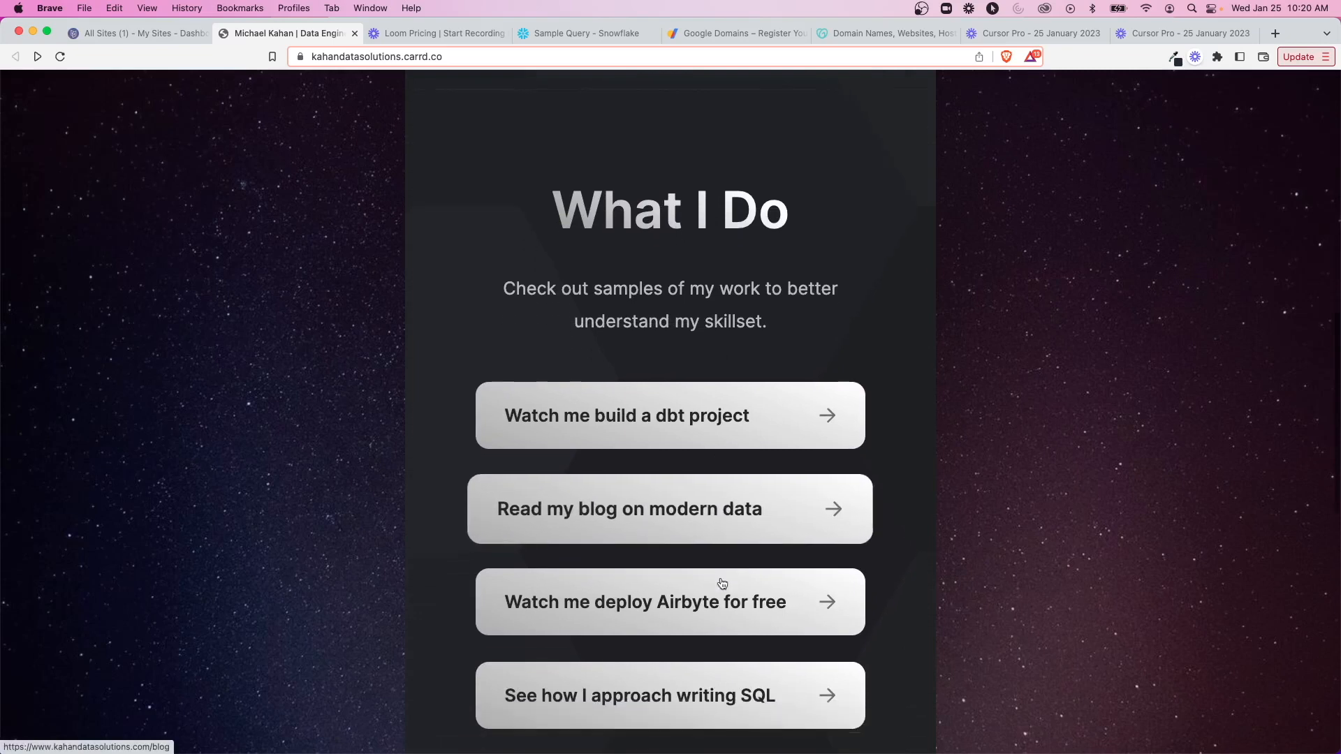
{"action": "scroll", "scroll_direction": "down", "scroll_amount": 3}
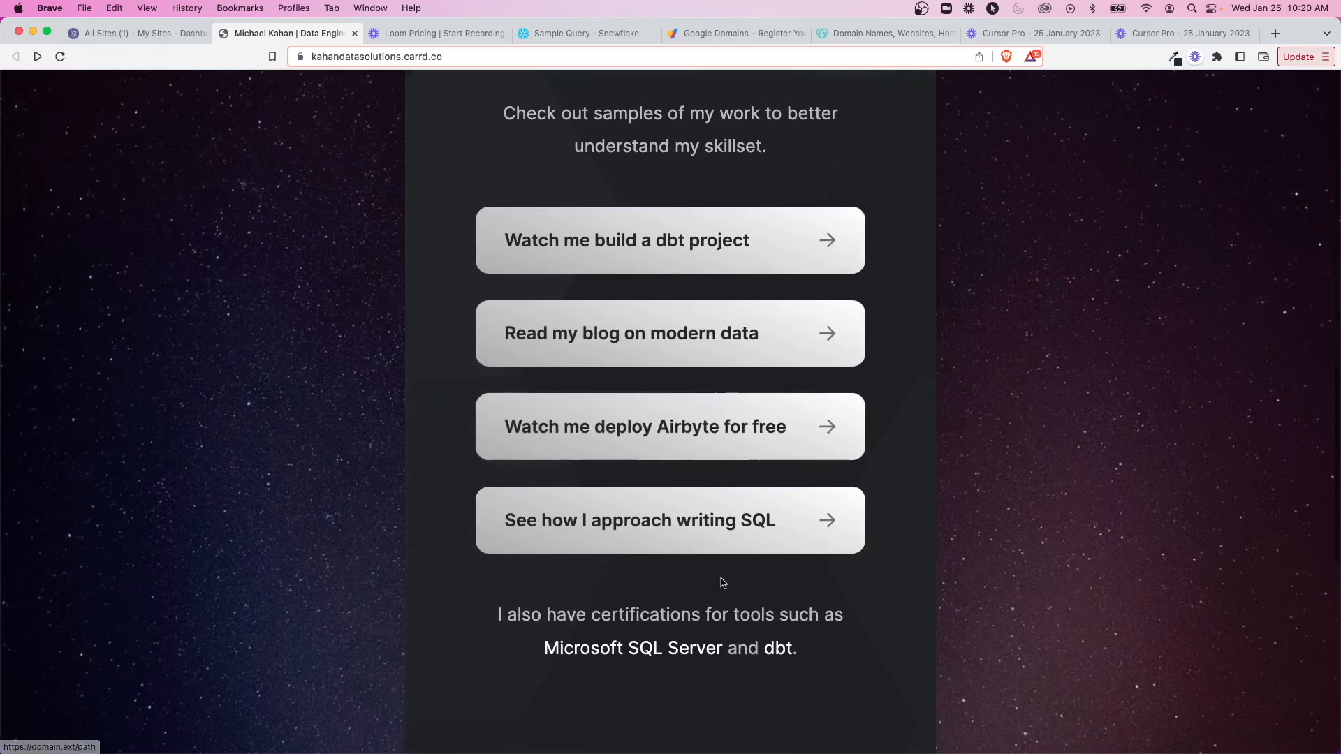
{"action": "scroll", "scroll_direction": "down", "scroll_amount": 3}
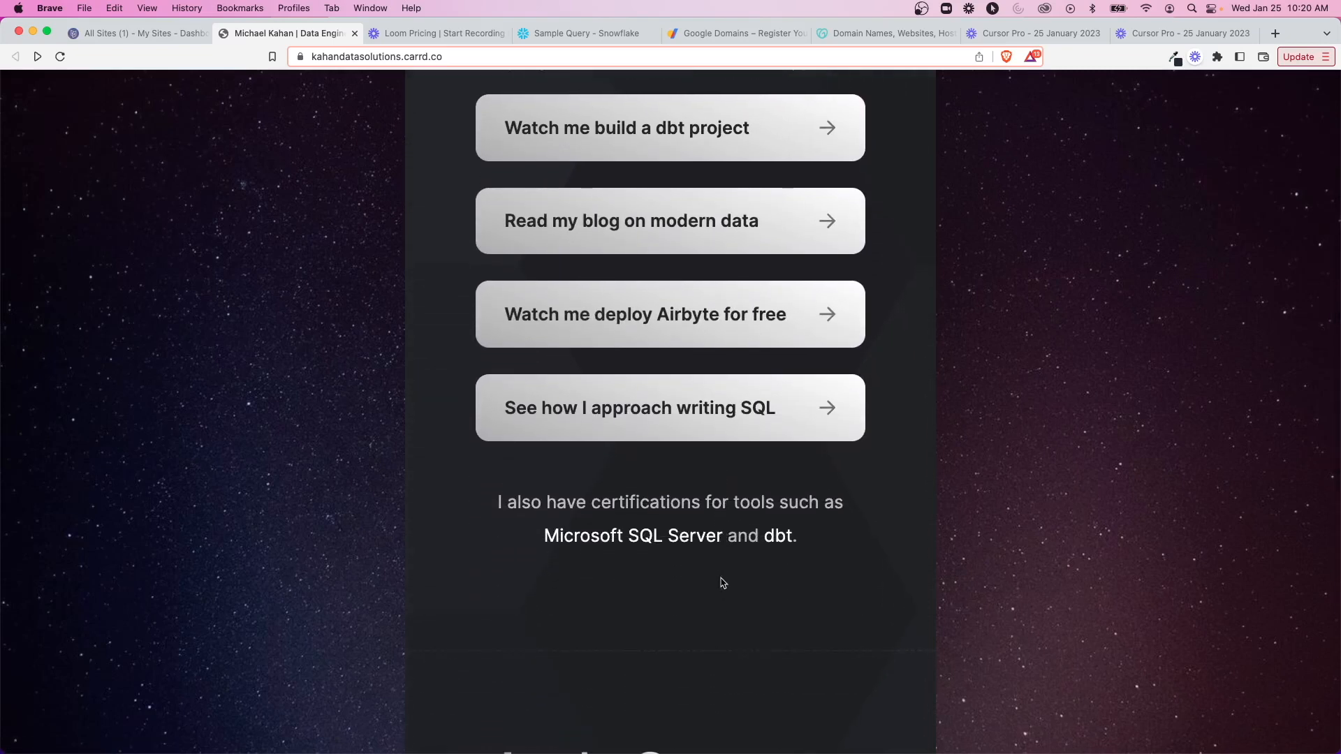